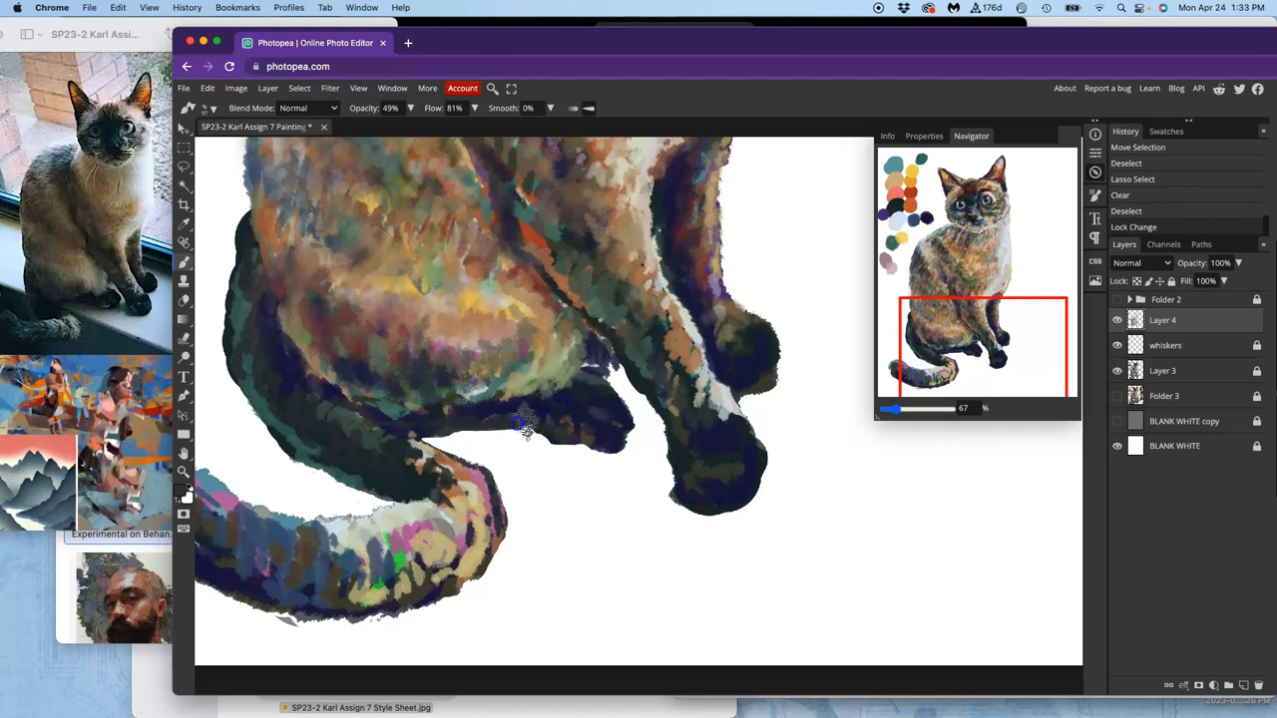
Paint dark strokes over the belly shadow and the dark fur near the front paw
drag(518, 419, 543, 439)
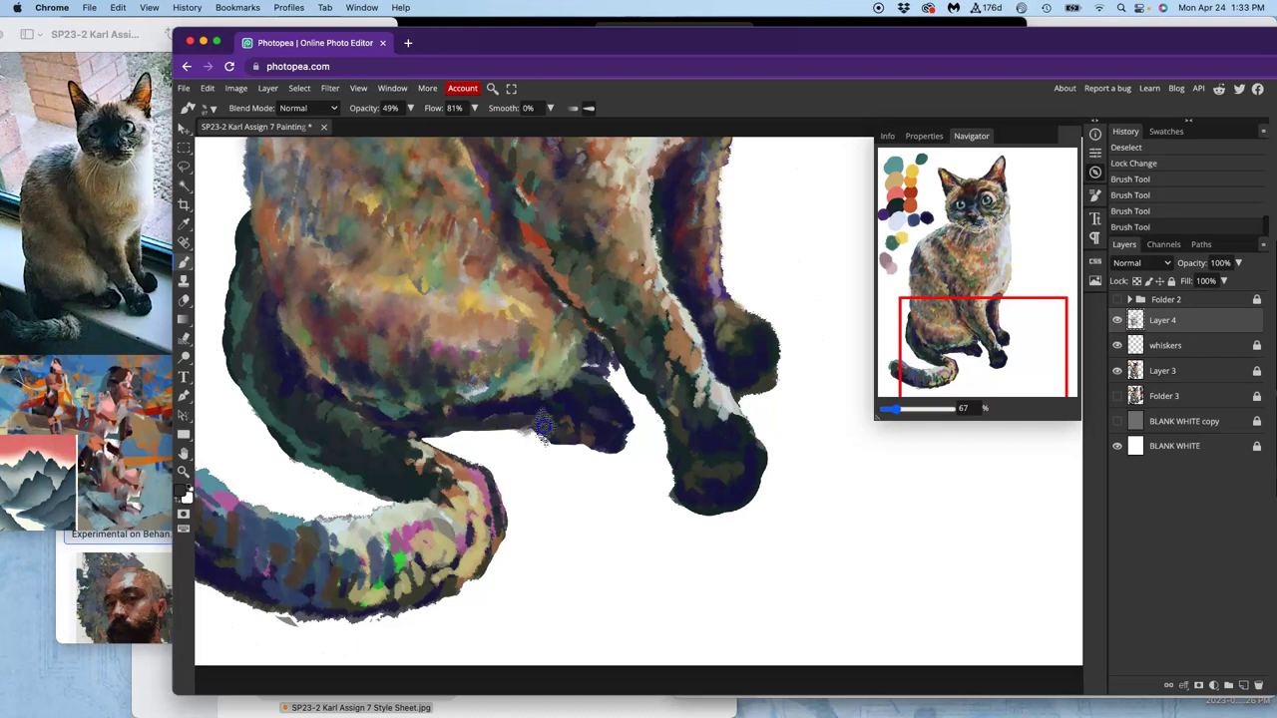
drag(542, 435, 555, 409)
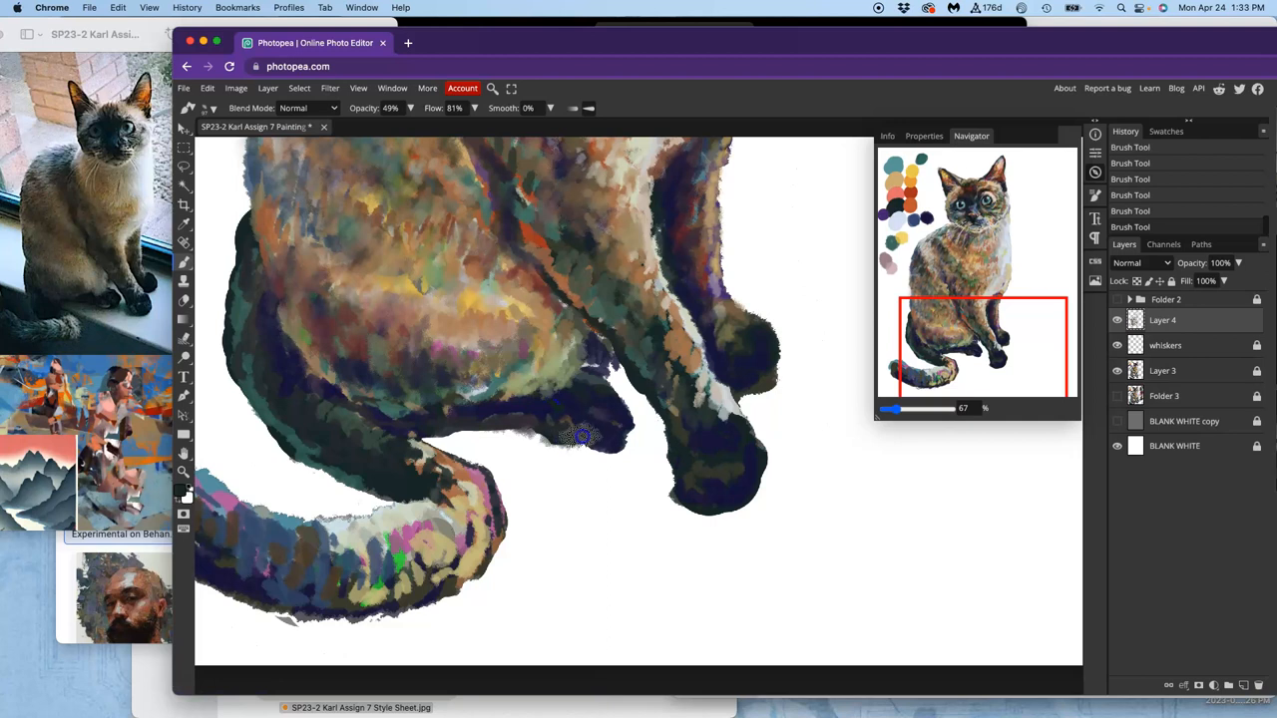
mouse_move(599, 411)
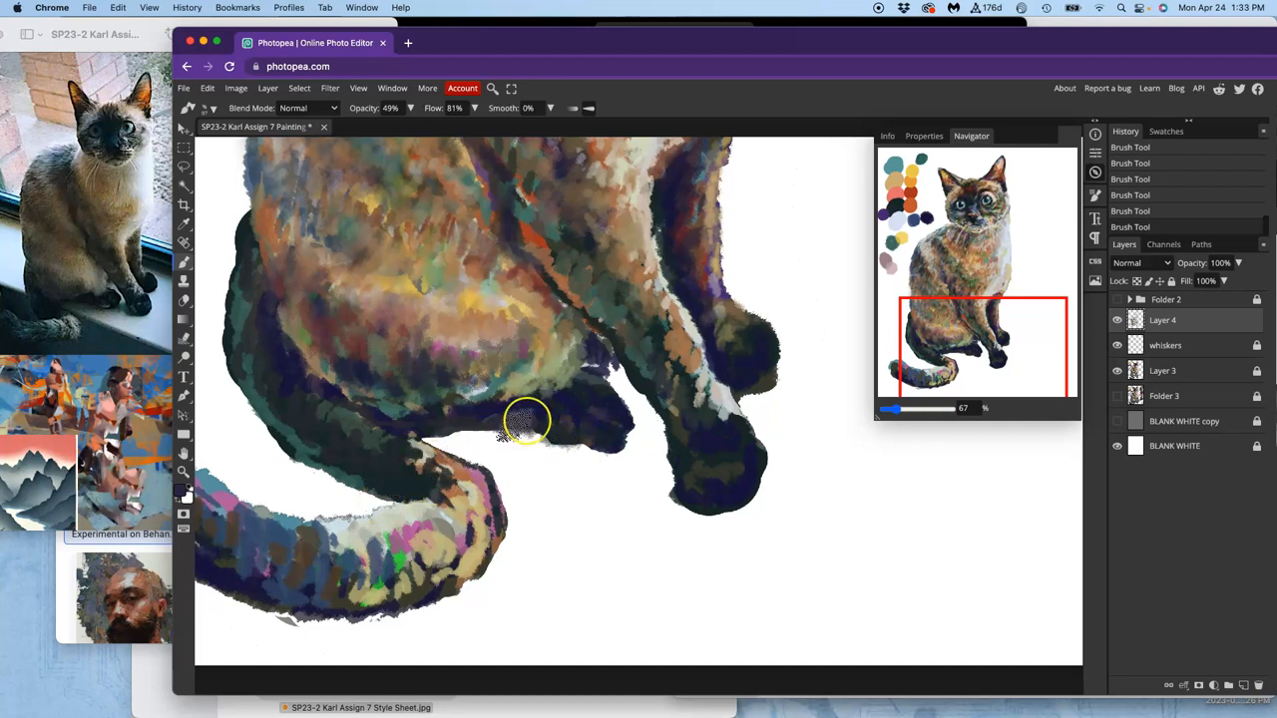
drag(529, 419, 435, 455)
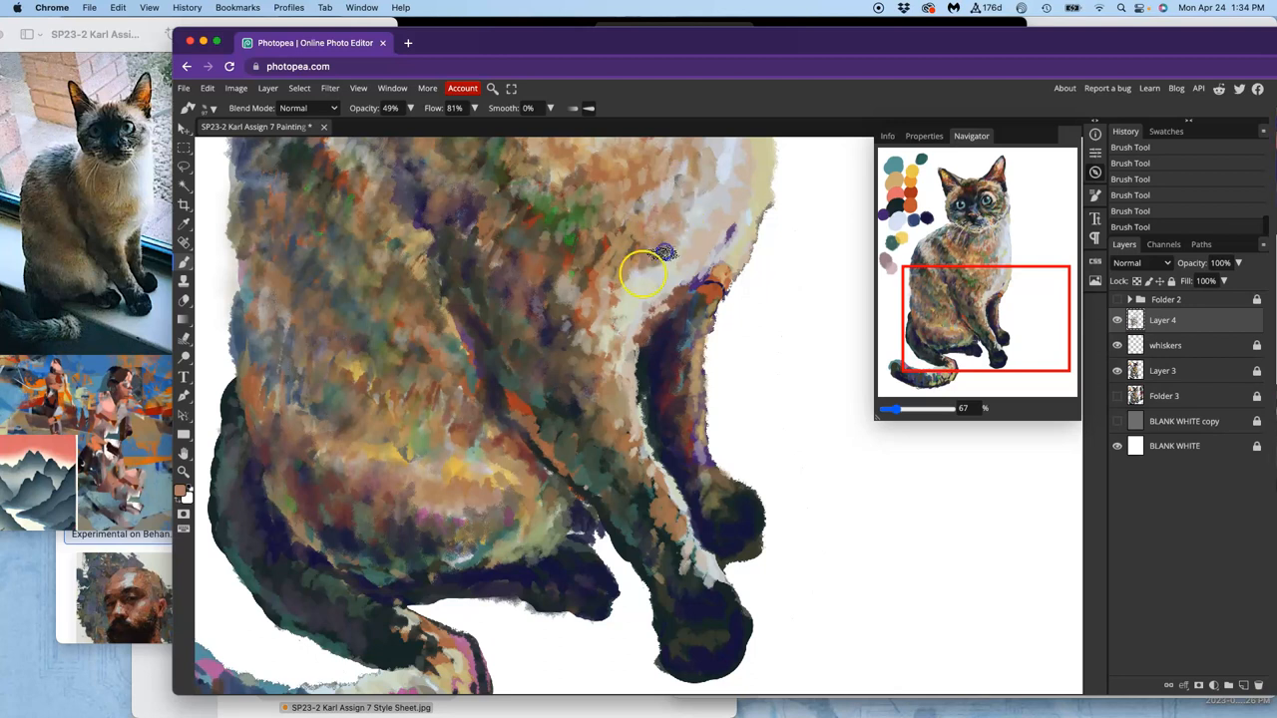
Blend the side, front-leg and chest fur at 49% opacity, toning down the orange streak on the leg
drag(658, 255, 634, 324)
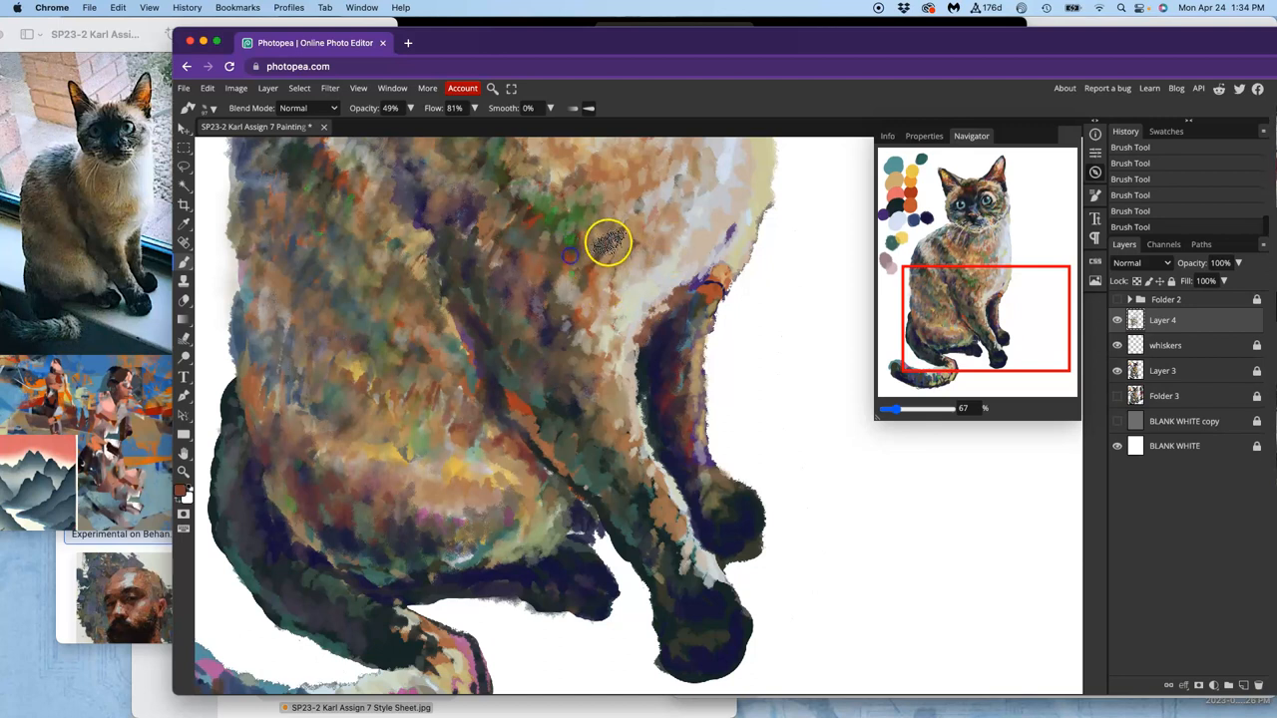
drag(609, 244, 595, 260)
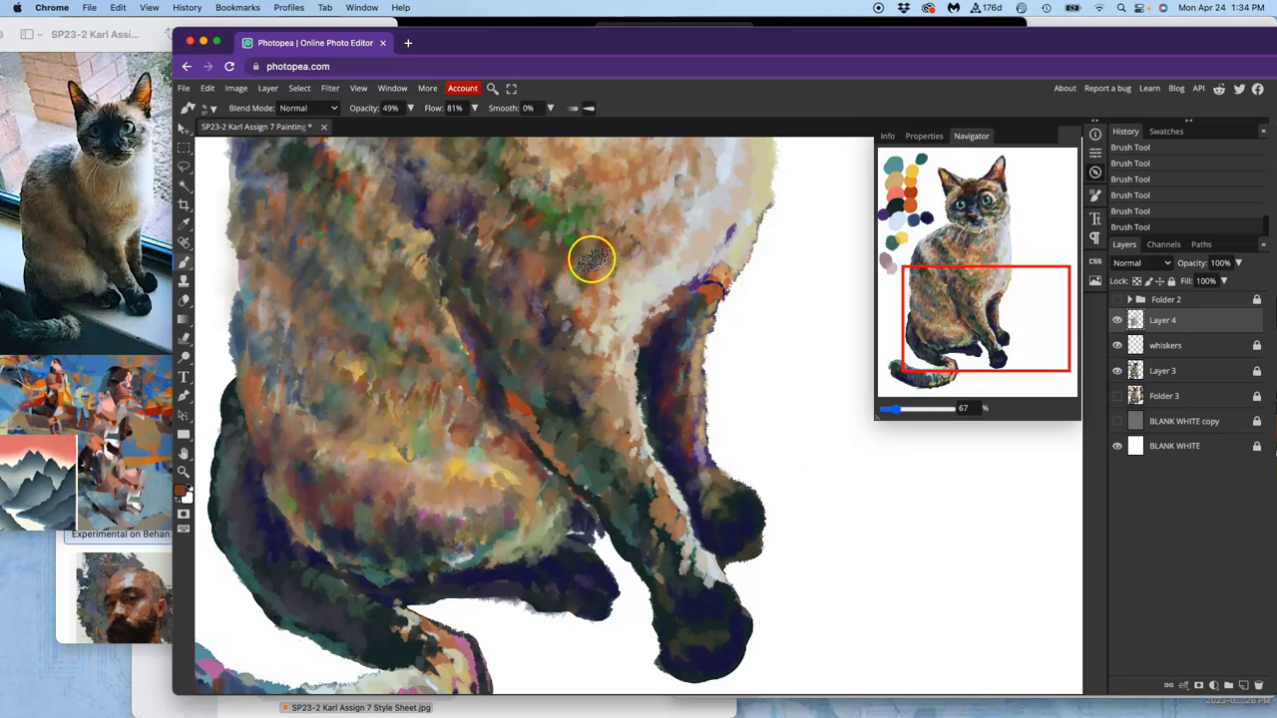
mouse_move(555, 279)
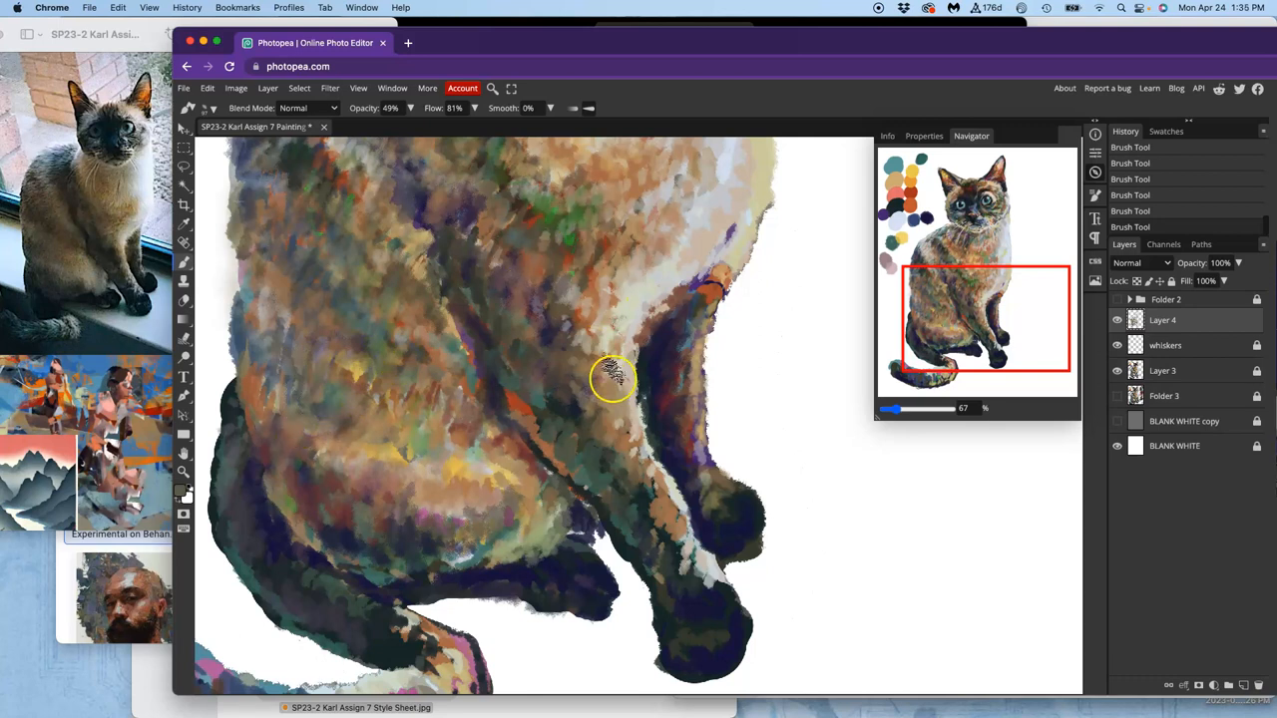
drag(614, 379, 547, 421)
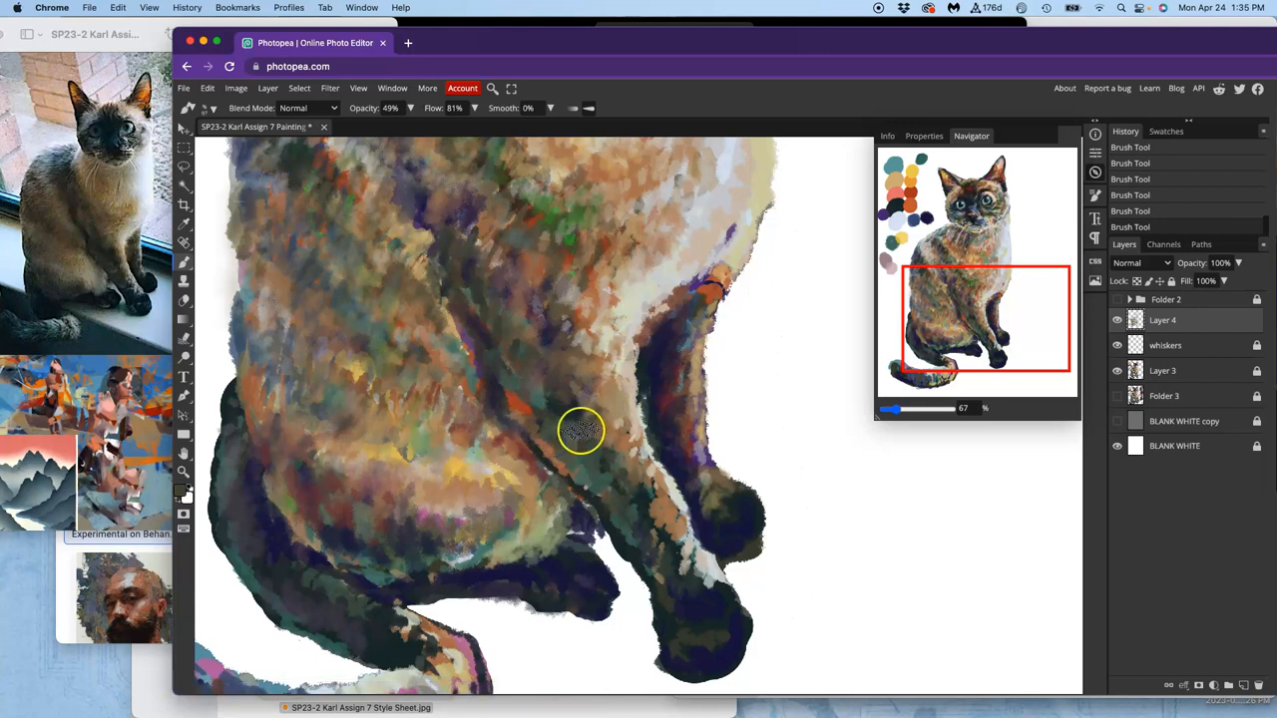
drag(583, 431, 598, 479)
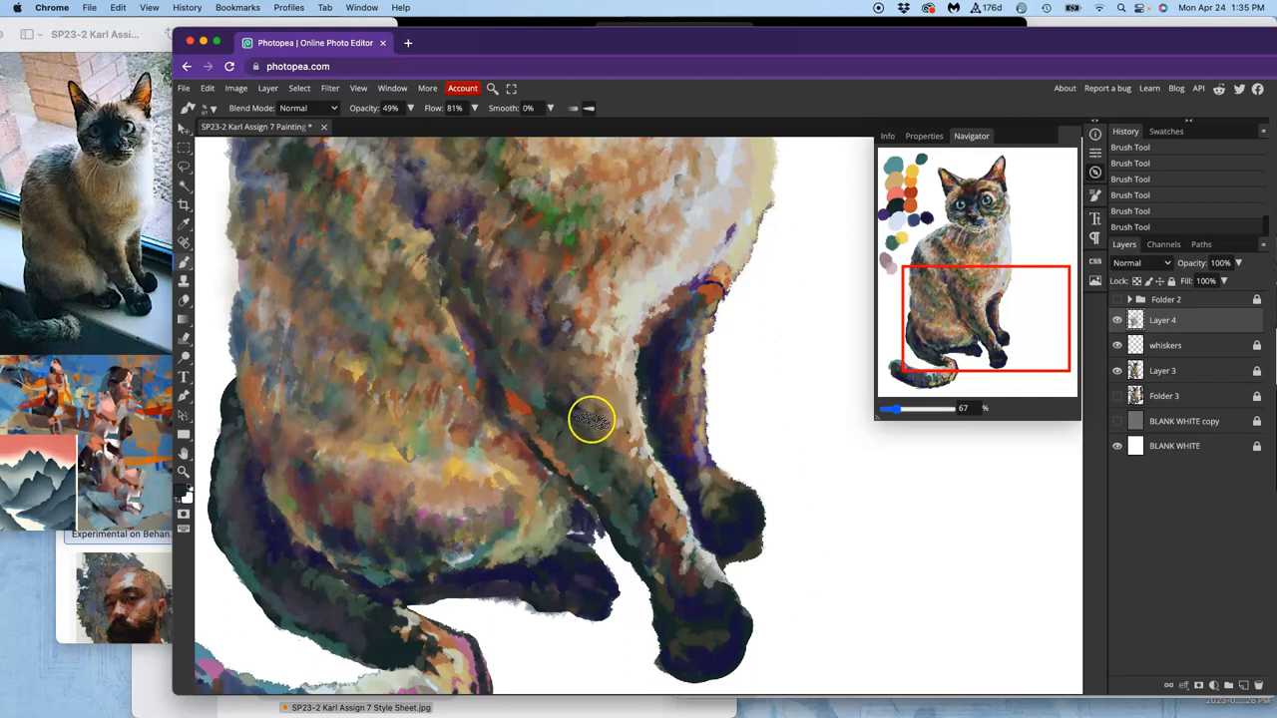
drag(590, 419, 614, 449)
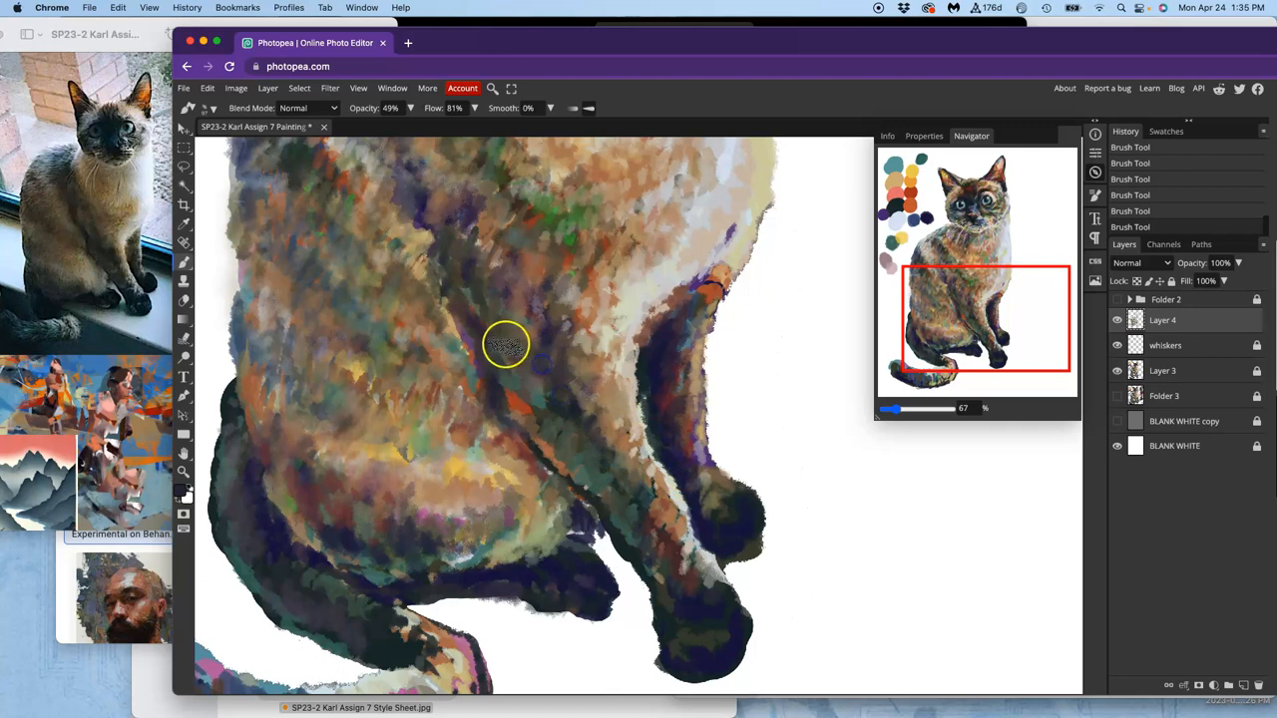
drag(503, 343, 459, 485)
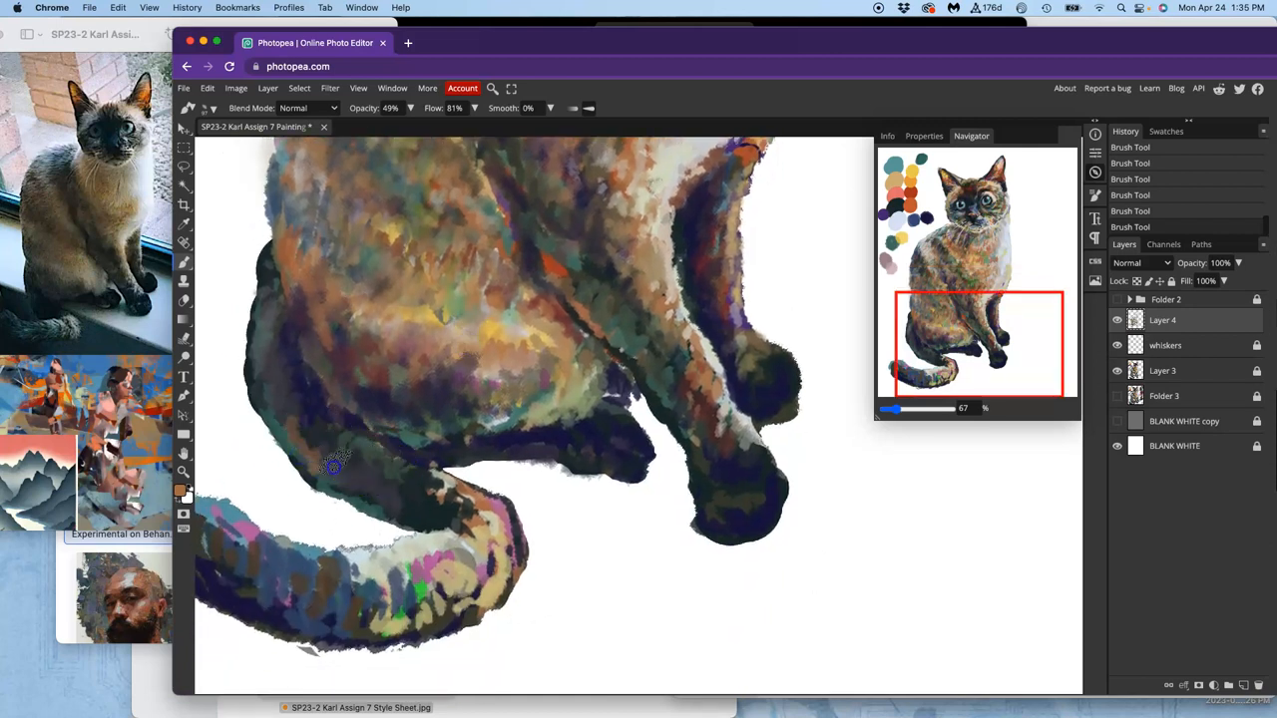
Brush along the haunch's outer edge and belly to refine the lower-body outline
drag(335, 463, 284, 379)
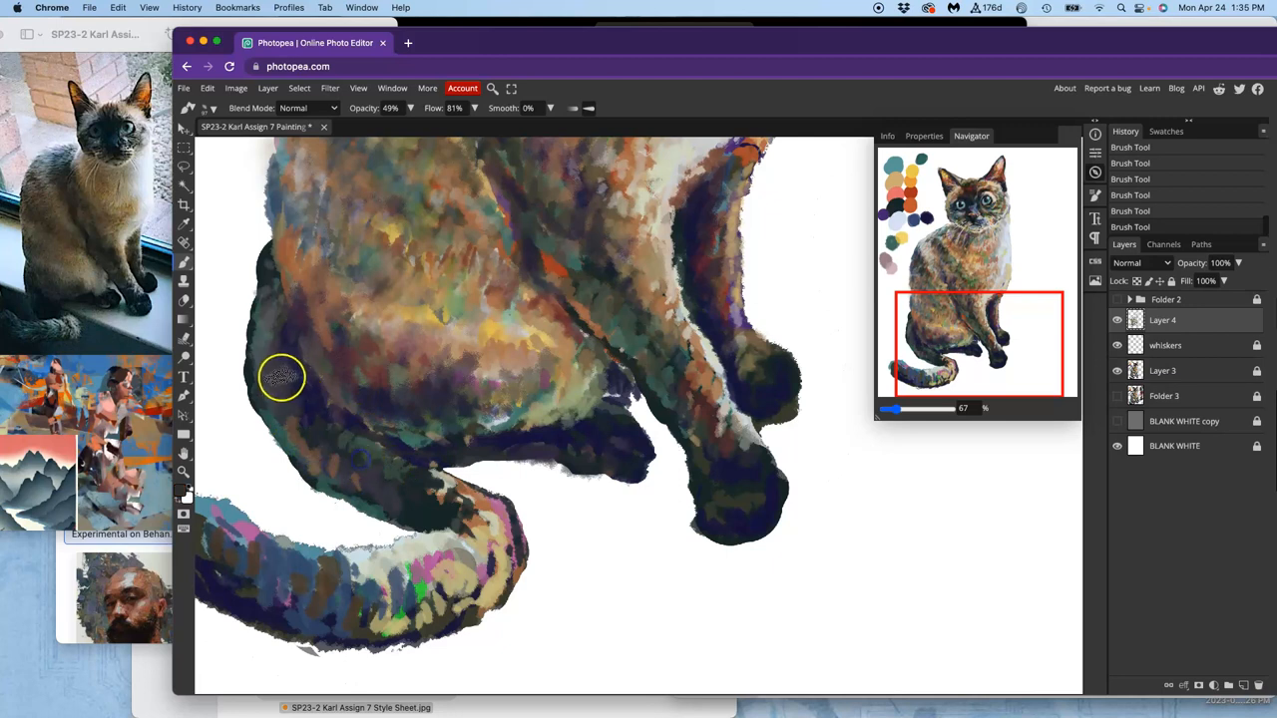
mouse_move(355, 375)
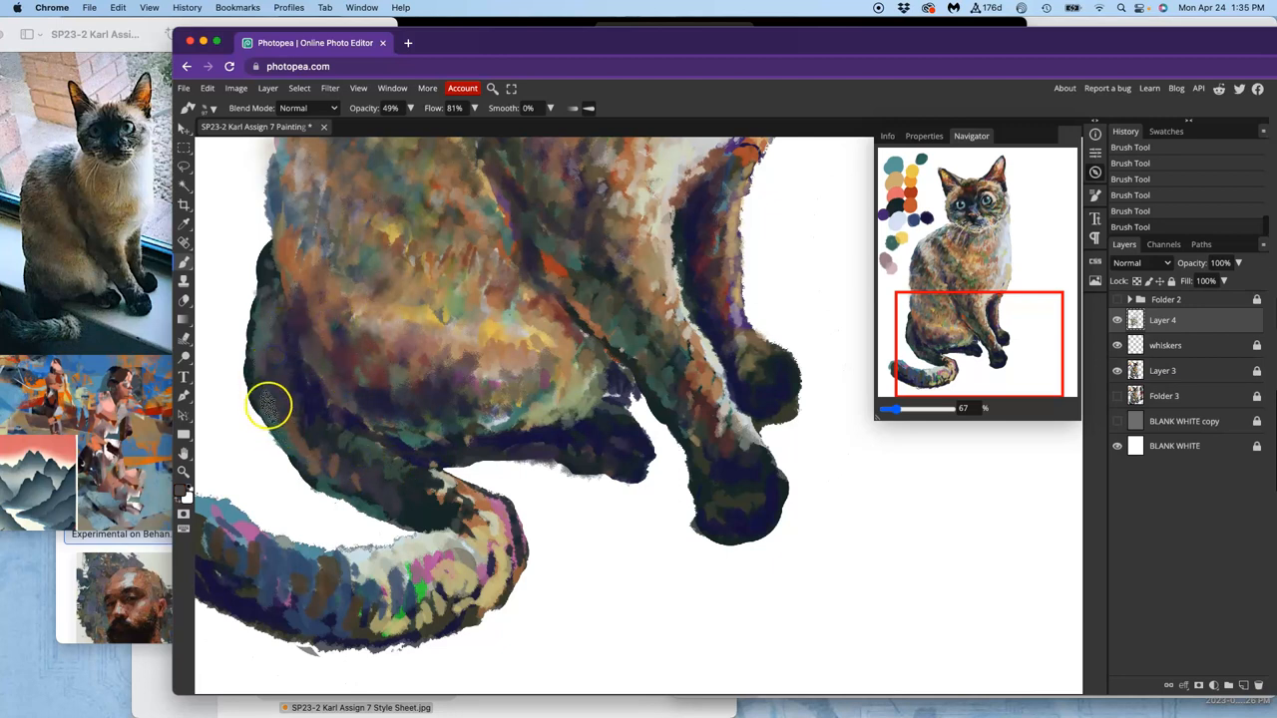
mouse_move(682, 178)
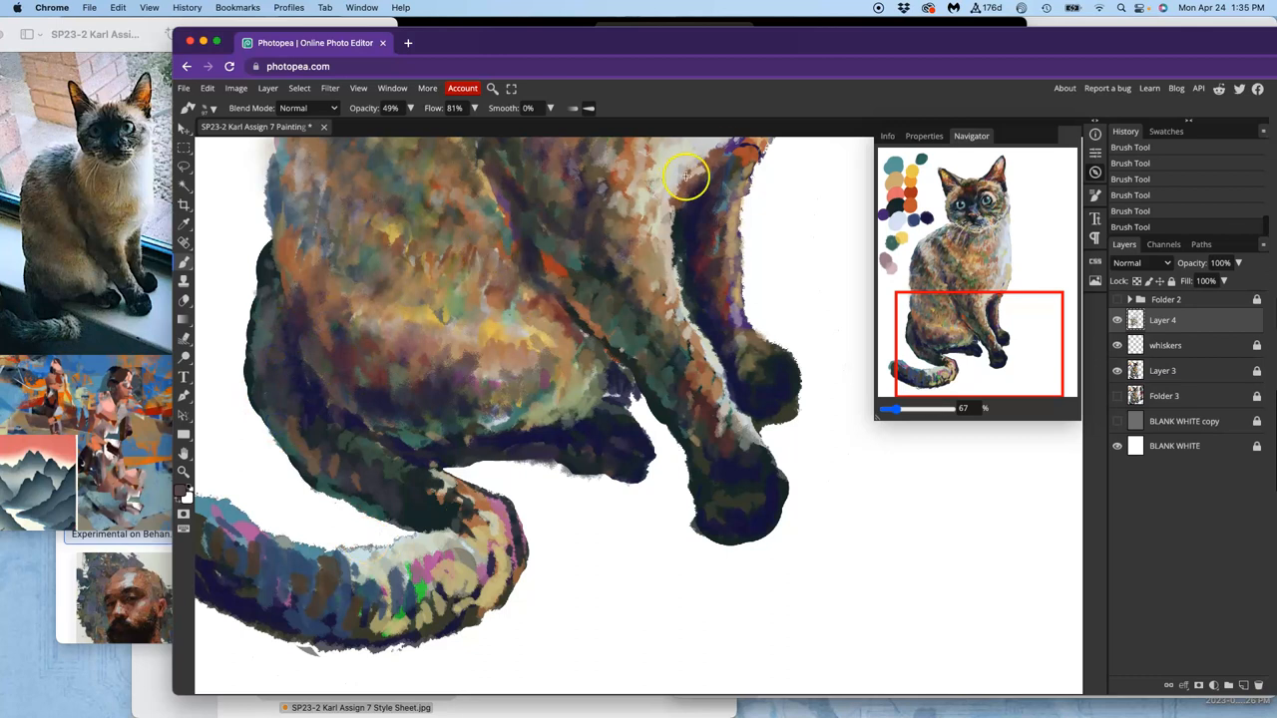
drag(686, 178, 603, 343)
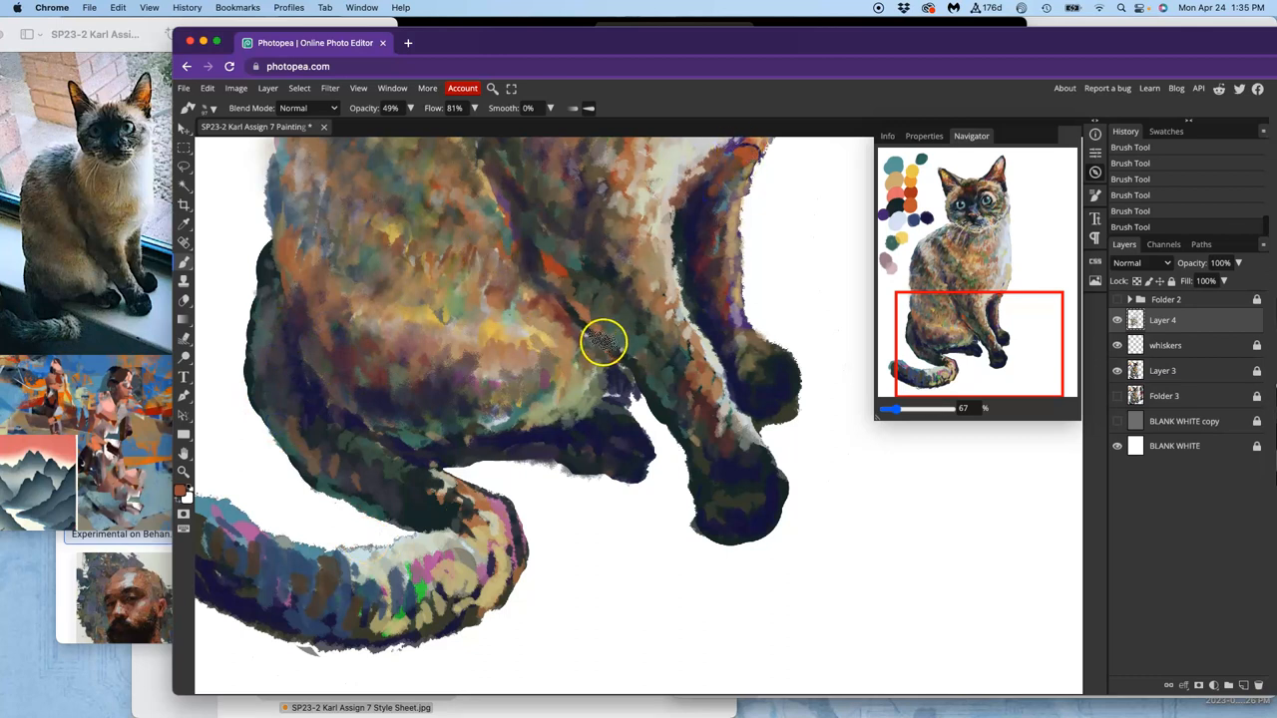
drag(599, 343, 628, 363)
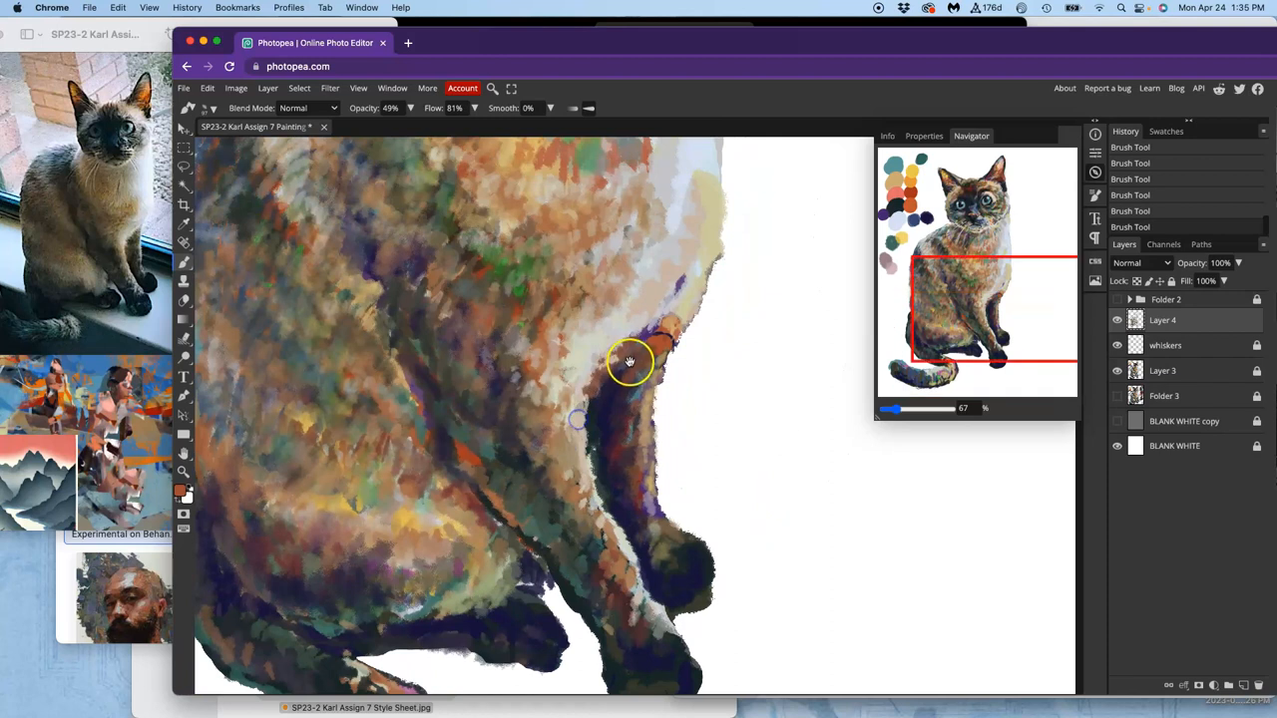
click(658, 343)
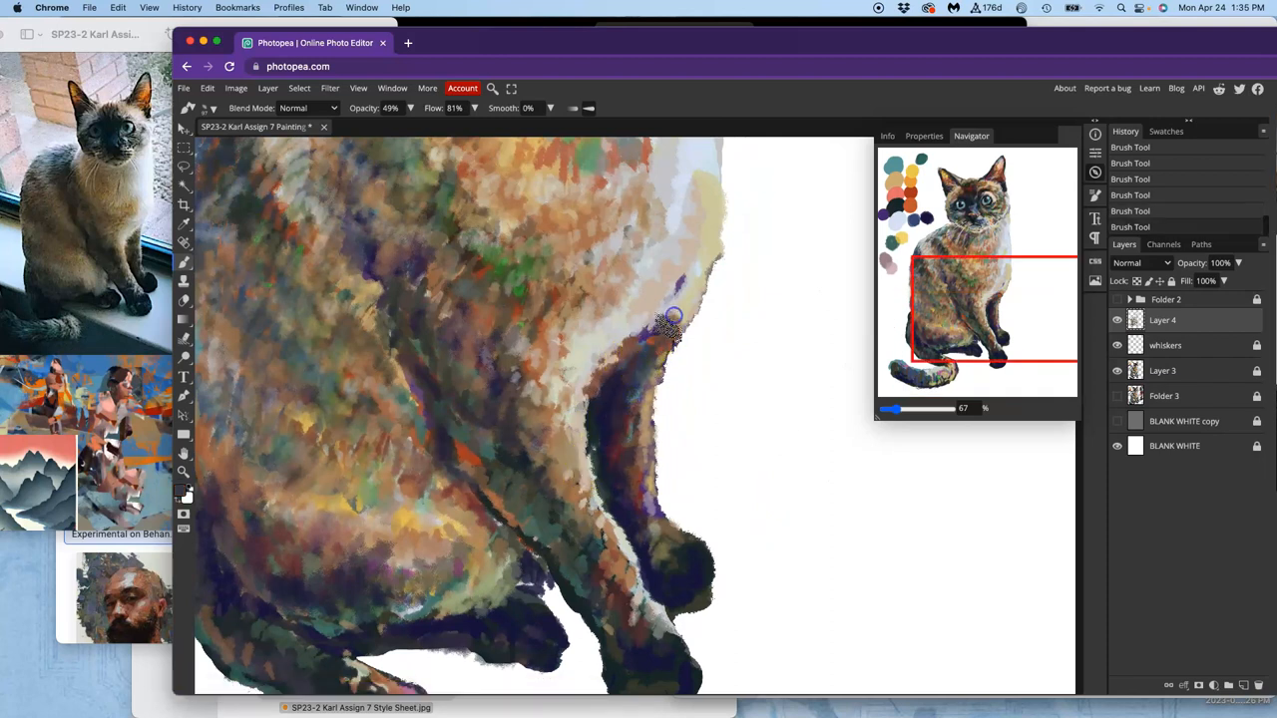
drag(668, 319, 649, 349)
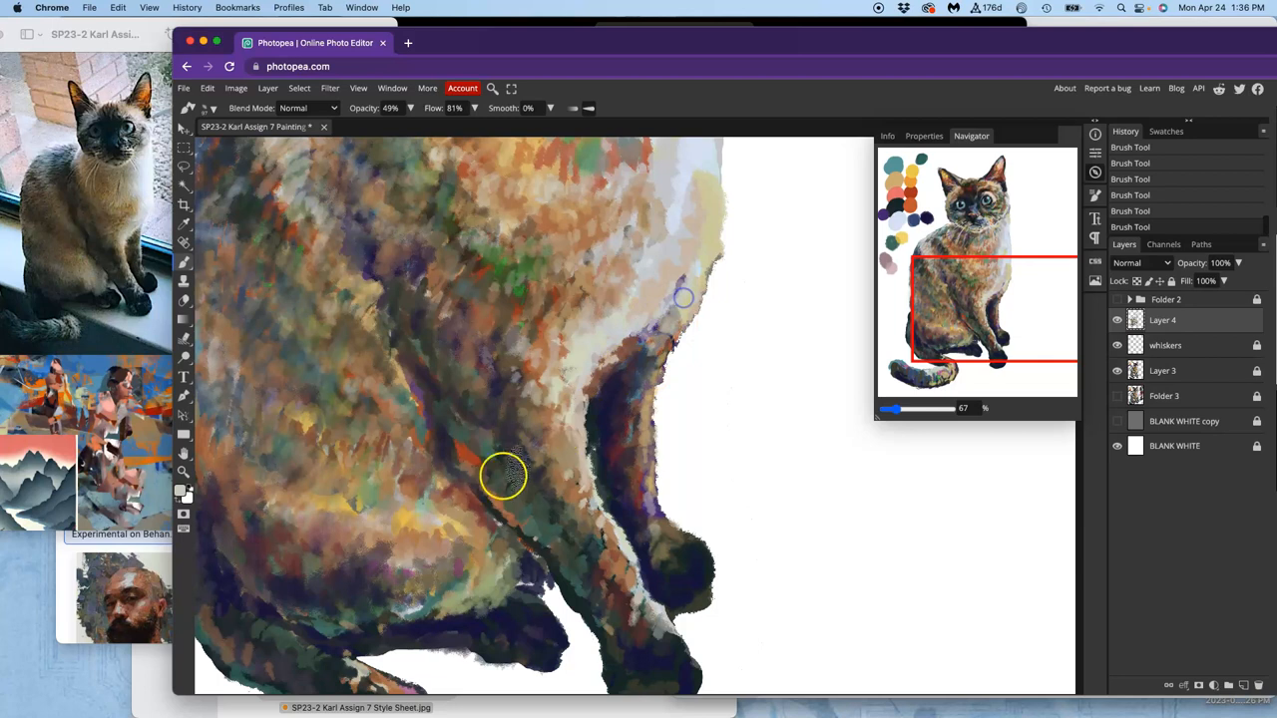
Clean up the front-paw shadow and the dark belly fur between the paws
scroll(down, 3)
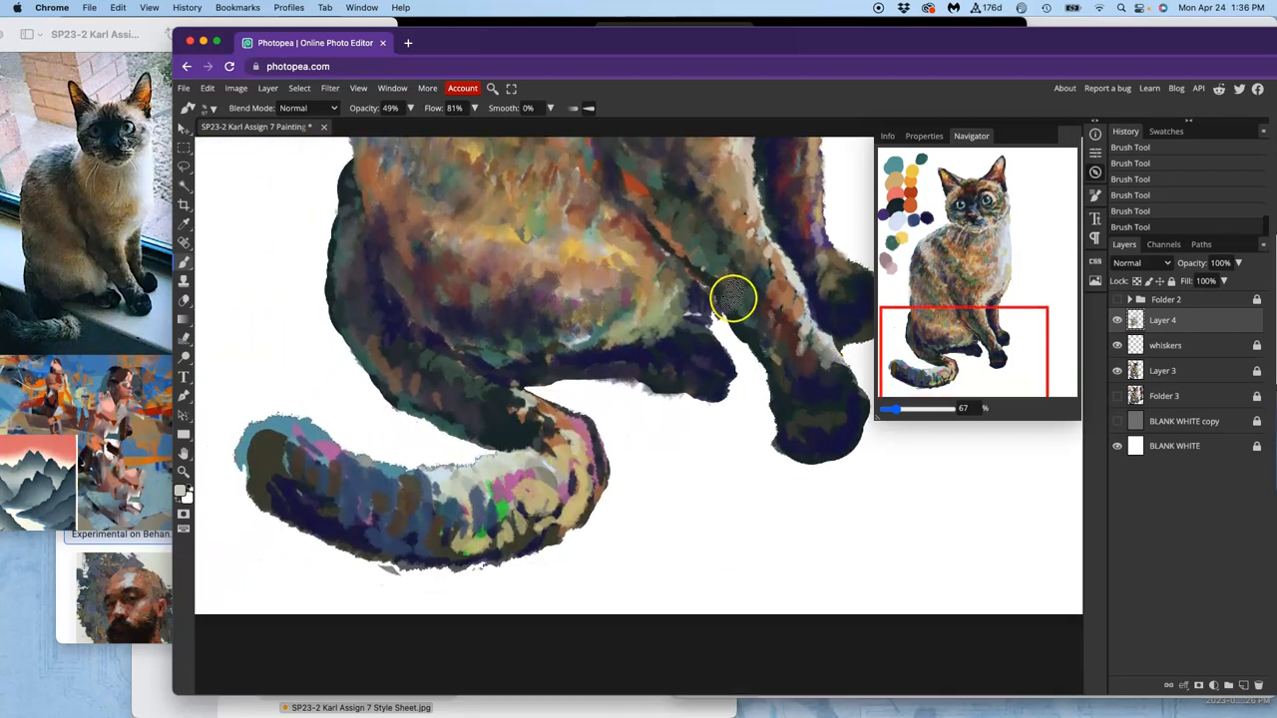
drag(734, 300, 728, 296)
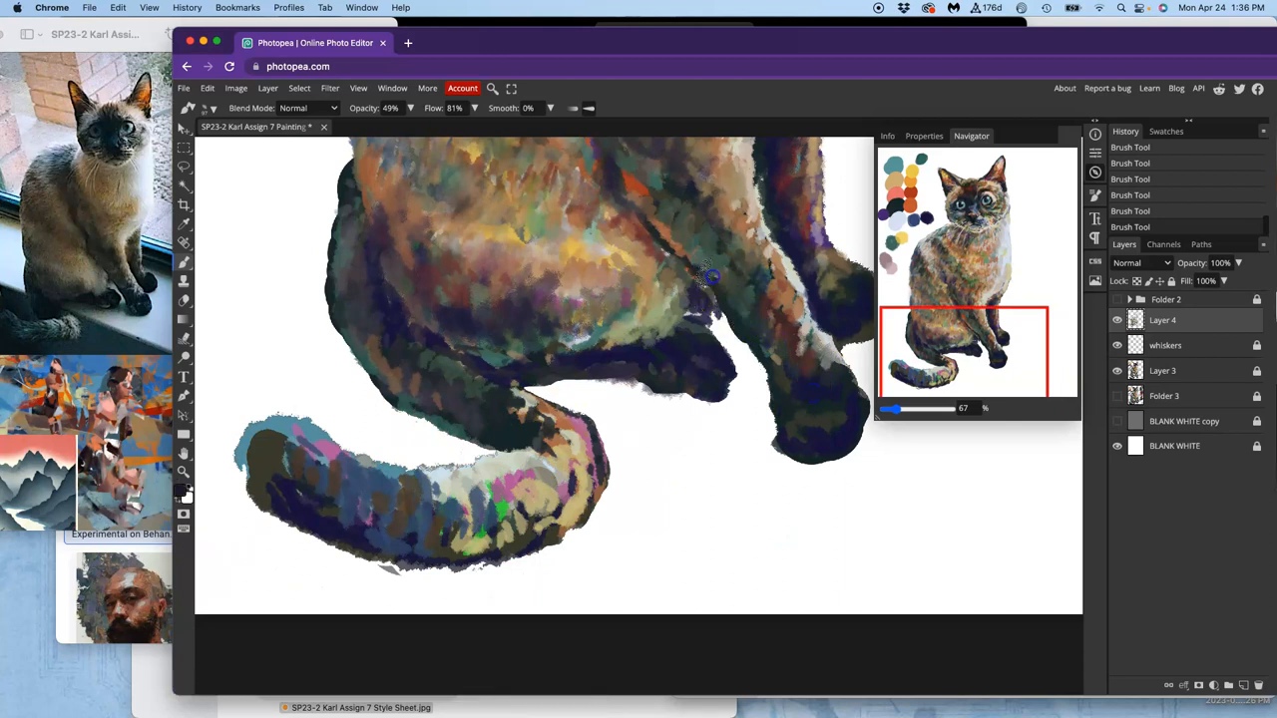
drag(708, 275, 739, 300)
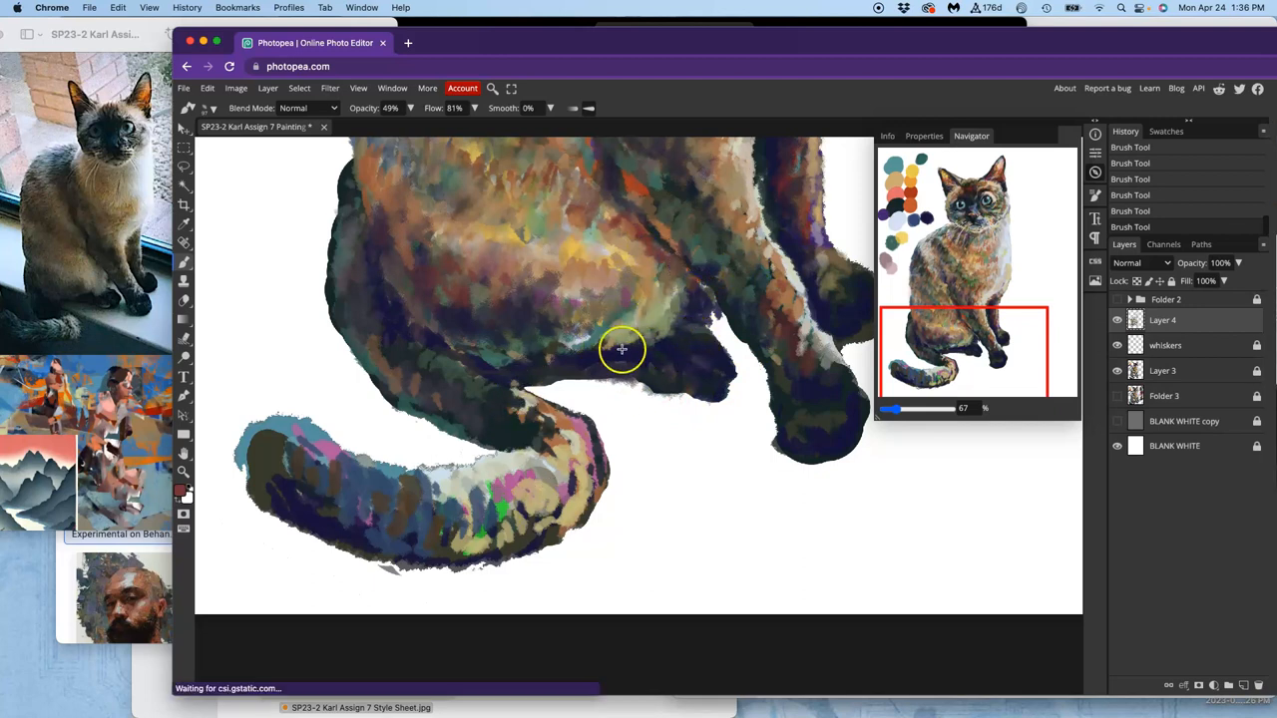
drag(623, 349, 437, 395)
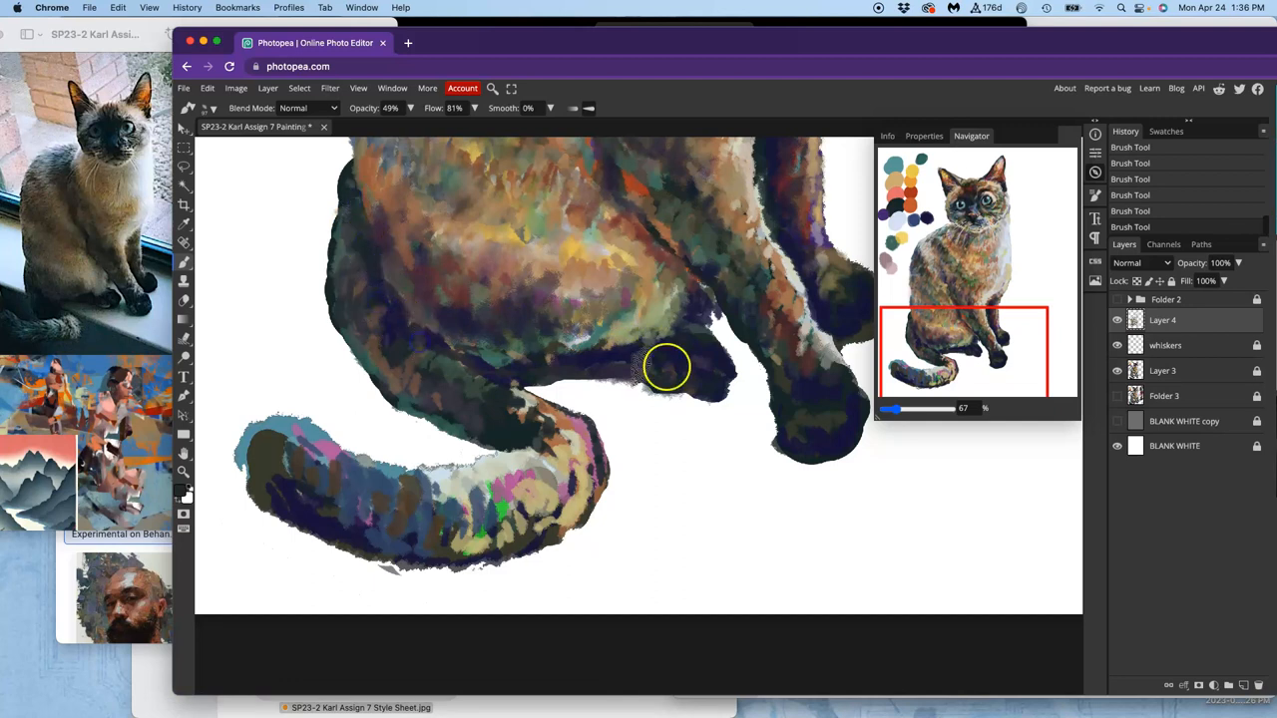
drag(668, 369, 475, 389)
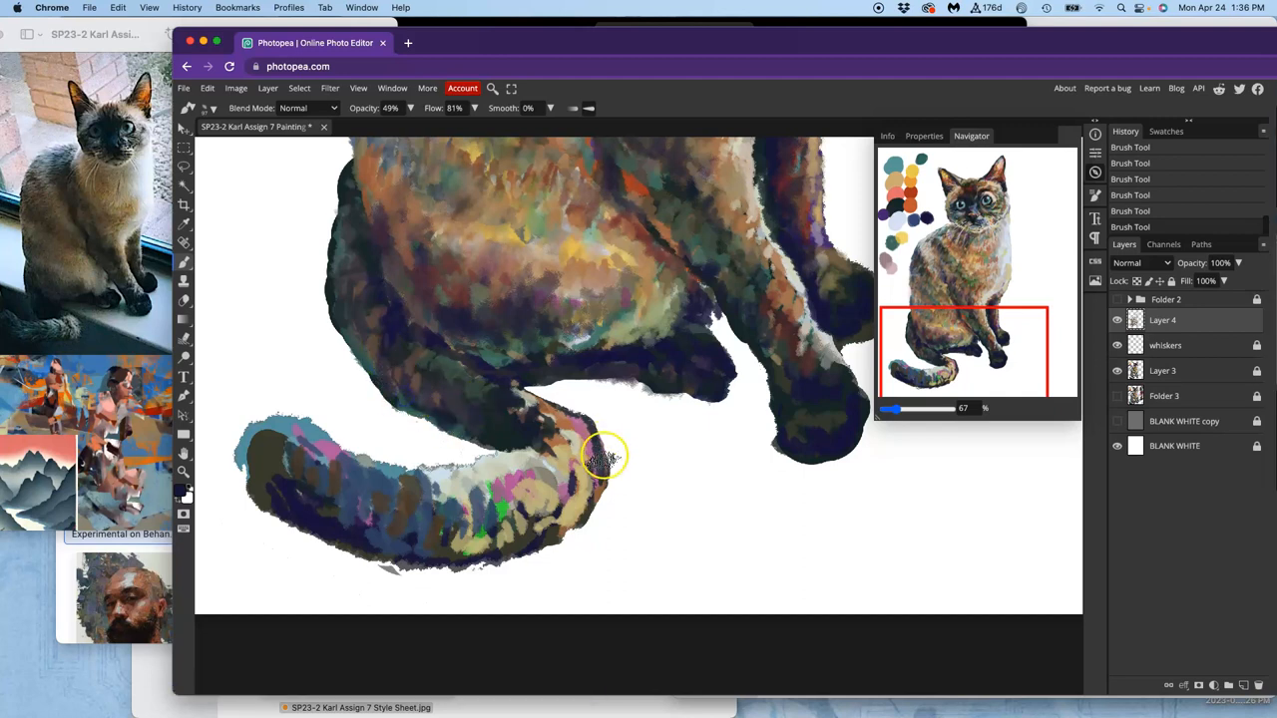
Add fur strokes to the curled tail and warm blended strokes to the belly and chest
drag(599, 459, 559, 370)
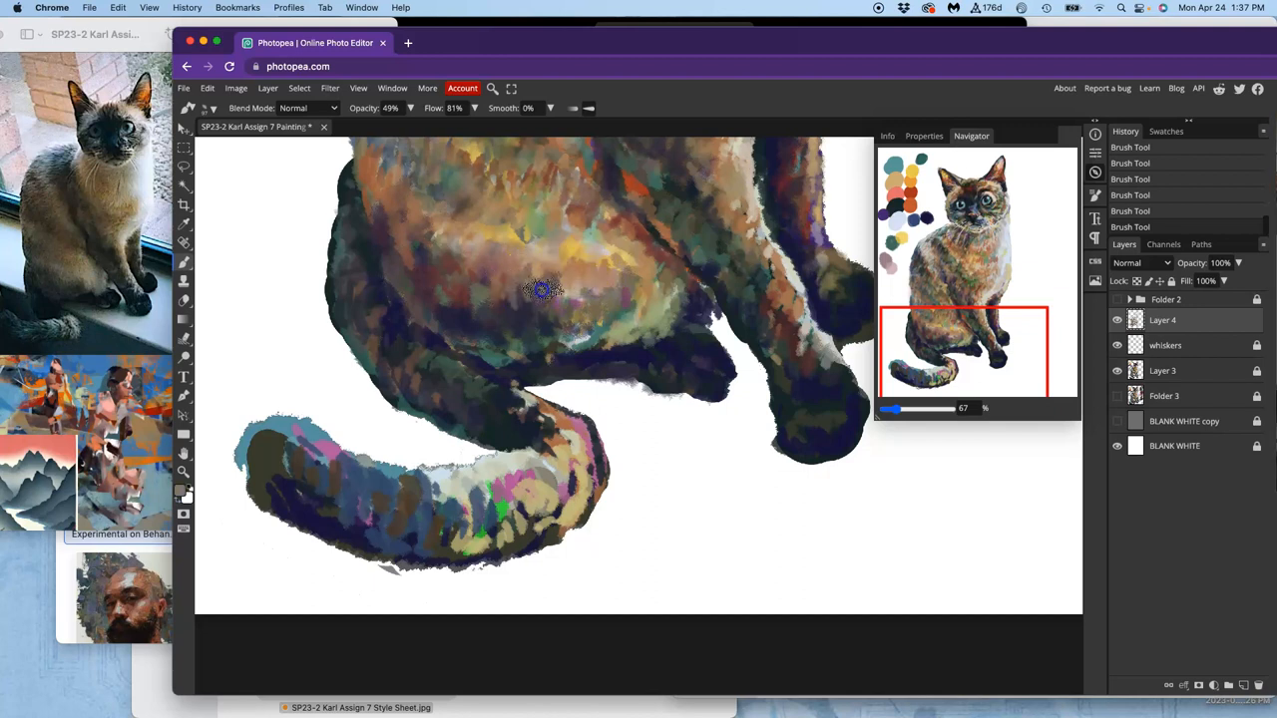
drag(542, 290, 603, 299)
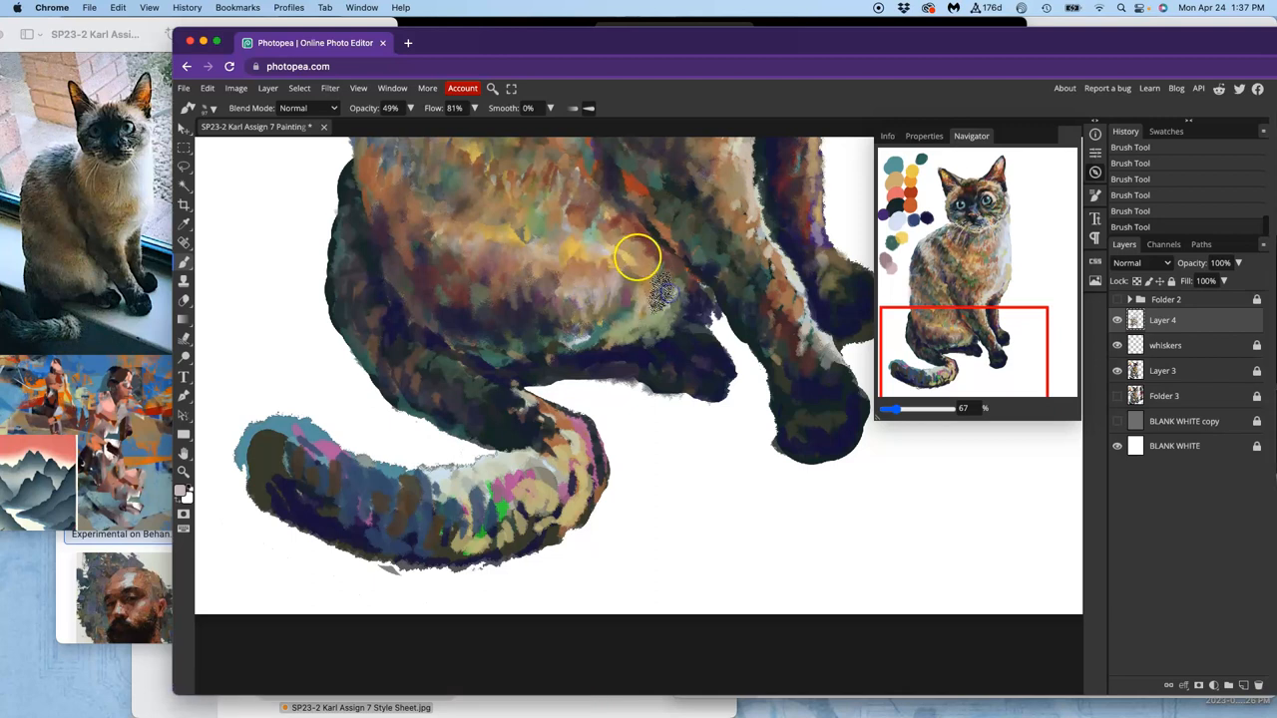
drag(639, 255, 558, 277)
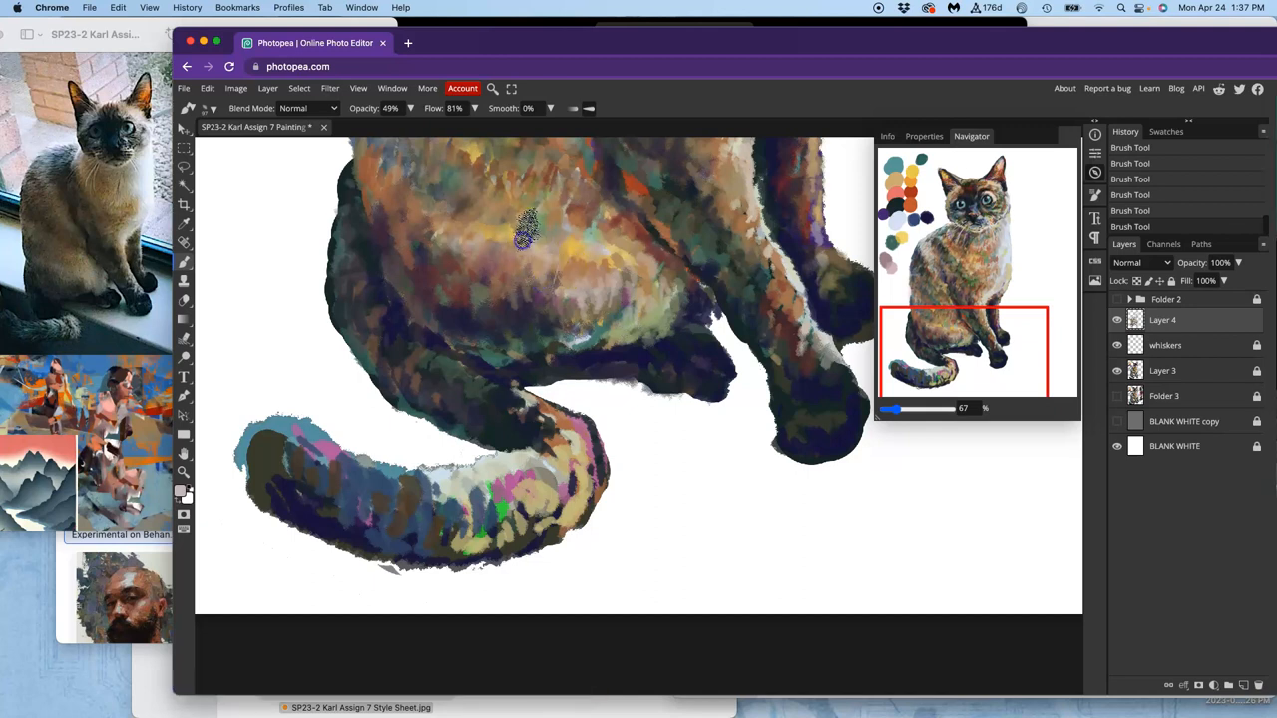
drag(529, 230, 489, 200)
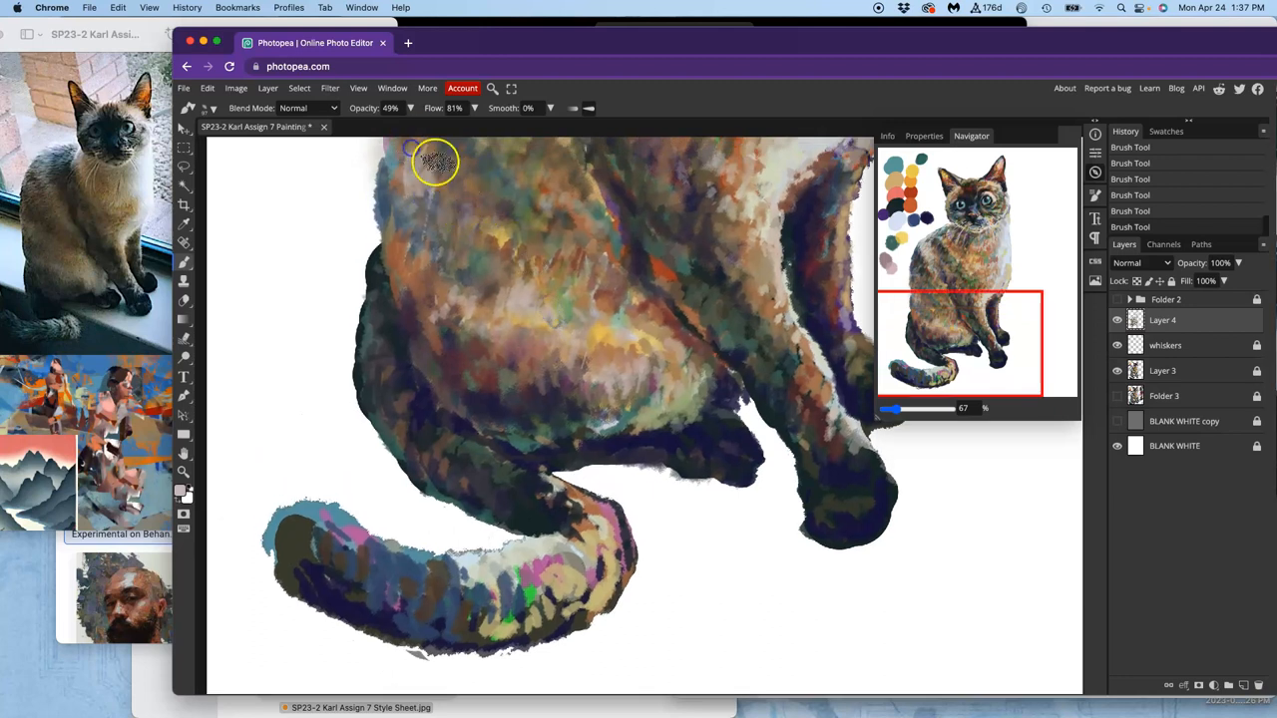
Move the Navigator view box down so the lower body and curled tail are in frame
drag(435, 163, 459, 204)
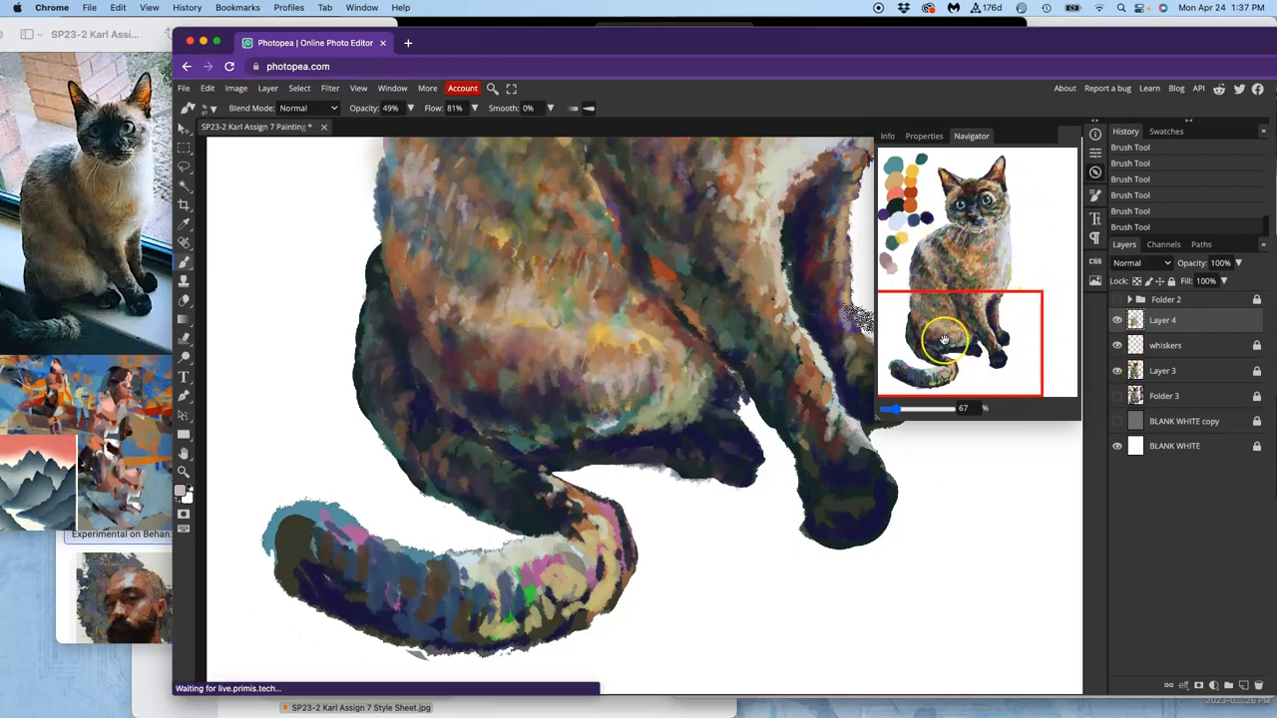
click(1117, 343)
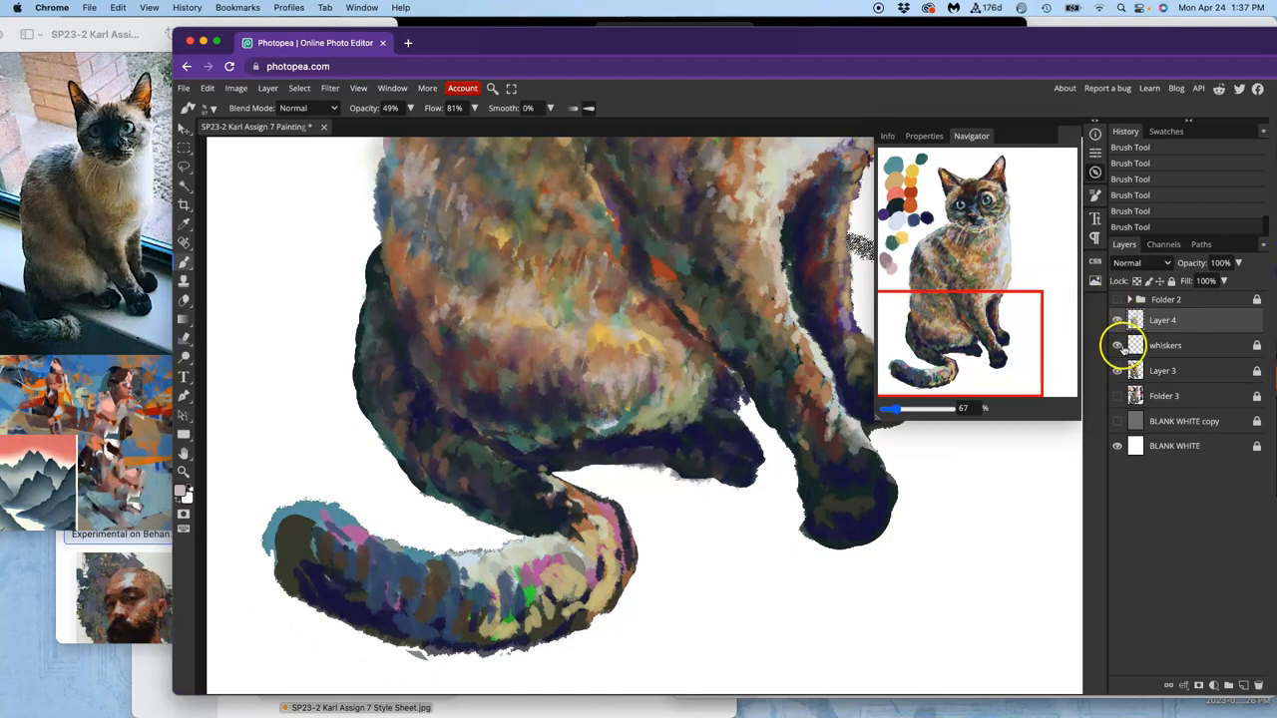
click(1117, 345)
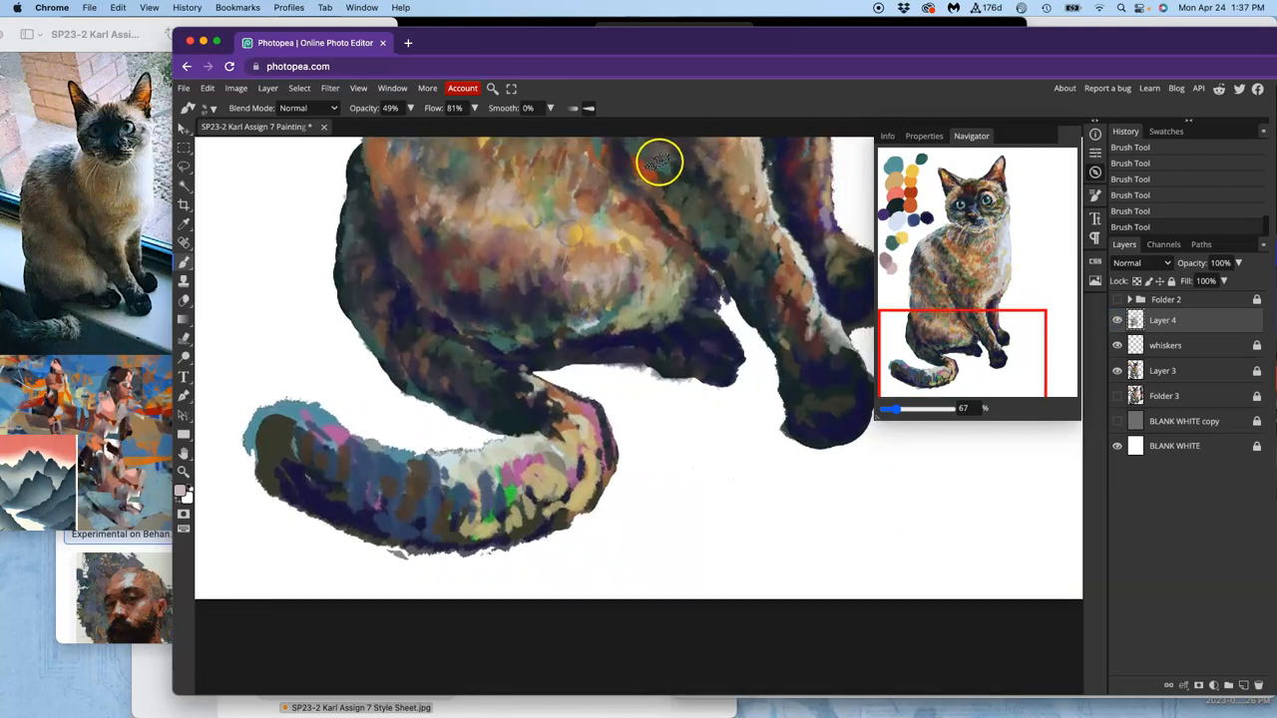
Repaint and darken the tail's left end and underside with blended dark strokes
drag(659, 164, 643, 176)
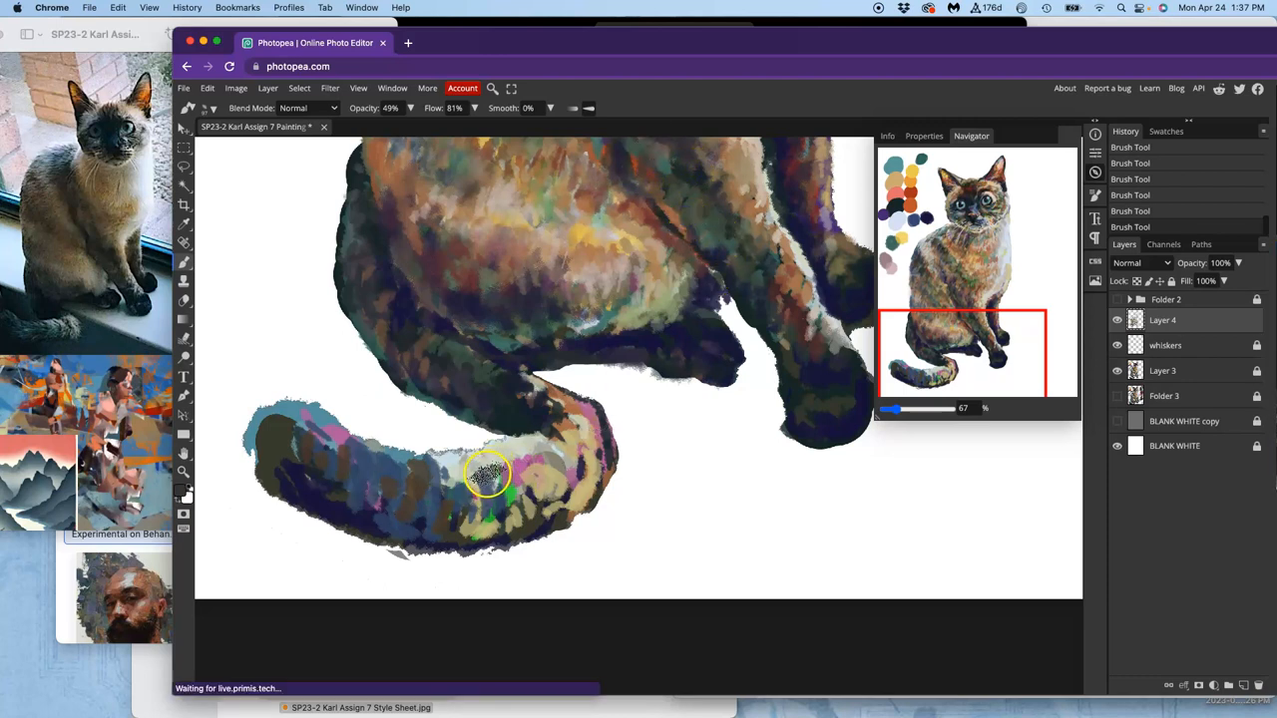
drag(489, 475, 395, 515)
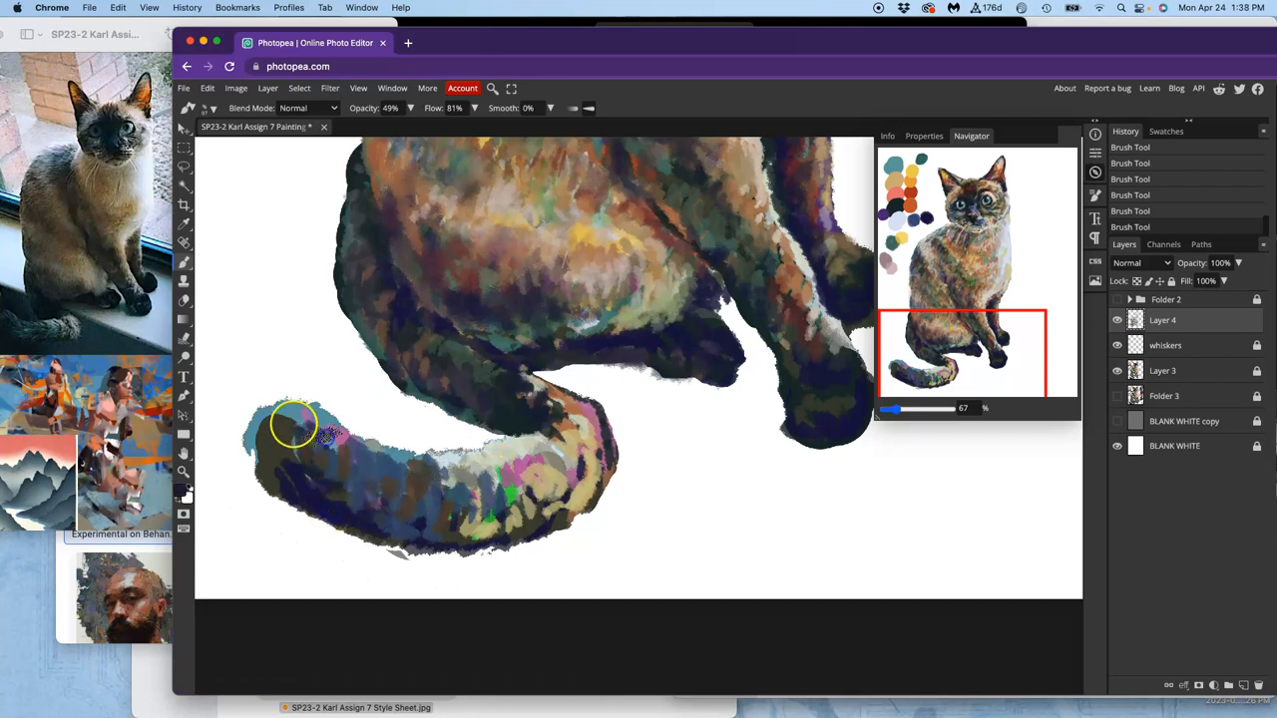
drag(319, 429, 259, 435)
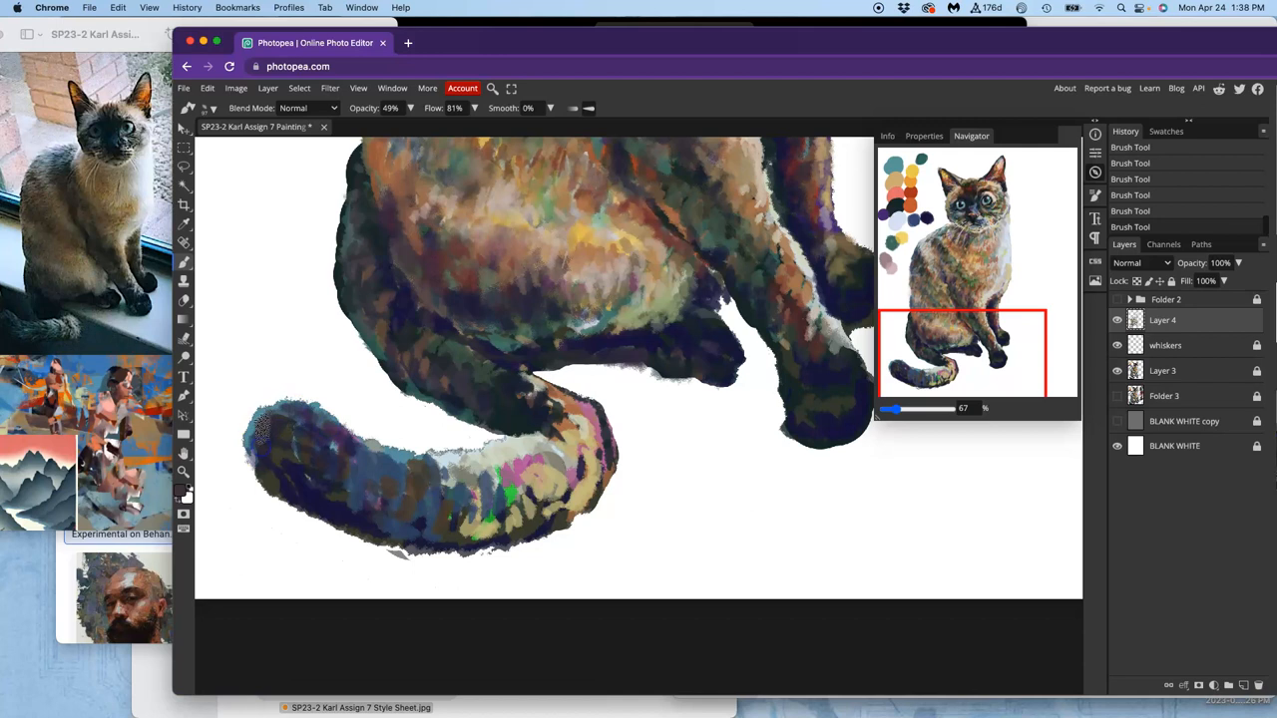
drag(264, 429, 299, 475)
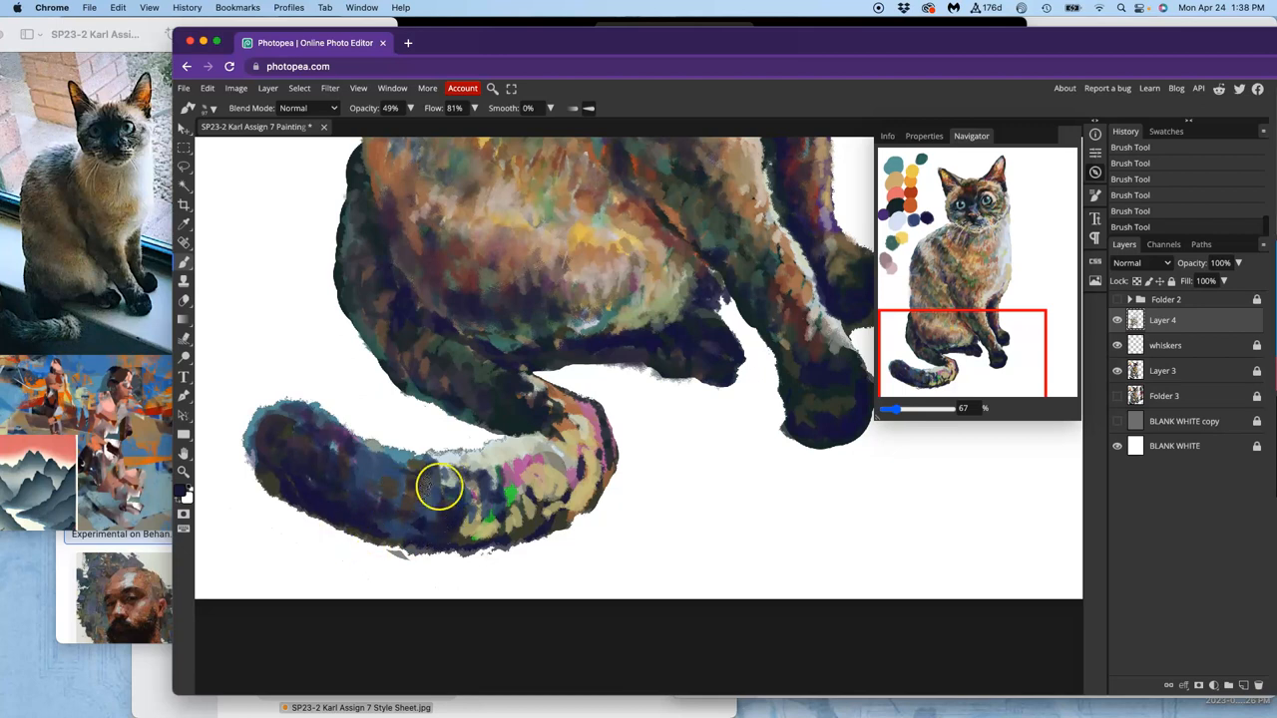
drag(439, 489, 447, 503)
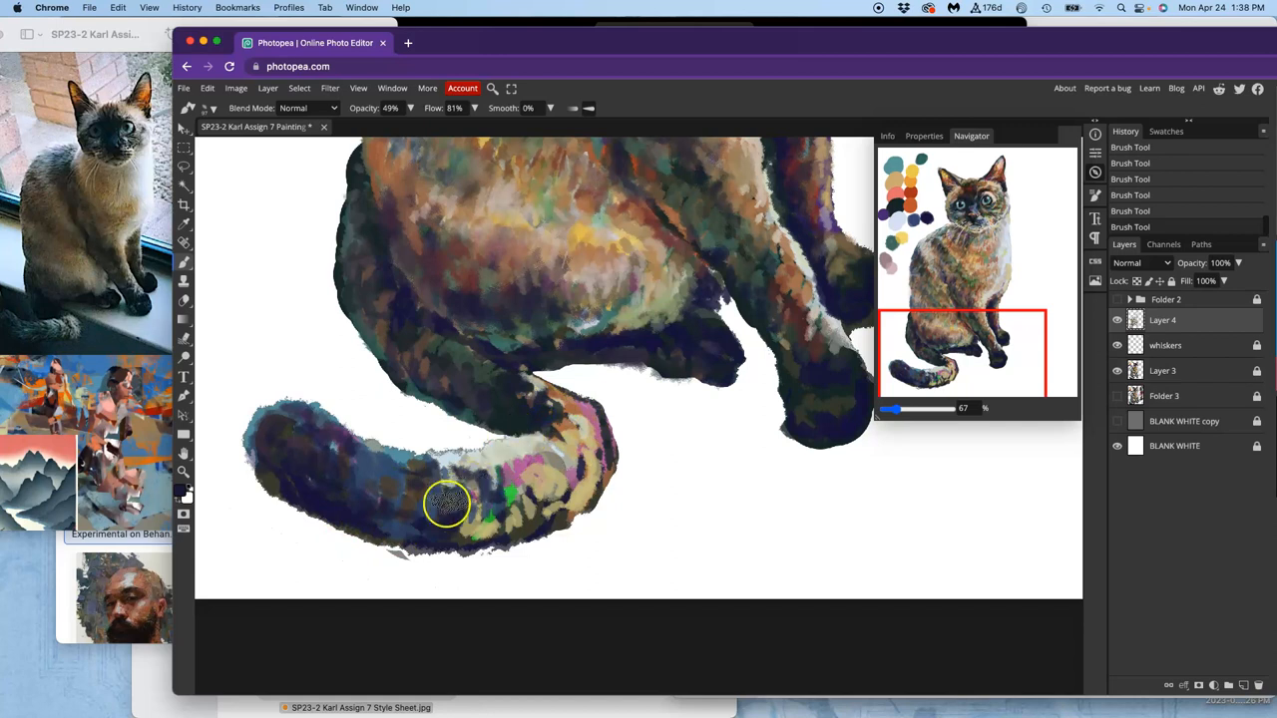
drag(447, 503, 399, 543)
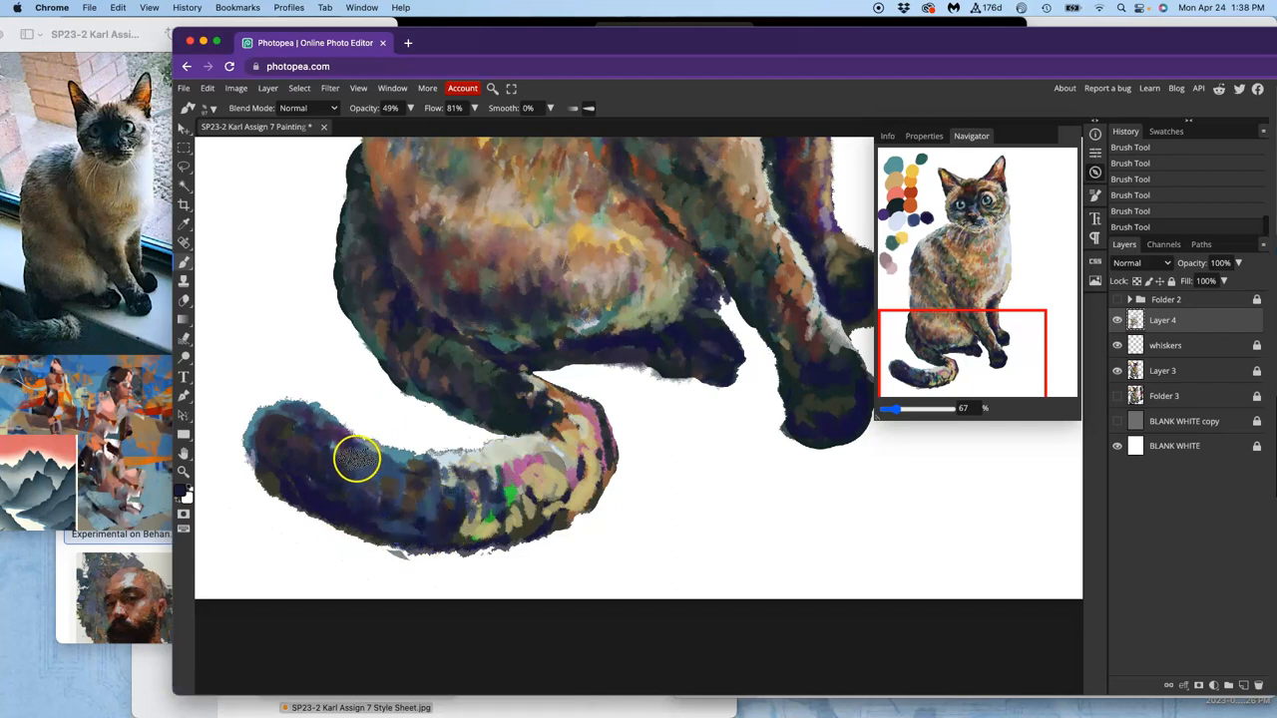
drag(357, 459, 361, 501)
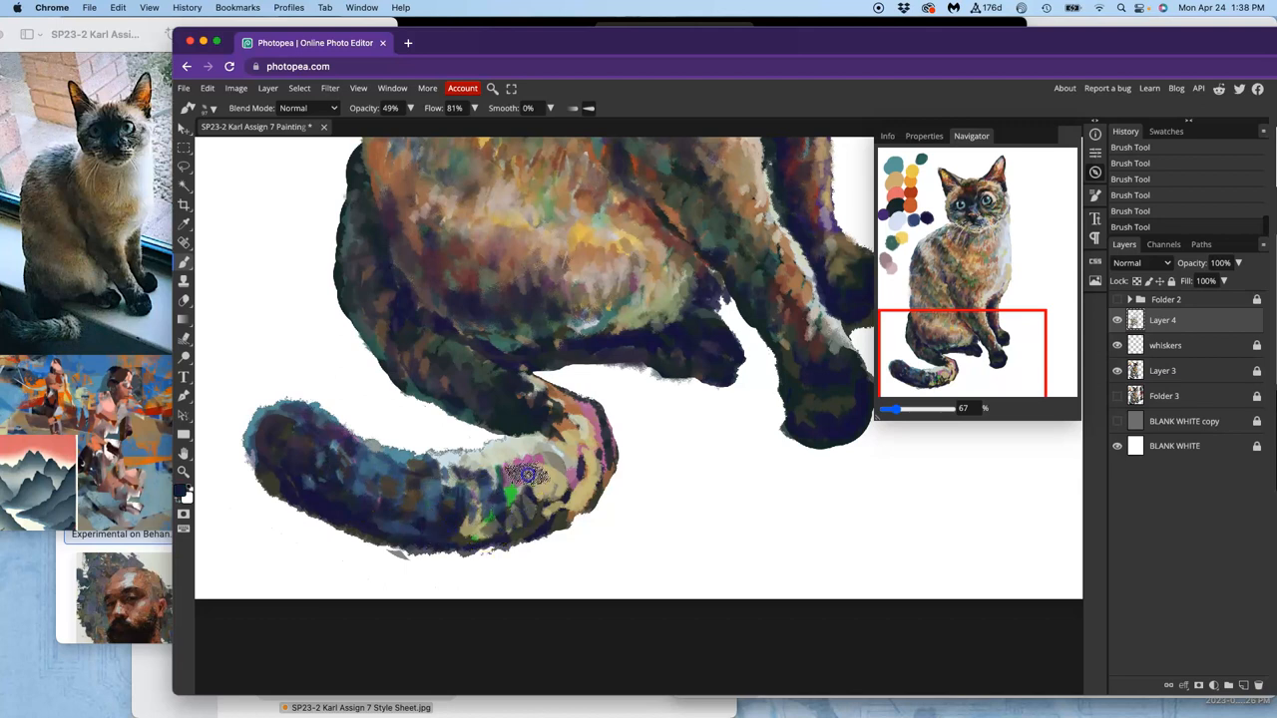
Rework the tail's middle and upward curl, adding pink and green accents blended in
drag(529, 479, 489, 529)
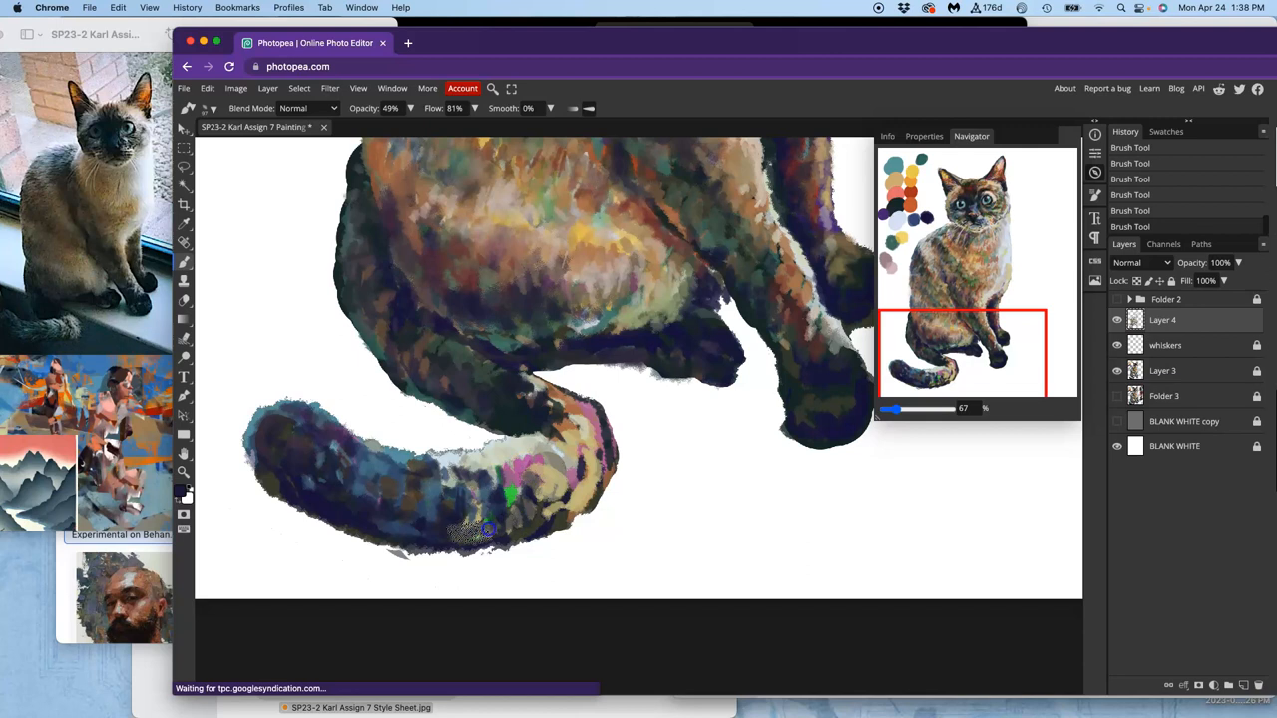
drag(489, 529, 549, 463)
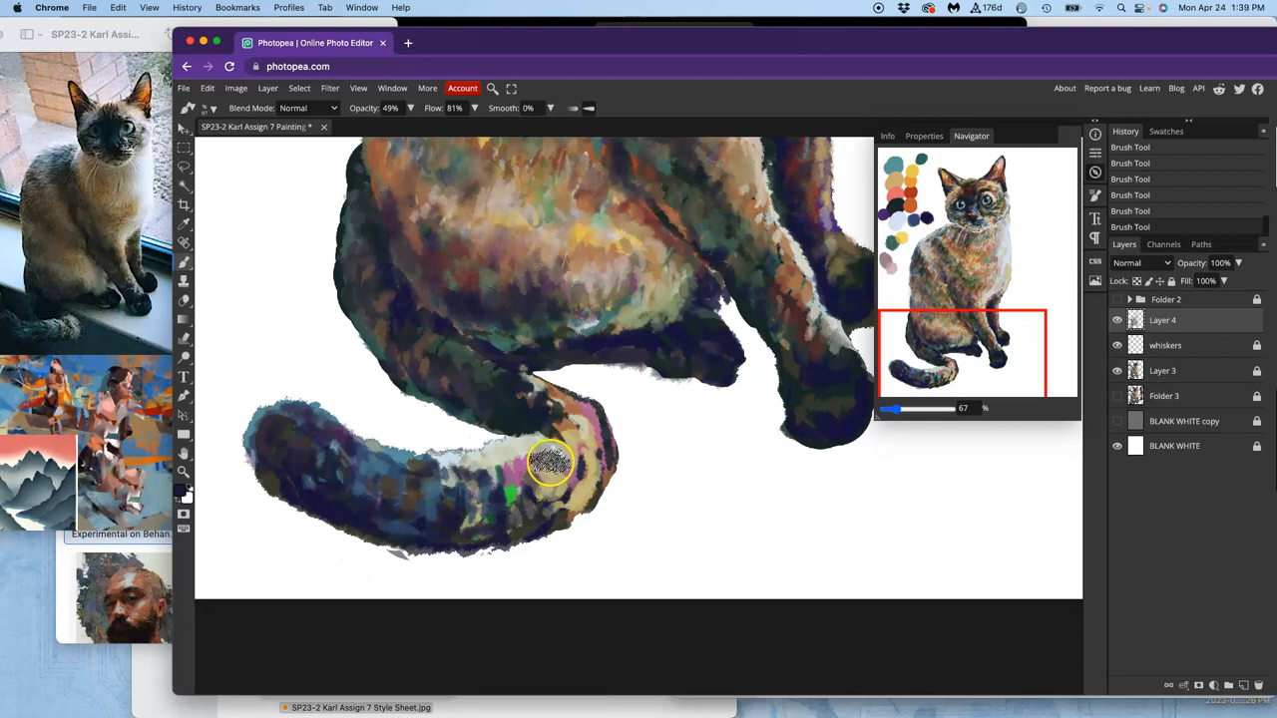
drag(549, 463, 549, 509)
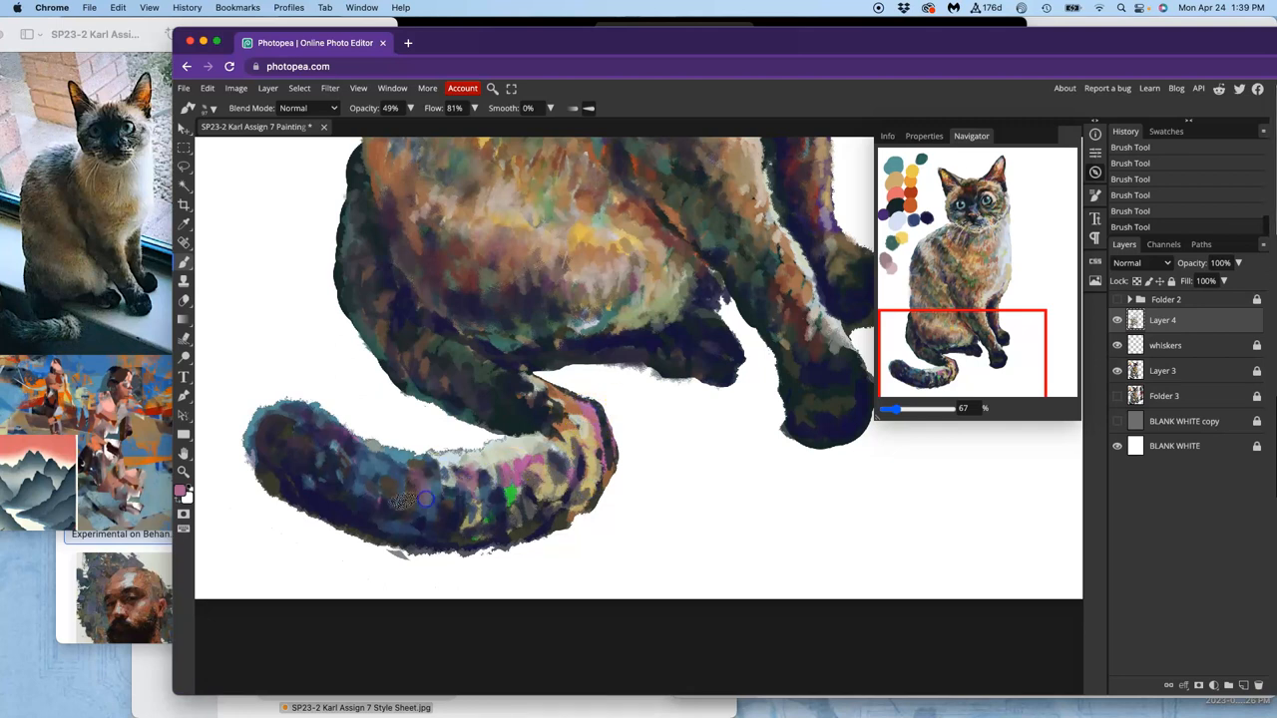
drag(409, 499, 503, 495)
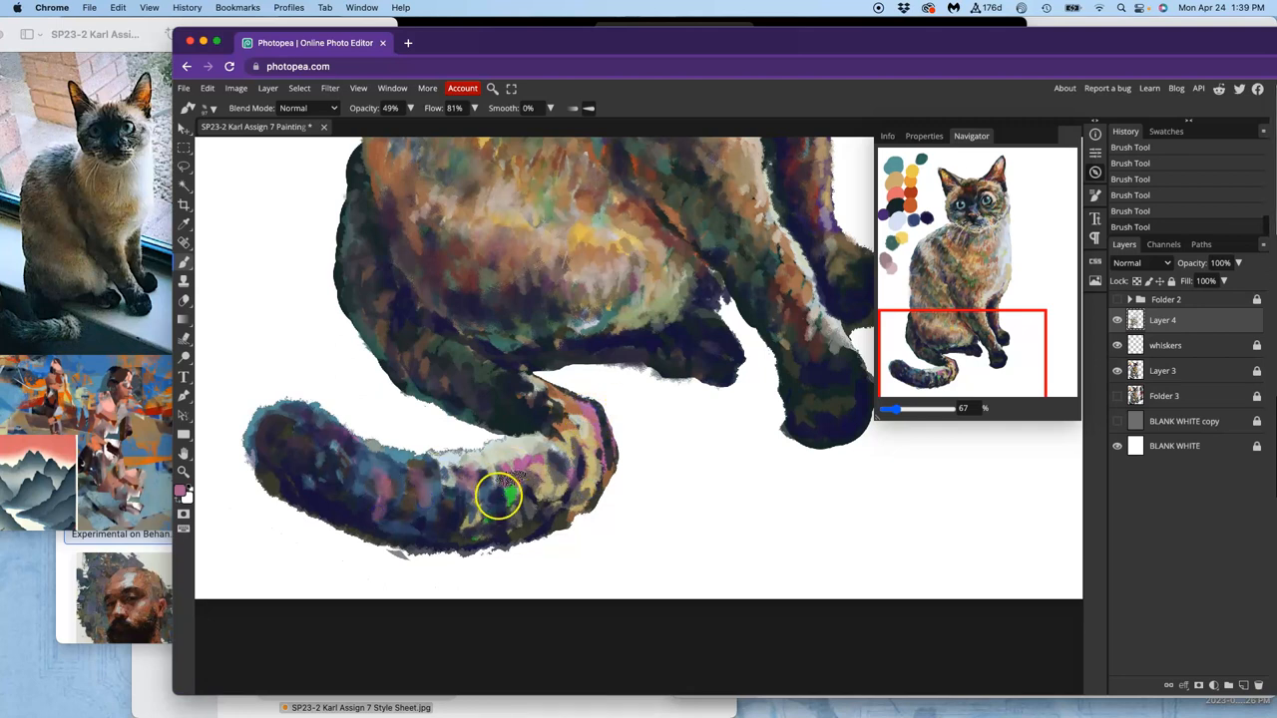
drag(499, 489, 409, 477)
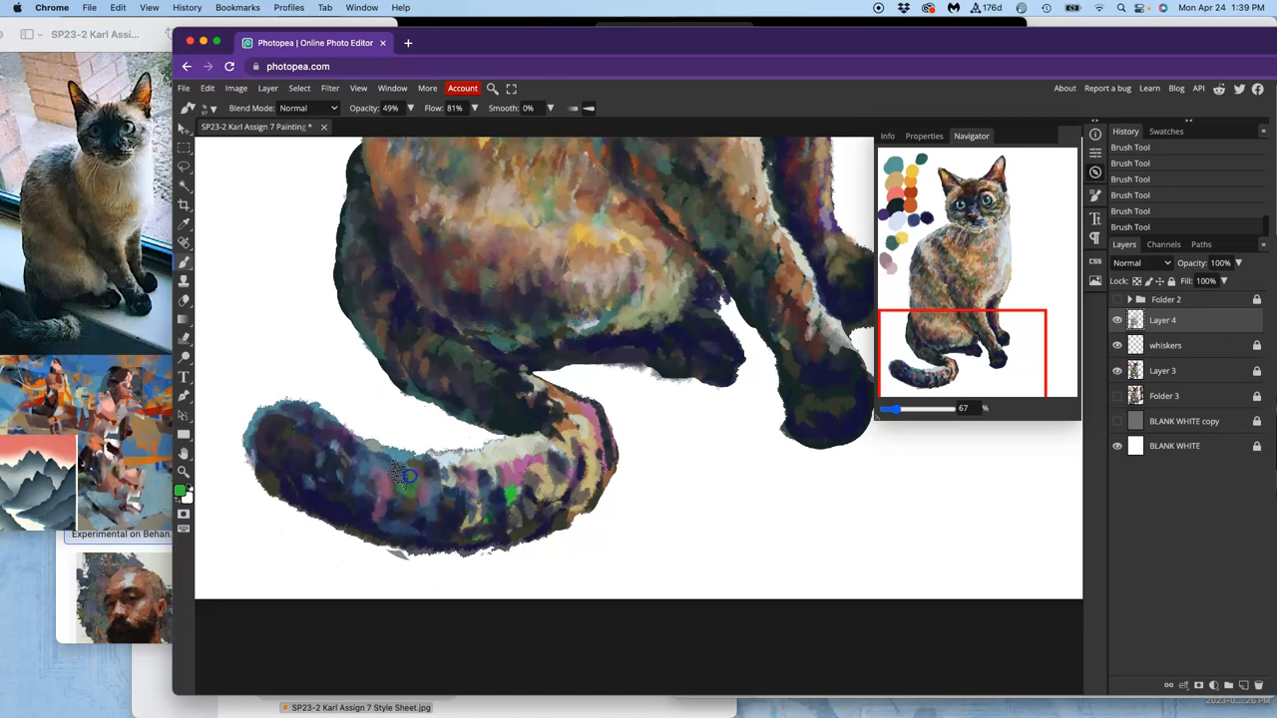
drag(409, 477, 377, 509)
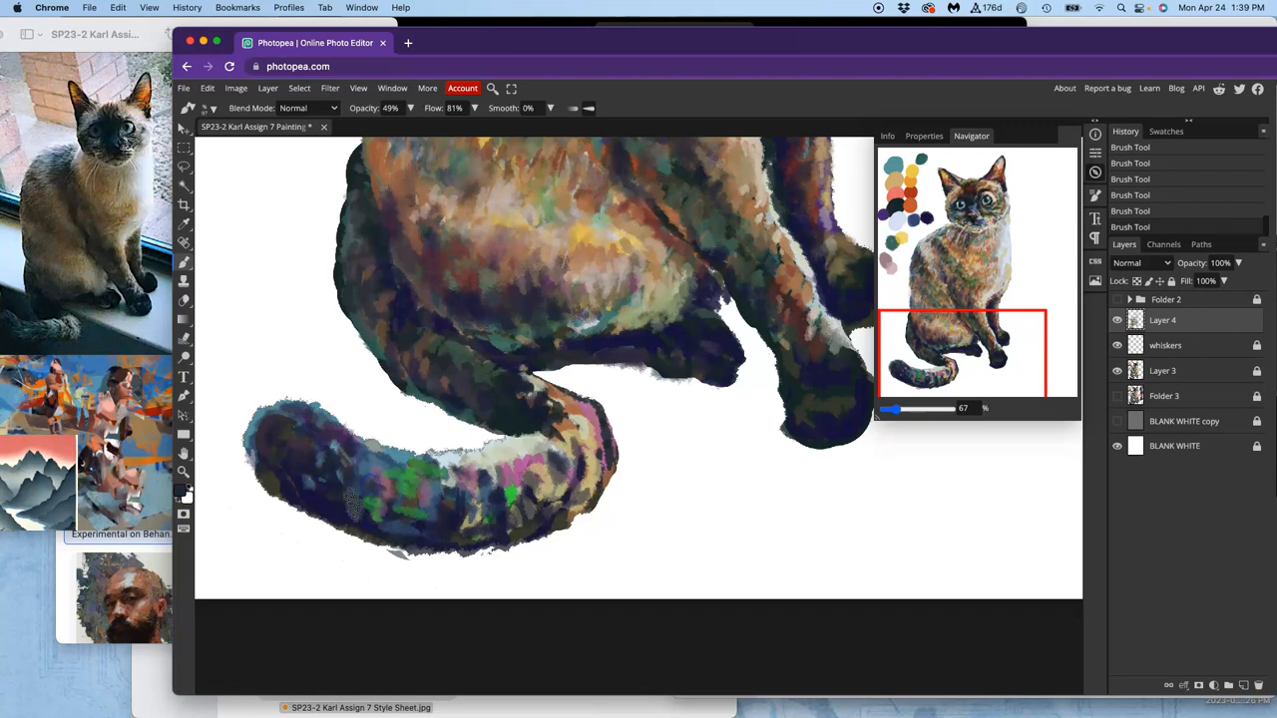
mouse_move(543, 259)
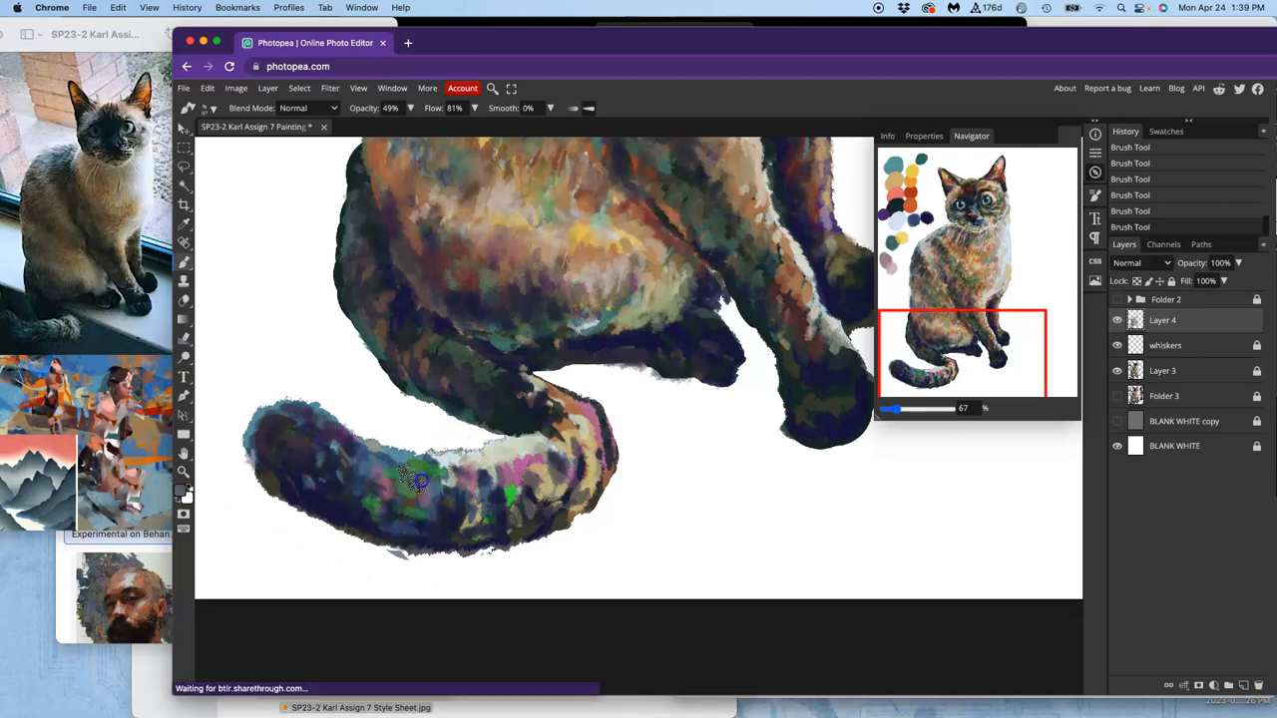
Soften the tail where it meets the body and blend strokes around its curve
drag(419, 479, 543, 455)
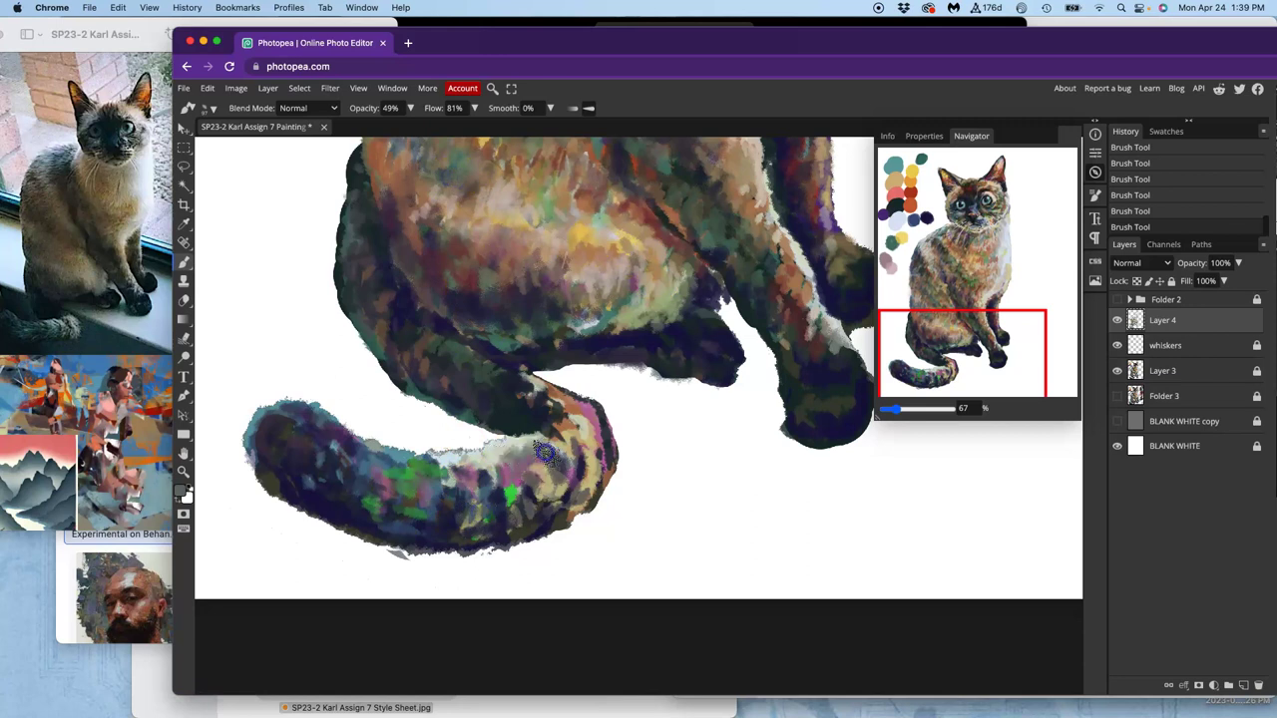
drag(547, 455, 547, 417)
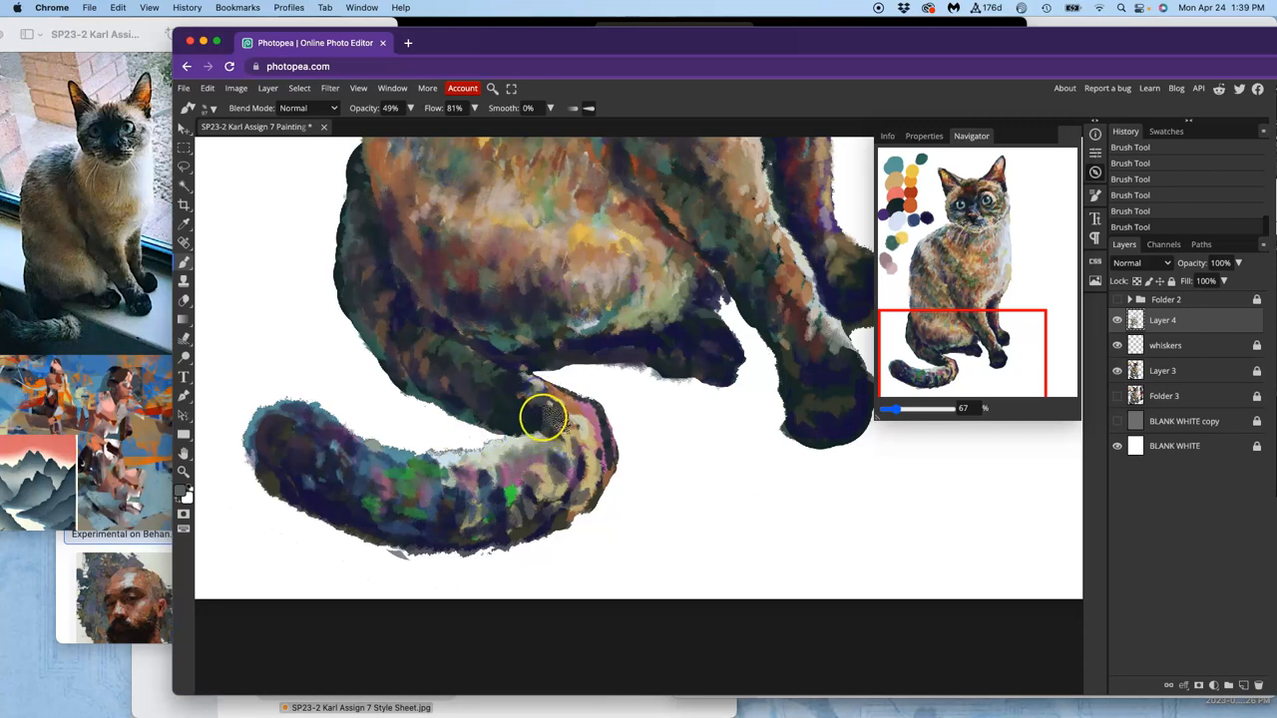
drag(543, 419, 558, 419)
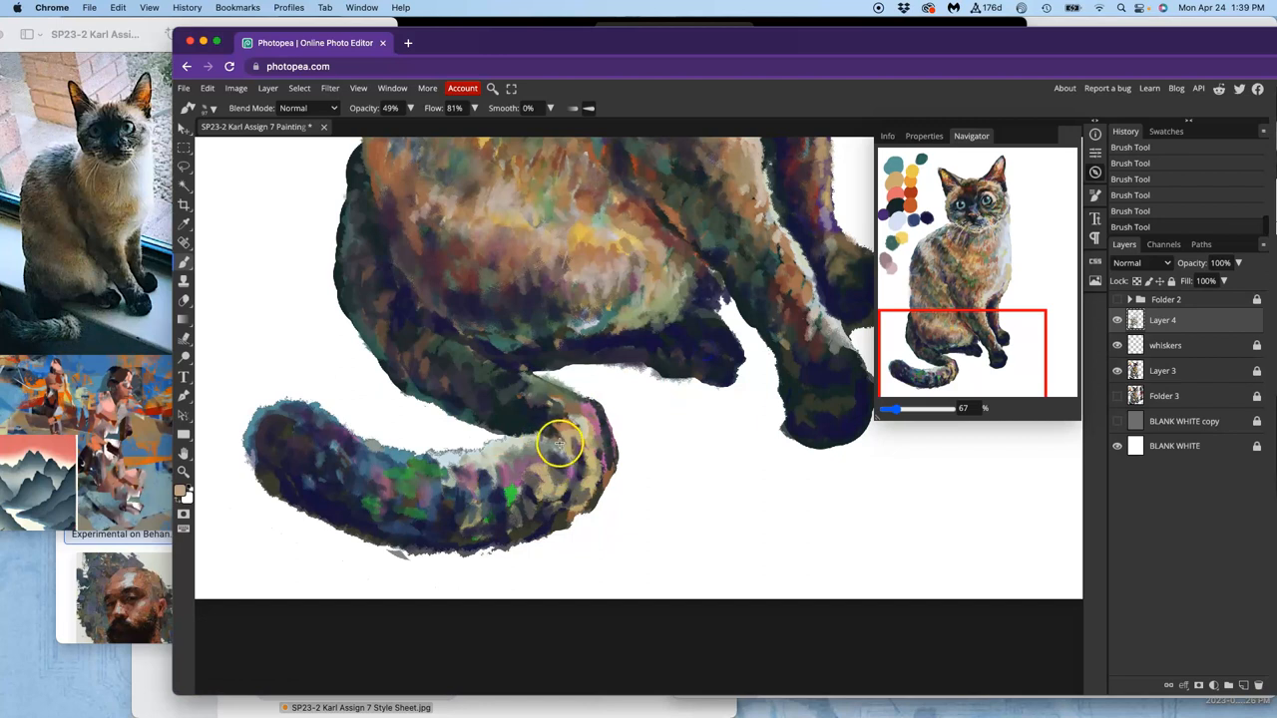
drag(558, 443, 461, 501)
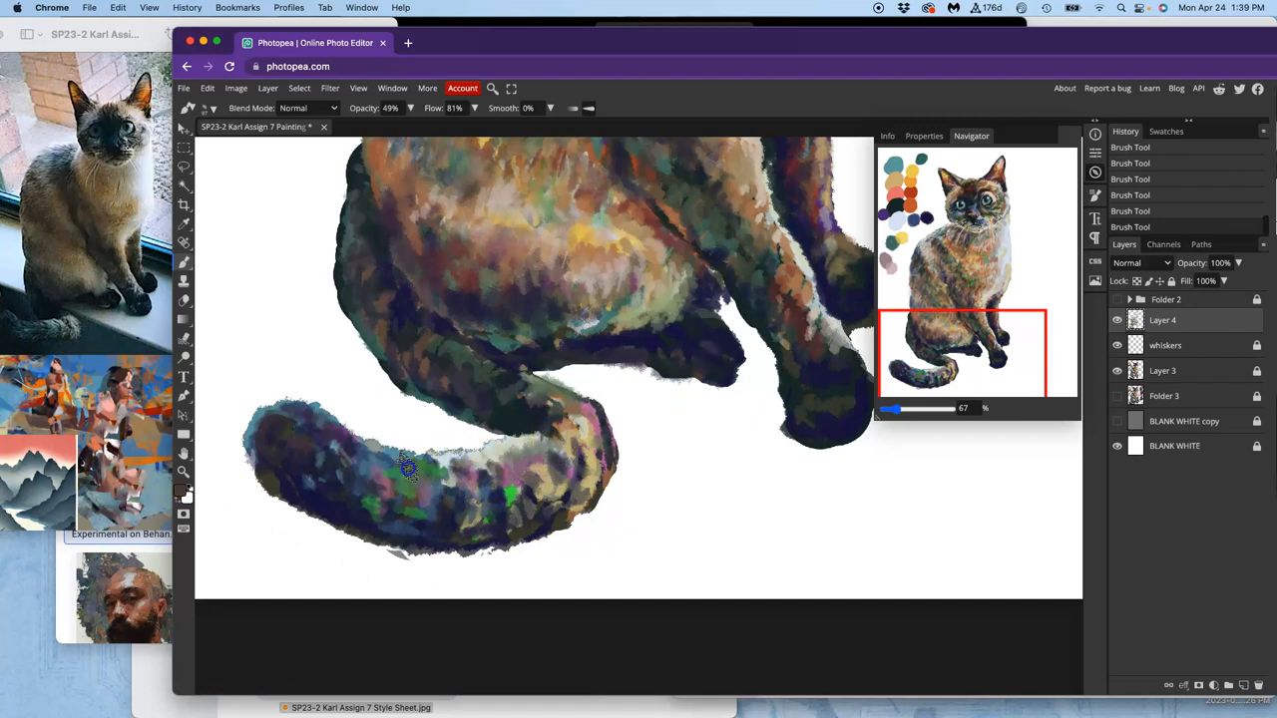
drag(410, 469, 435, 495)
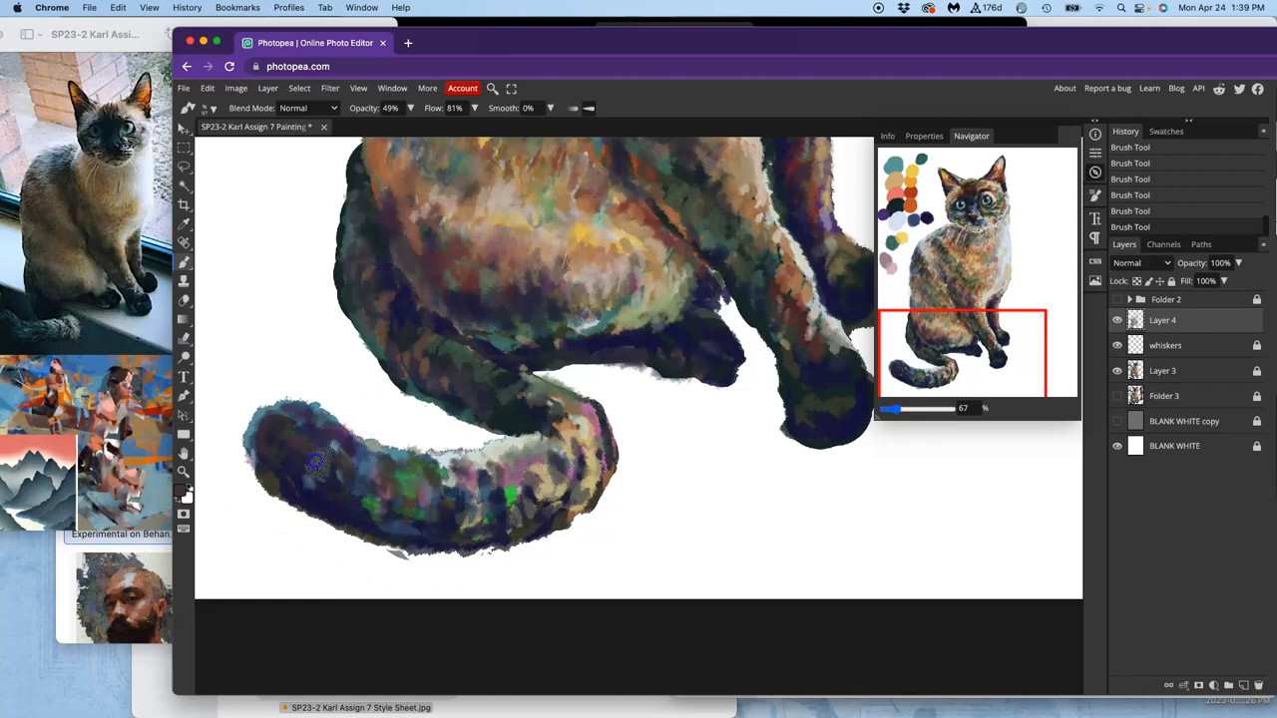
Blend texture along the tail's lower edge and repaint its upper curl
drag(320, 463, 608, 509)
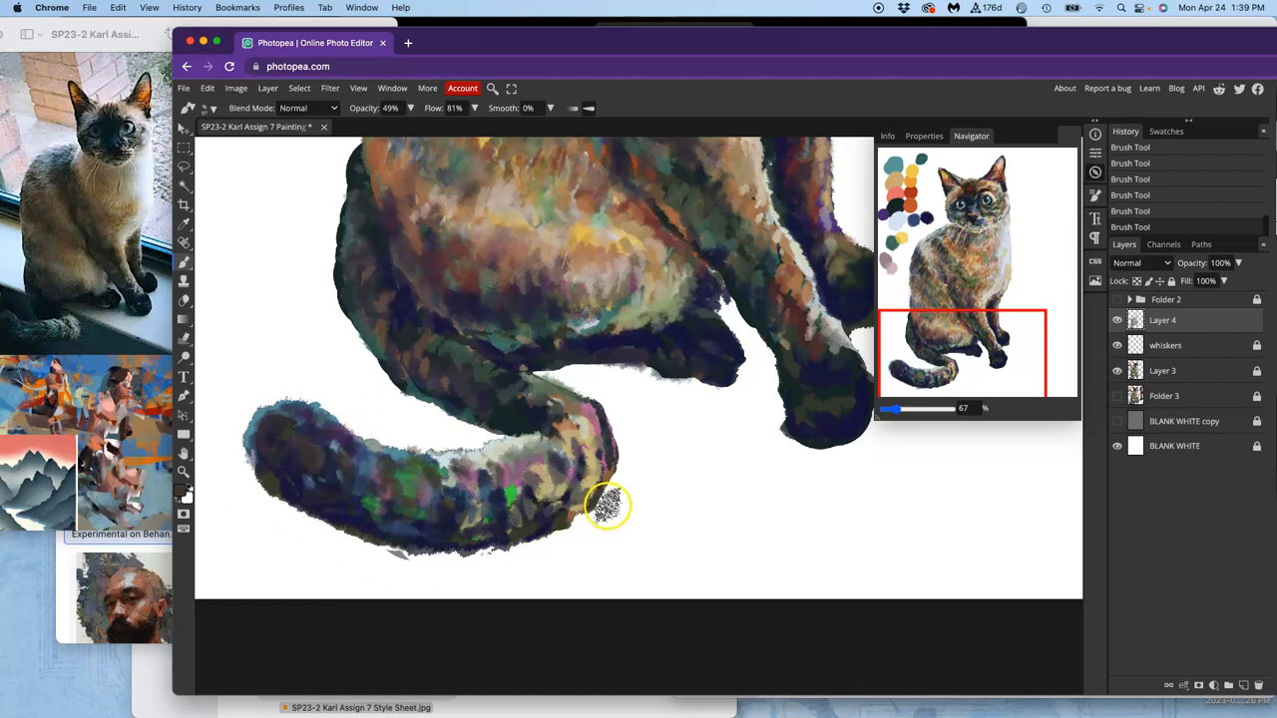
drag(609, 507, 577, 475)
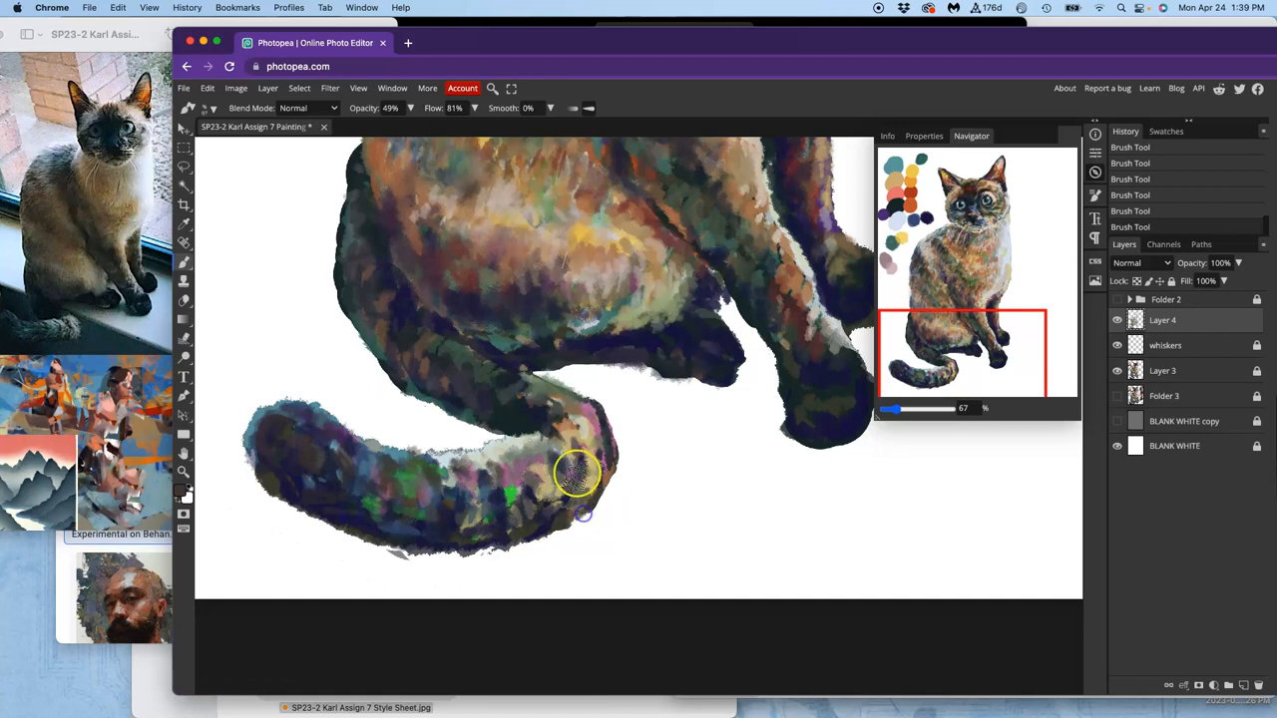
drag(577, 477, 619, 403)
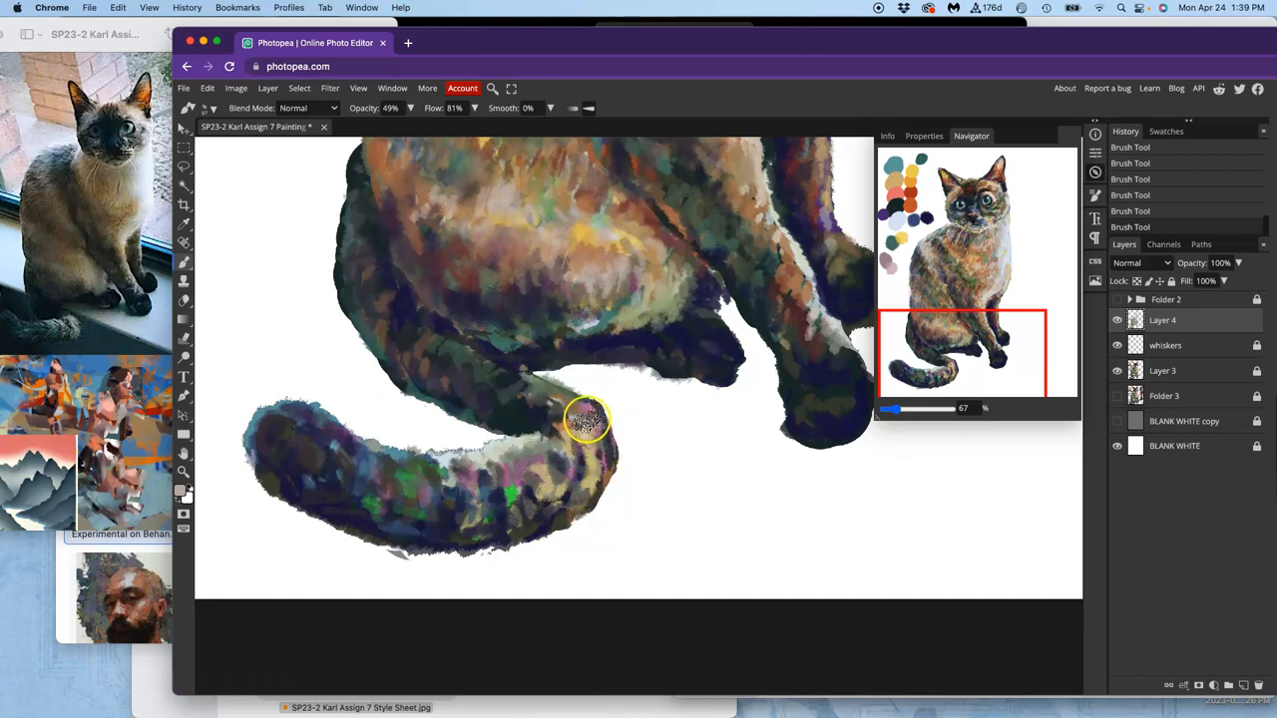
drag(587, 419, 615, 459)
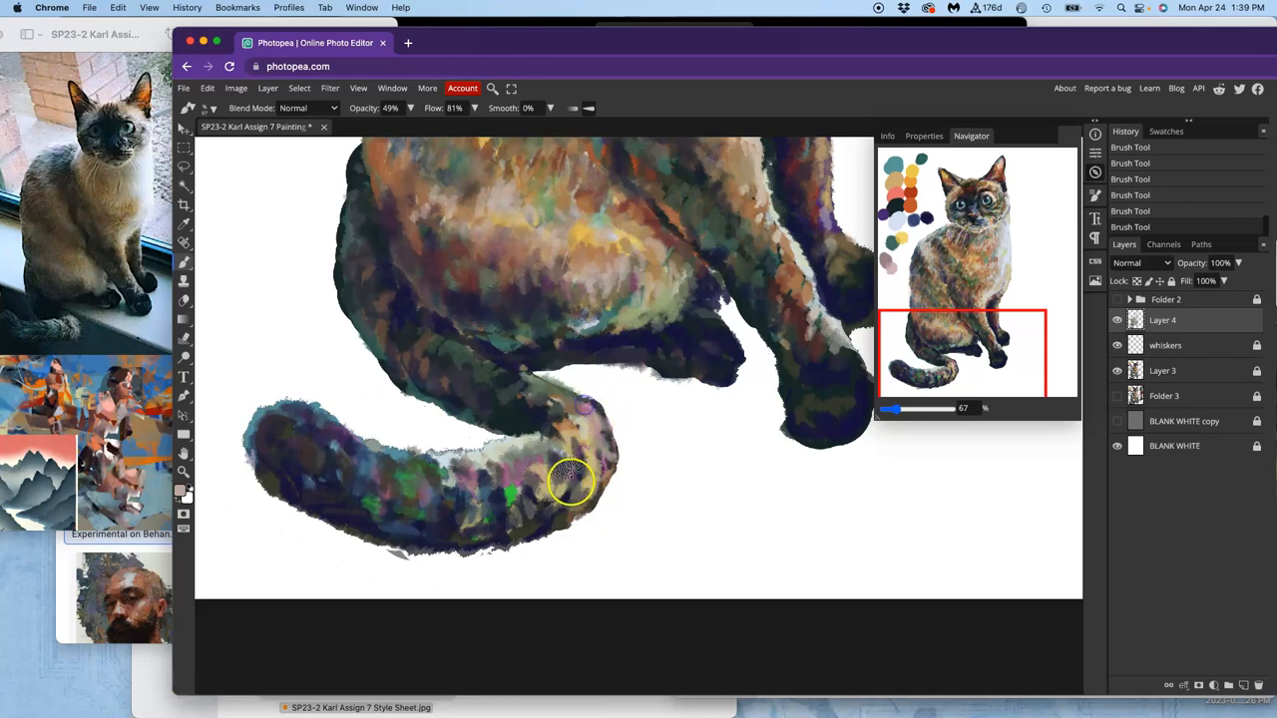
drag(574, 485, 309, 429)
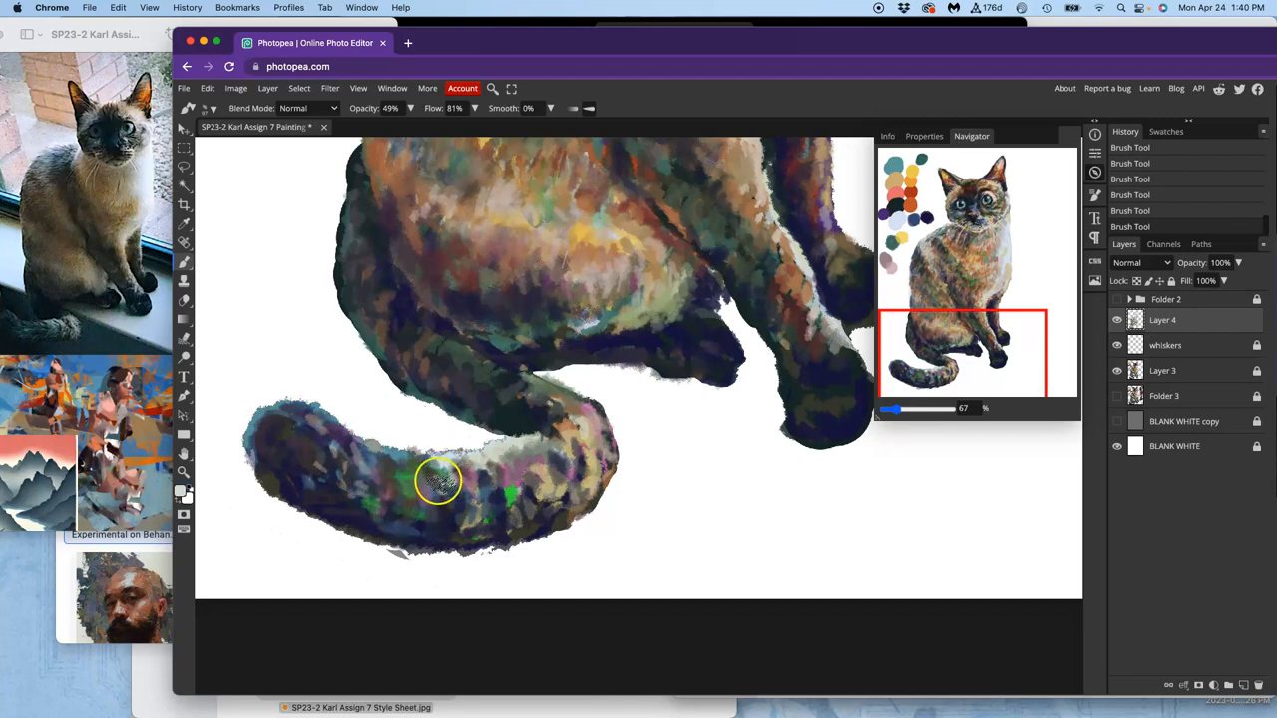
Fill out the tail tip with extra strokes and blend them in
drag(435, 479, 447, 479)
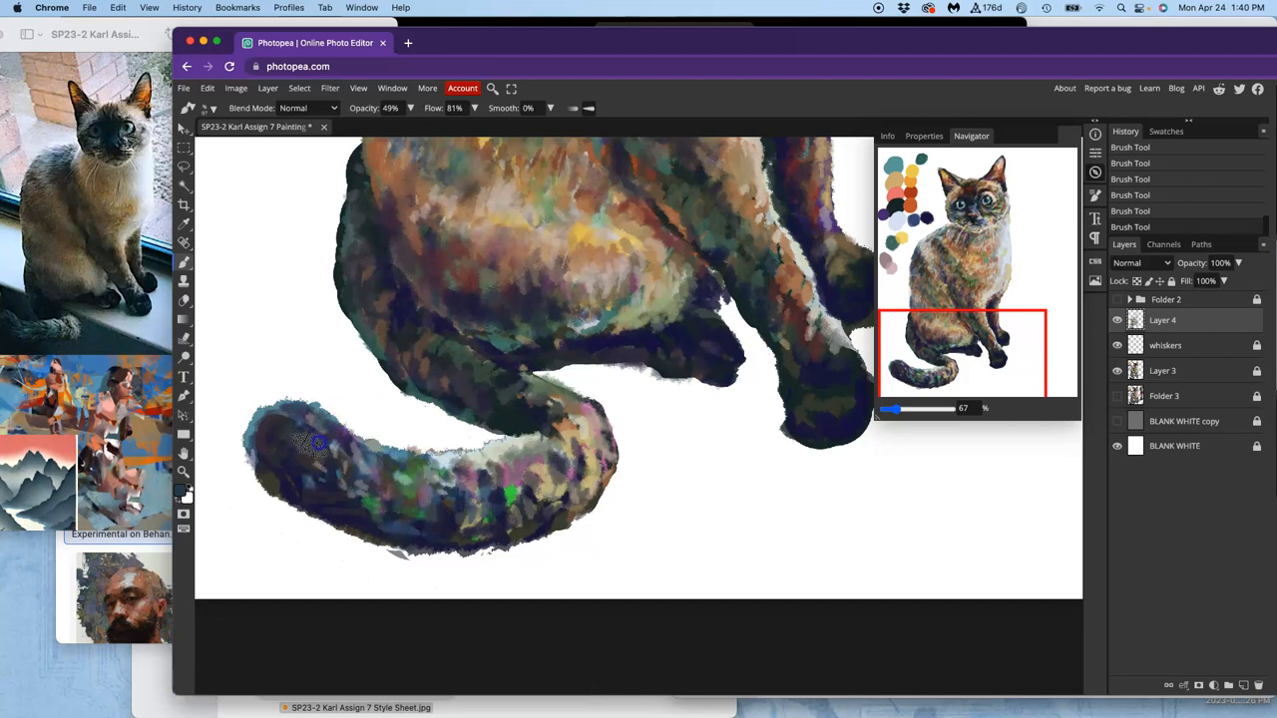
drag(320, 443, 335, 457)
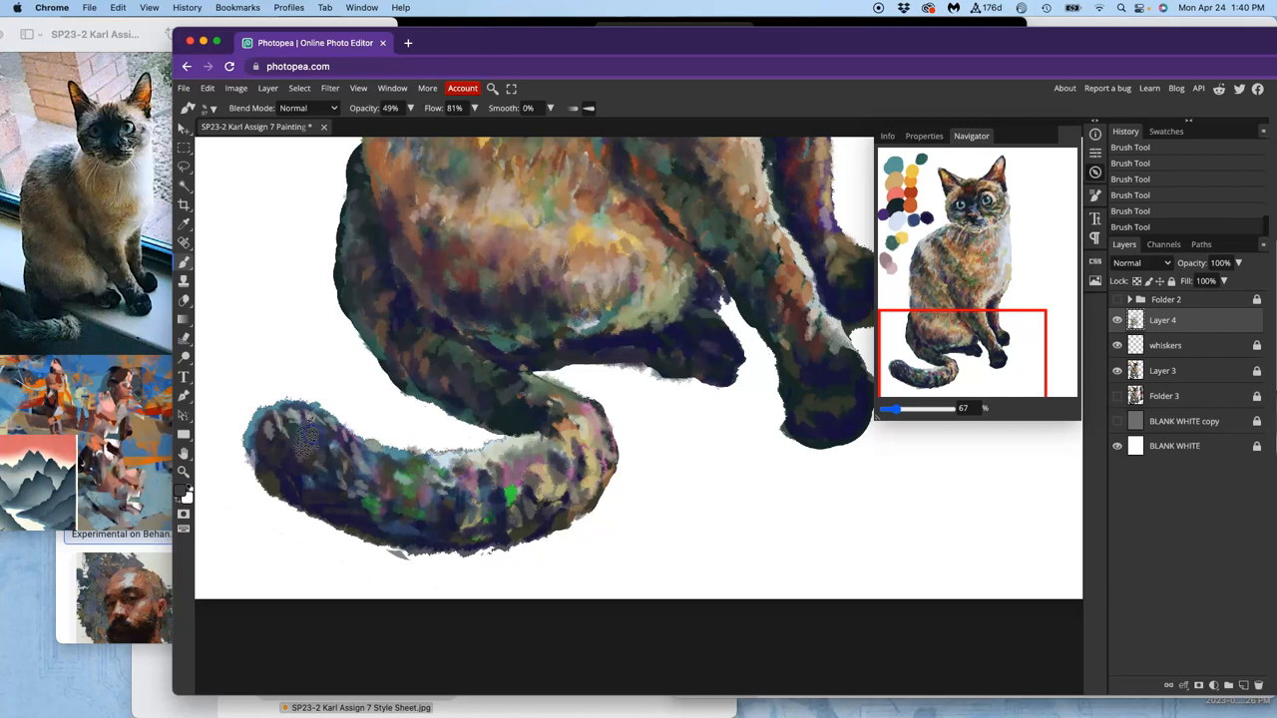
click(270, 435)
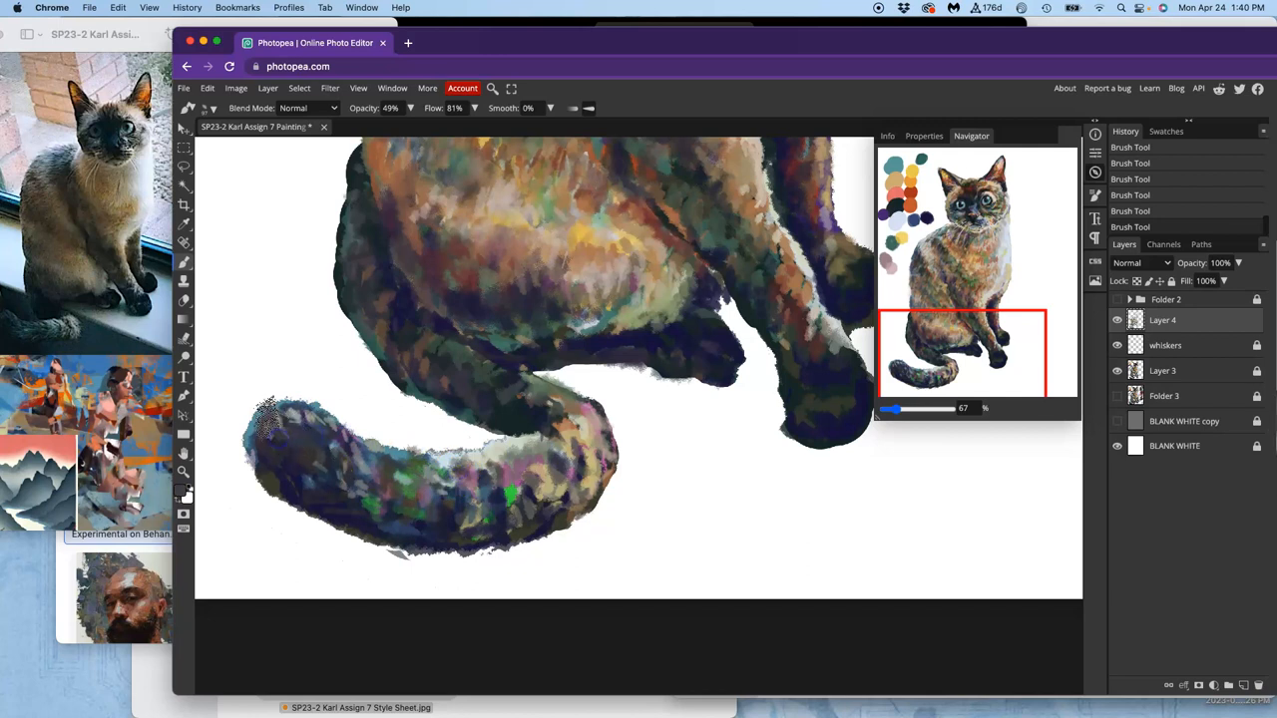
drag(299, 419, 339, 469)
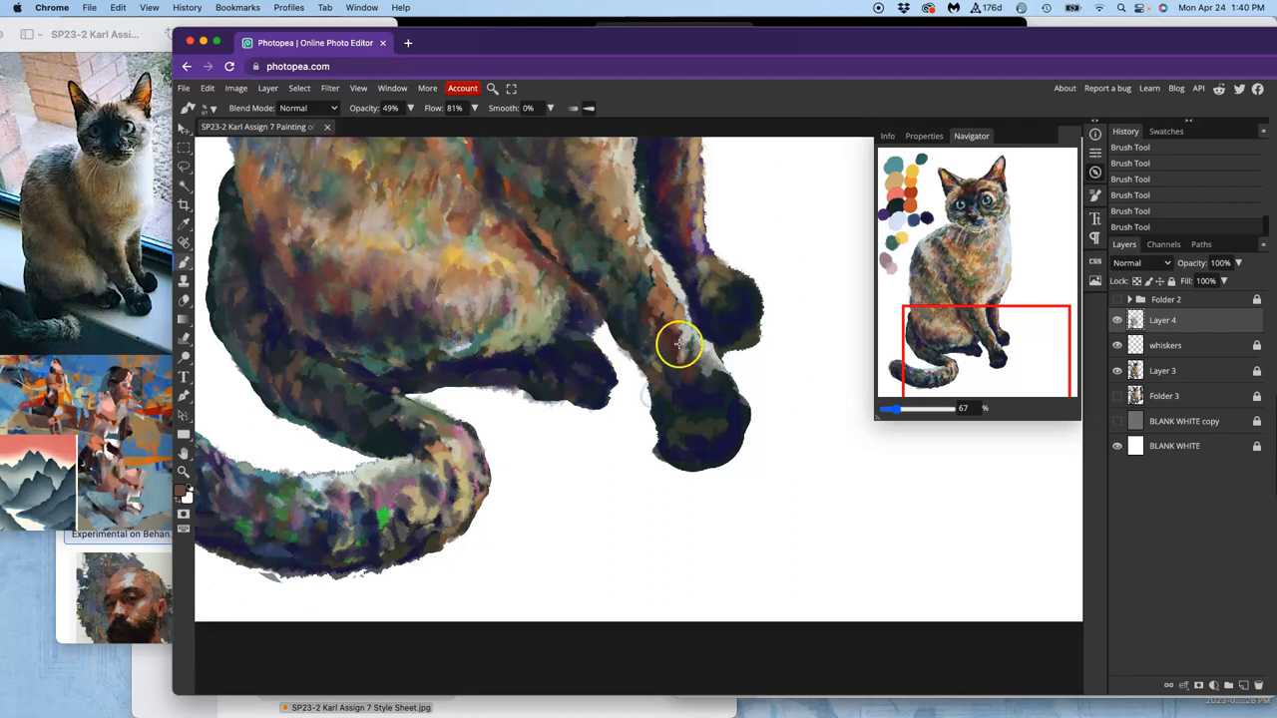
Touch up the back paw, back leg and the end of the tail with a few strokes
drag(682, 343, 682, 474)
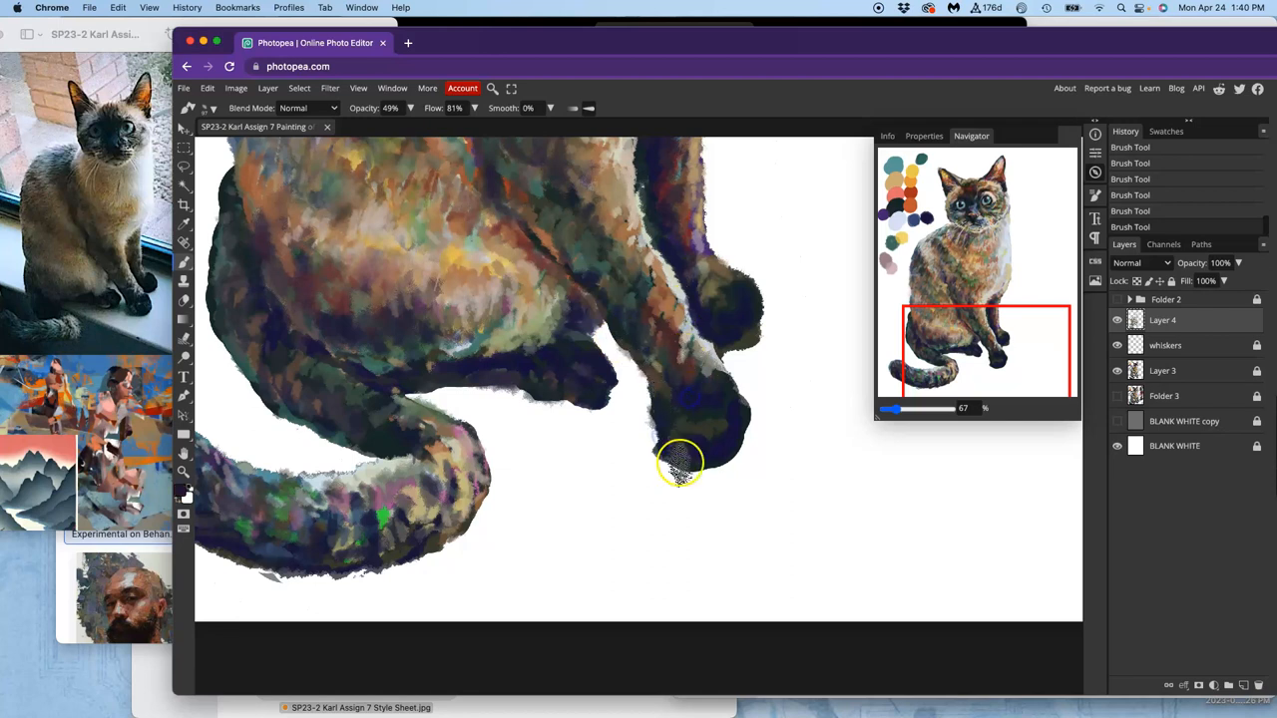
drag(682, 469, 588, 308)
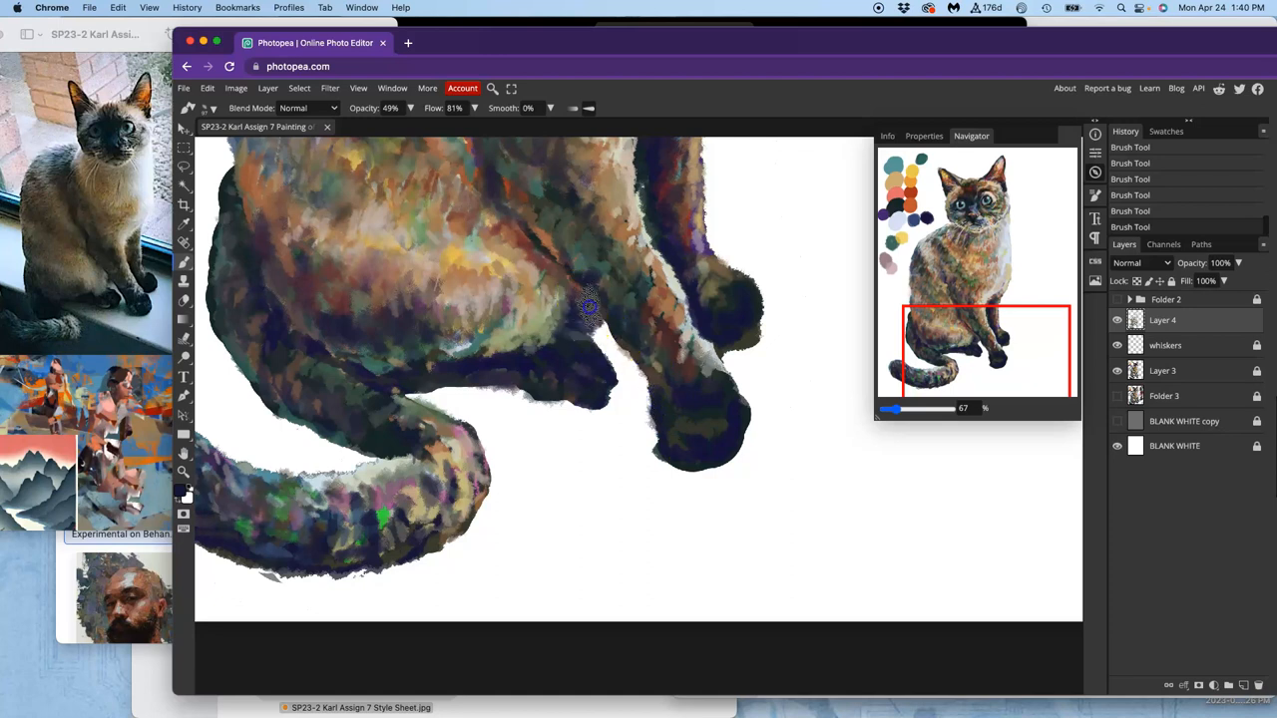
drag(589, 303, 475, 515)
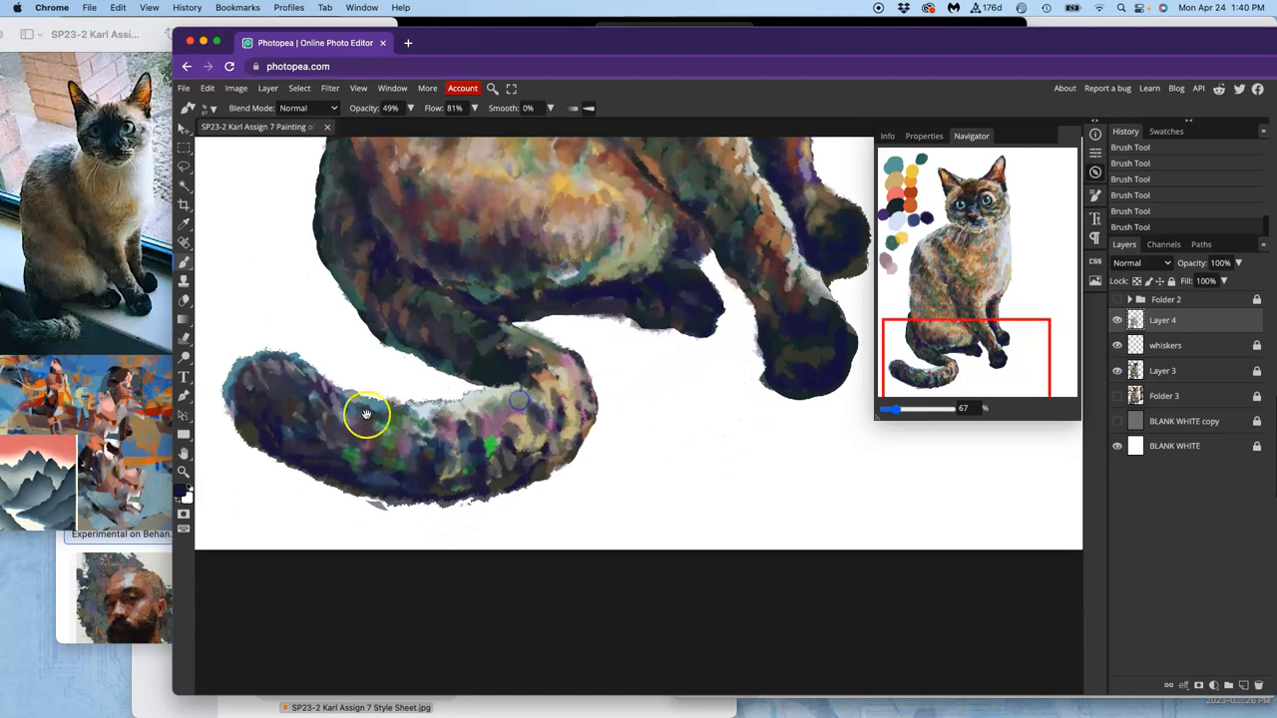
drag(367, 413, 263, 409)
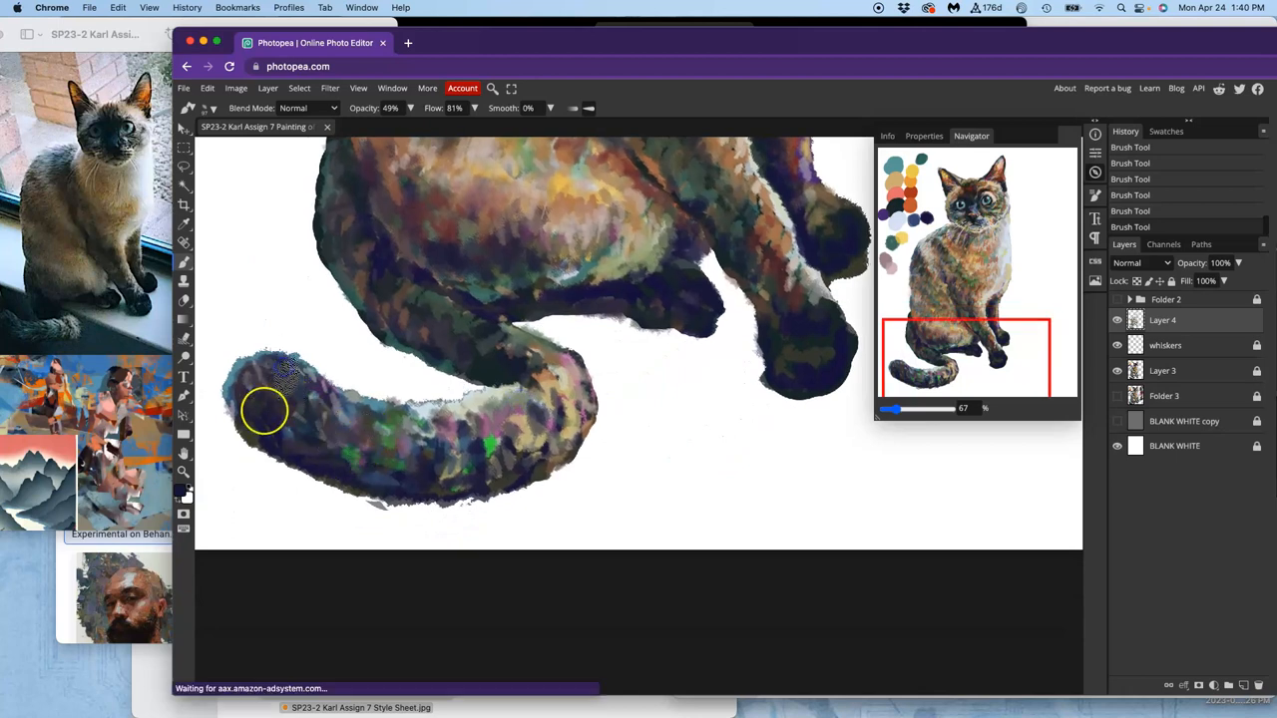
drag(270, 410, 390, 479)
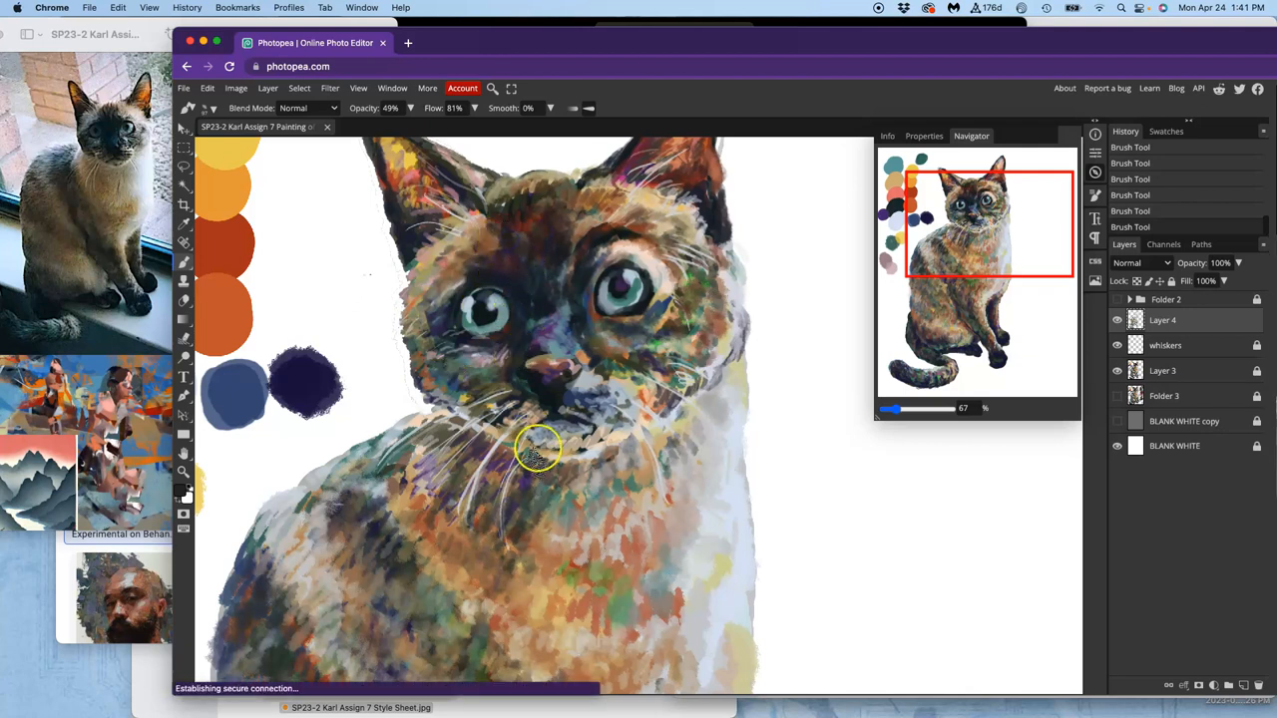
Fit the whole cat painting into view for review
drag(539, 449, 515, 469)
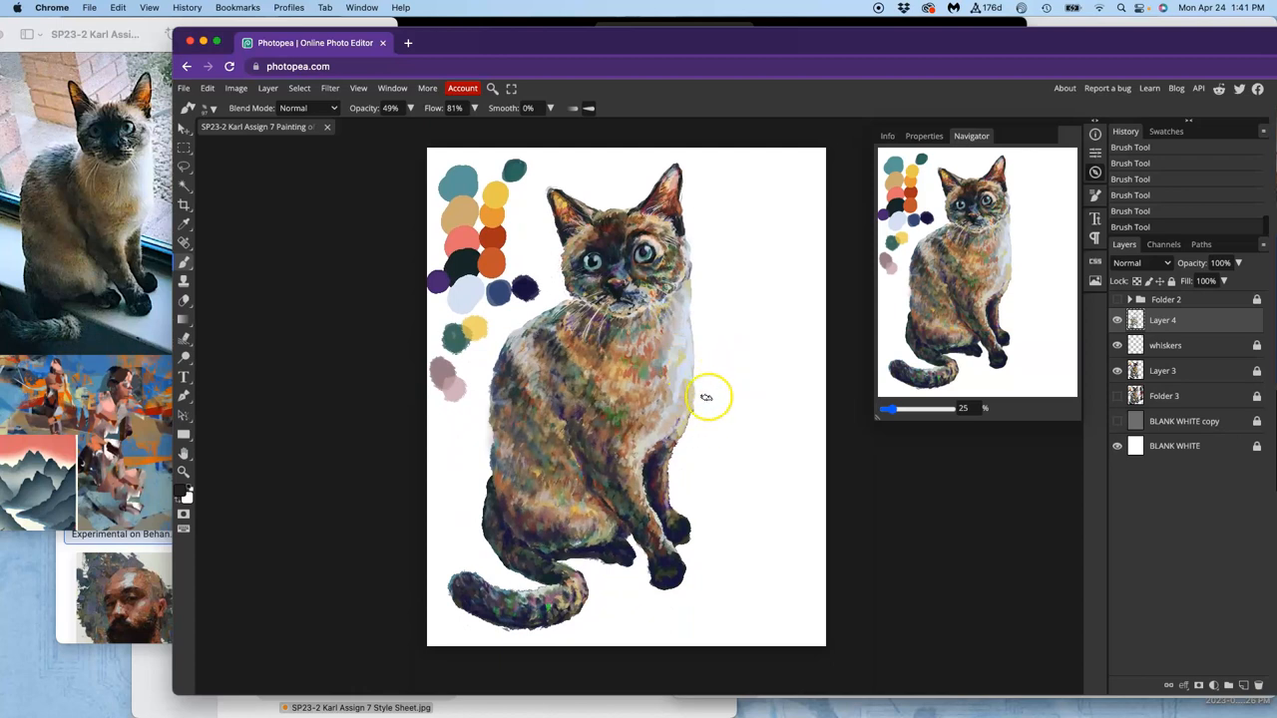
Hide the BLANK WHITE layer and show the grey backdrop copy behind the cat
click(1115, 445)
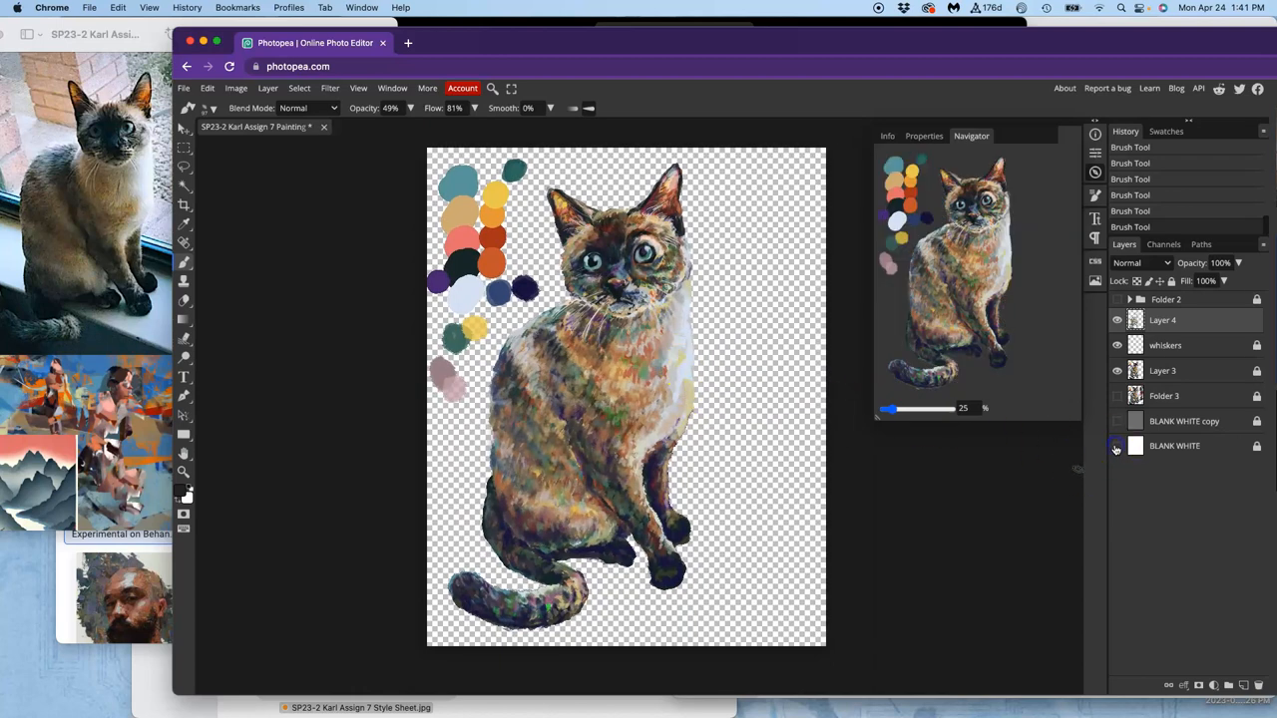
click(1117, 447)
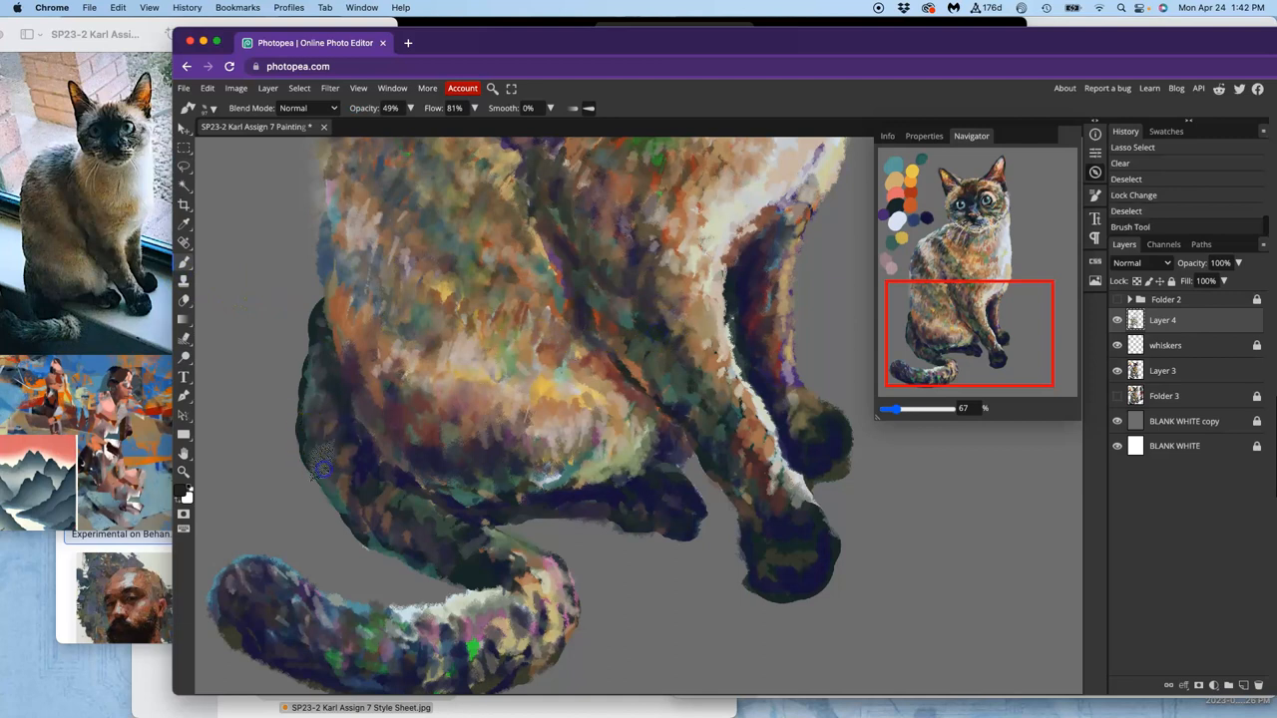
Brush over the stray mark by the leg and touch up the leg edges
drag(323, 471, 335, 501)
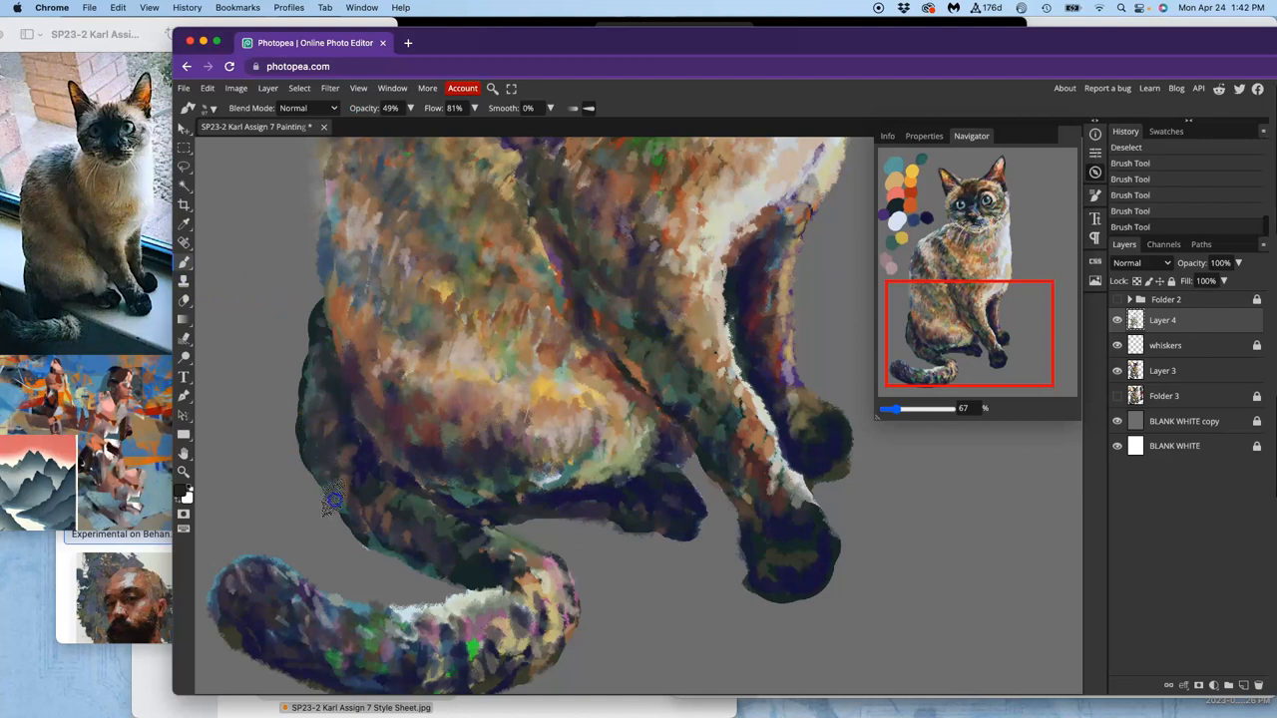
drag(331, 503, 384, 543)
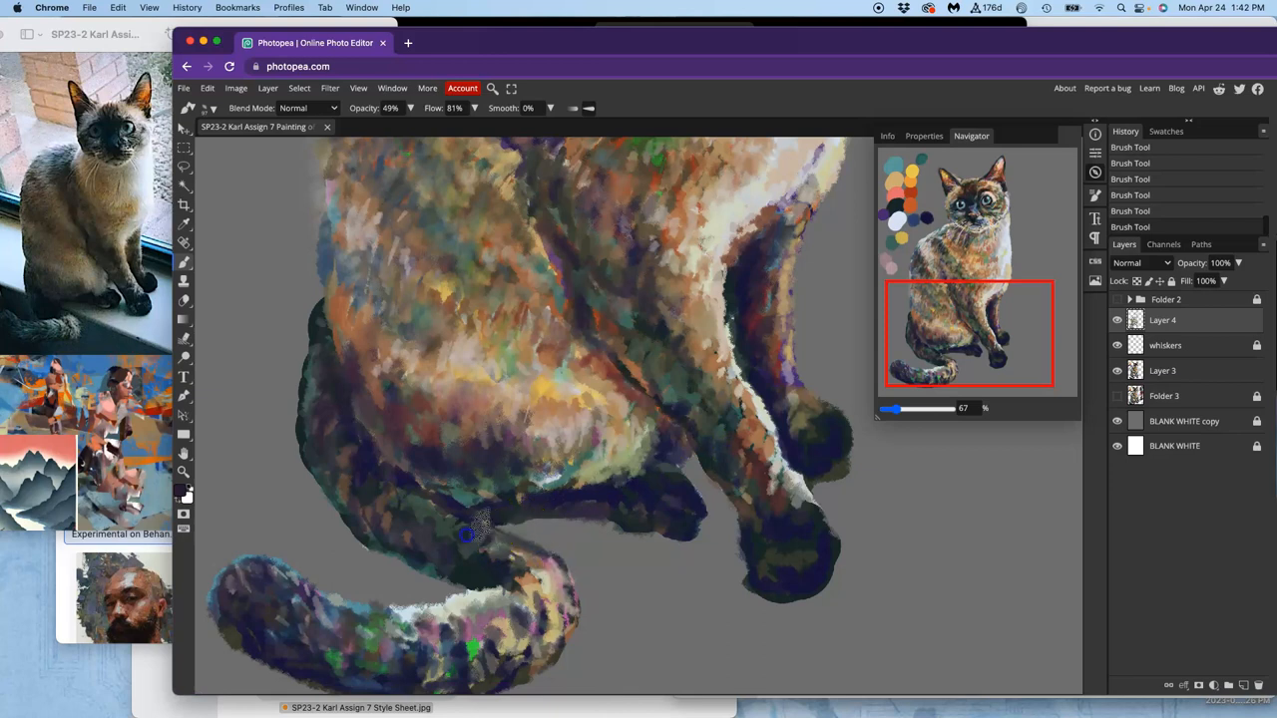
mouse_move(615, 355)
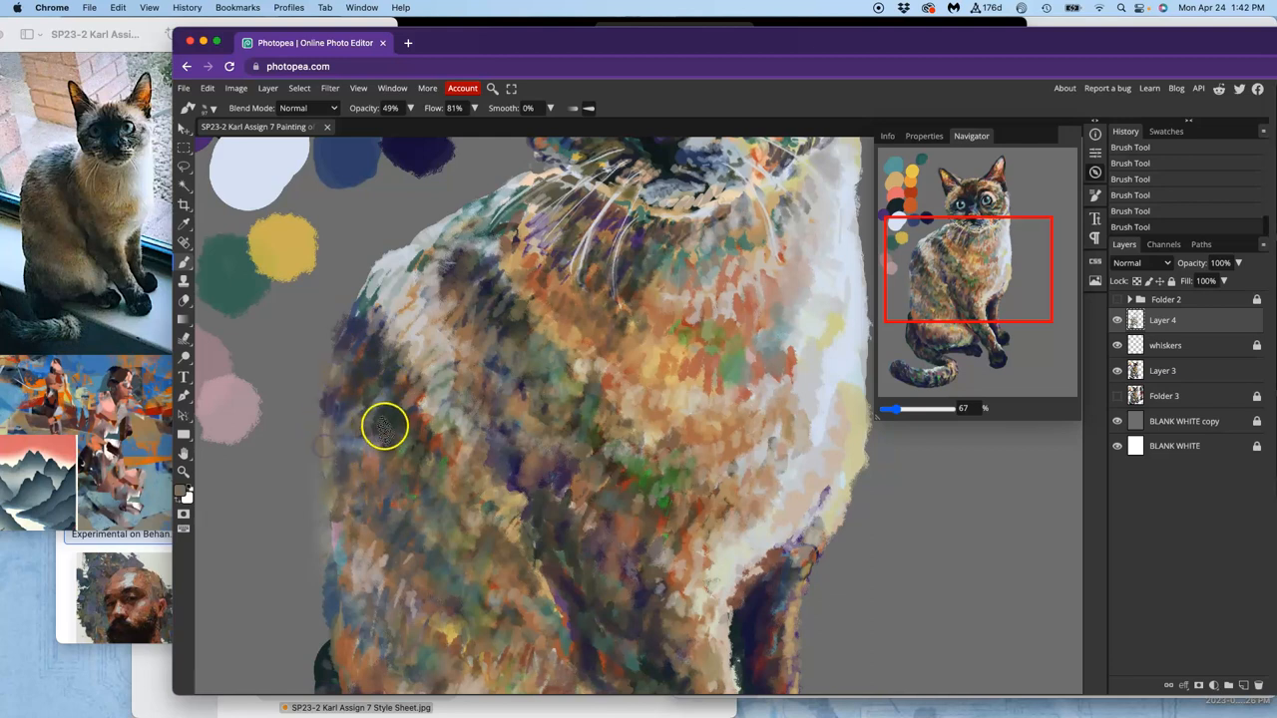
Brush painterly strokes along the cat's chest edge and up near the neck
drag(383, 427, 403, 283)
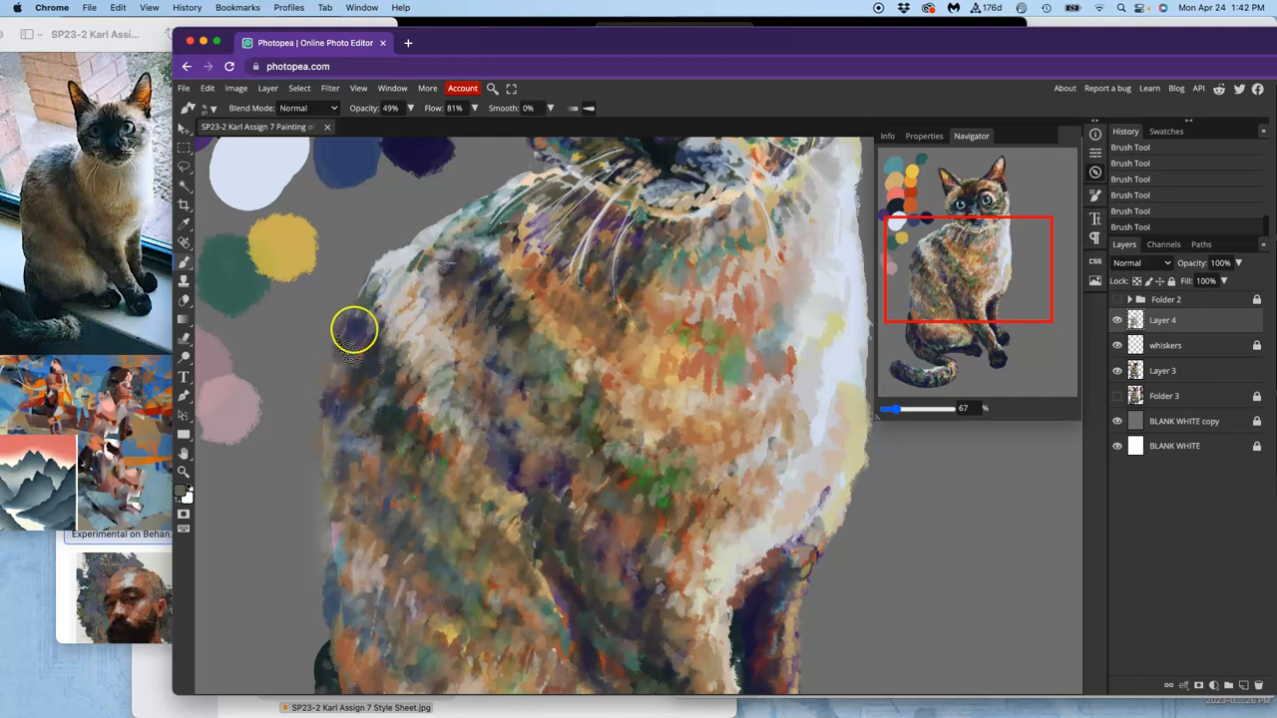
mouse_move(407, 303)
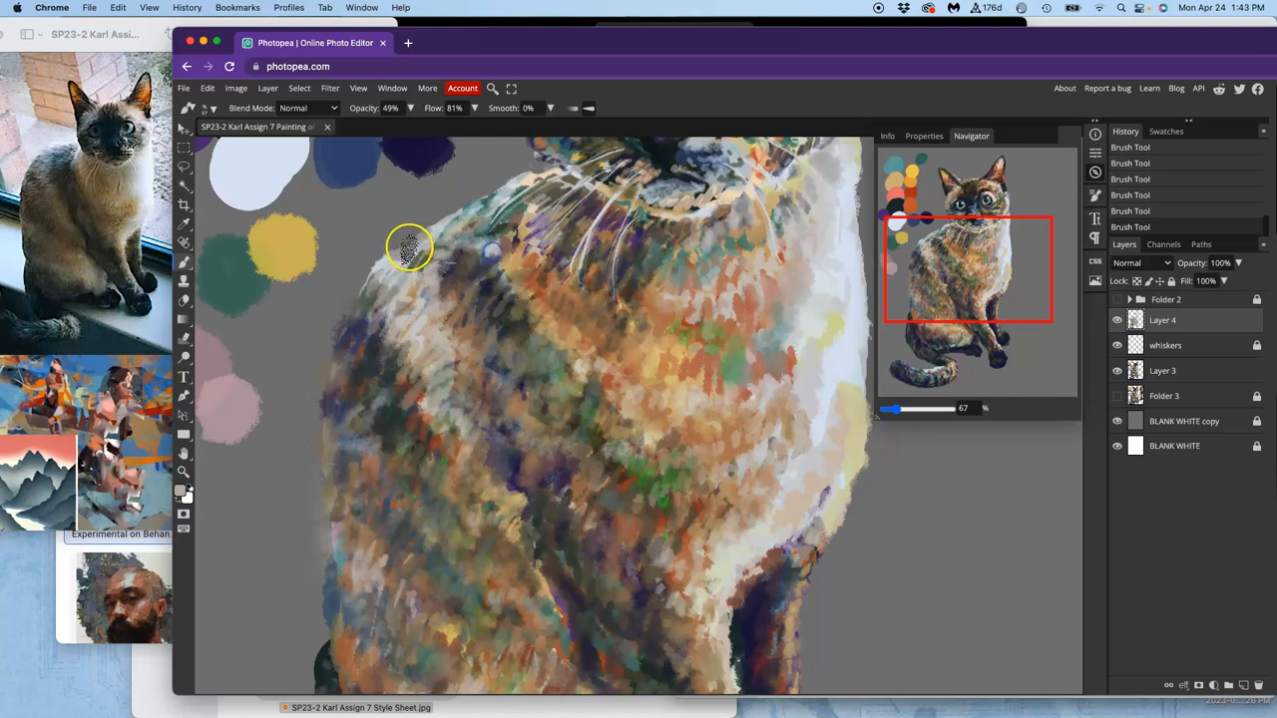
drag(409, 247, 403, 295)
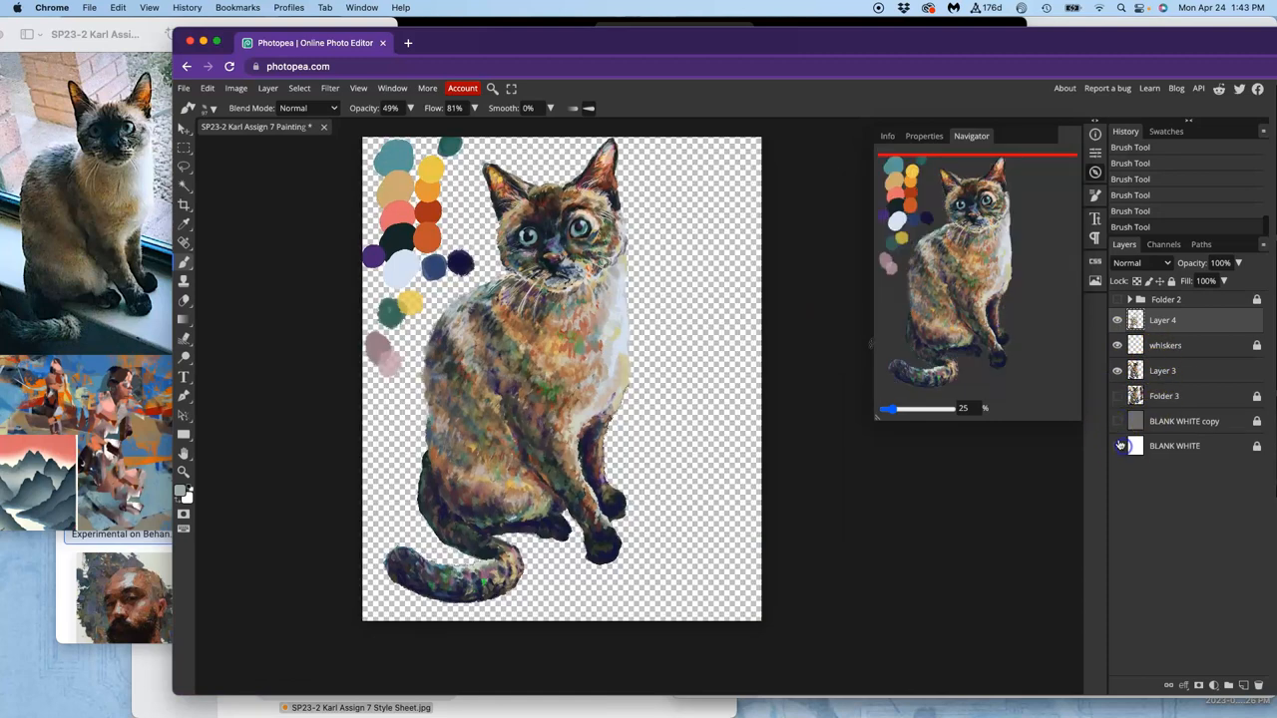
Toggle the white background's visibility and merge the painting layers via the Layer menu
click(1161, 319)
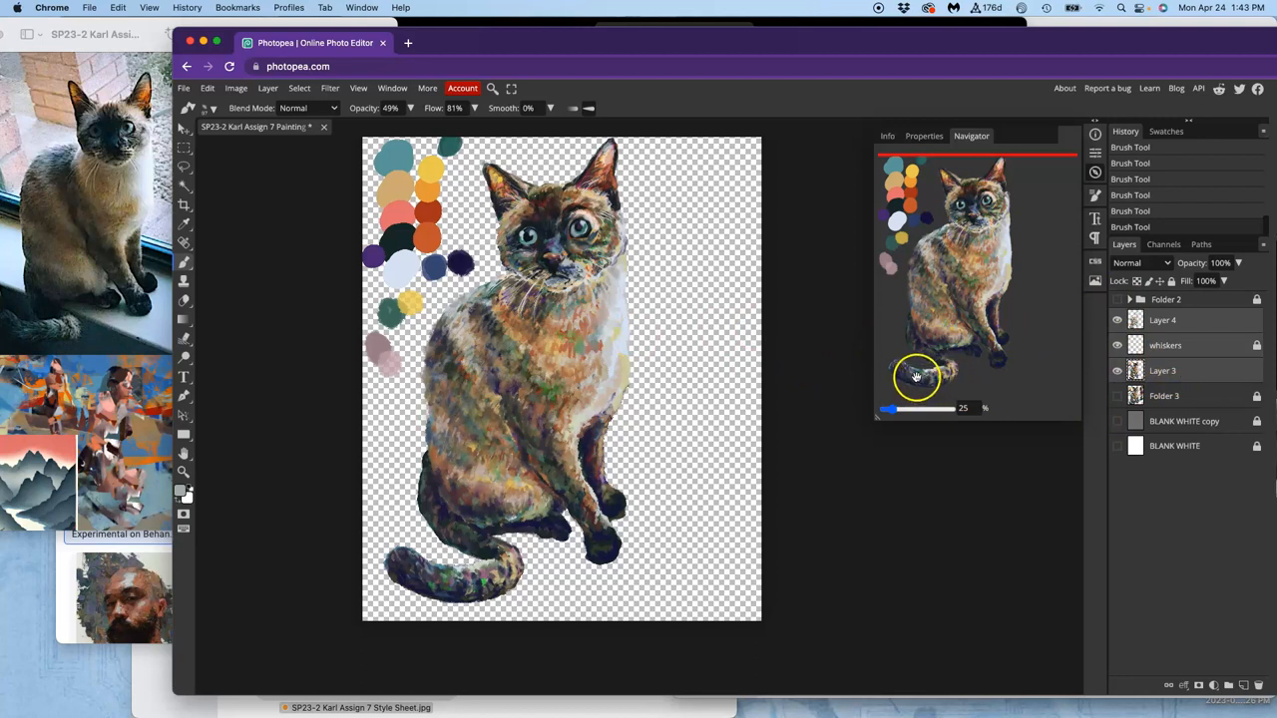
click(268, 88)
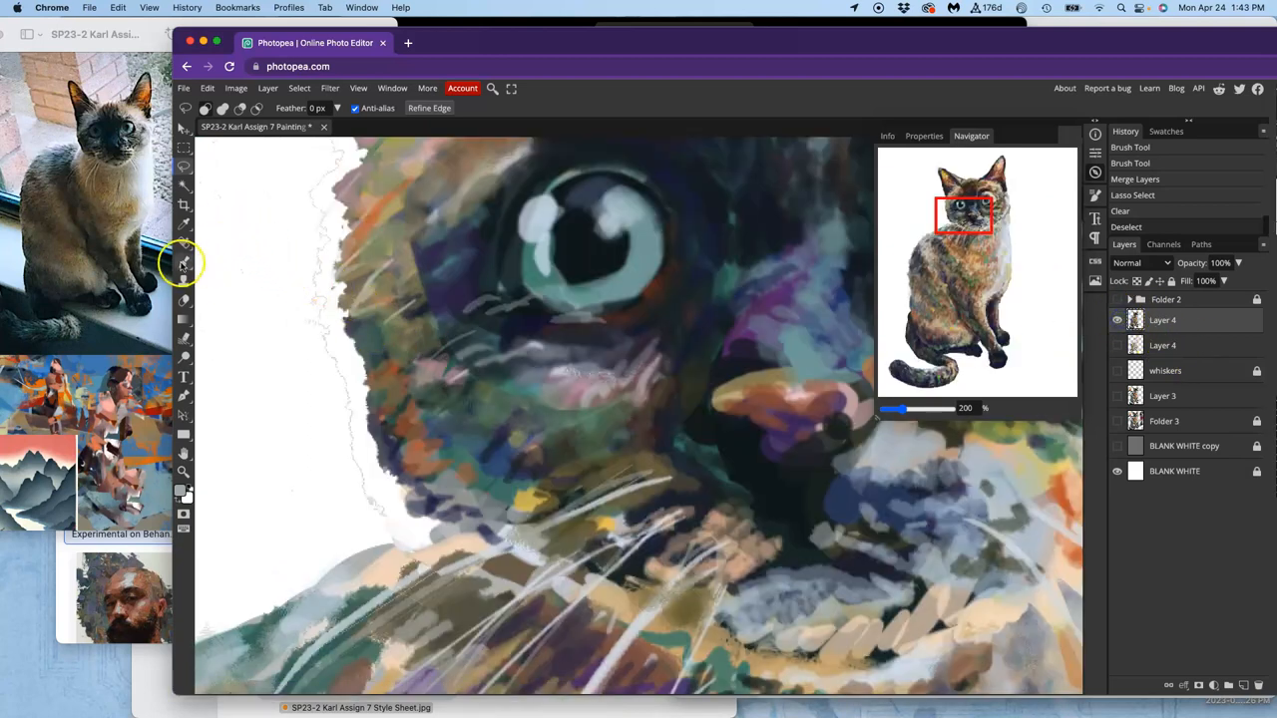
Brush over the edge beside the eye and the fur under it
click(183, 263)
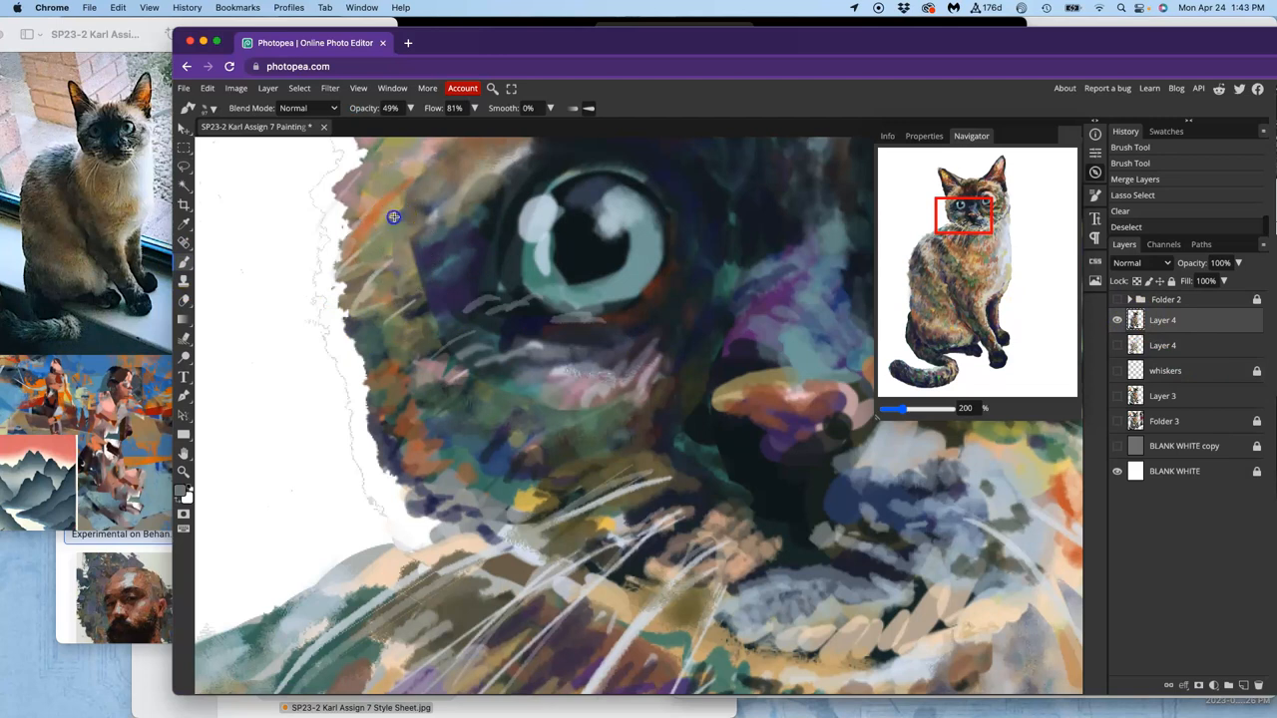
drag(393, 217, 409, 300)
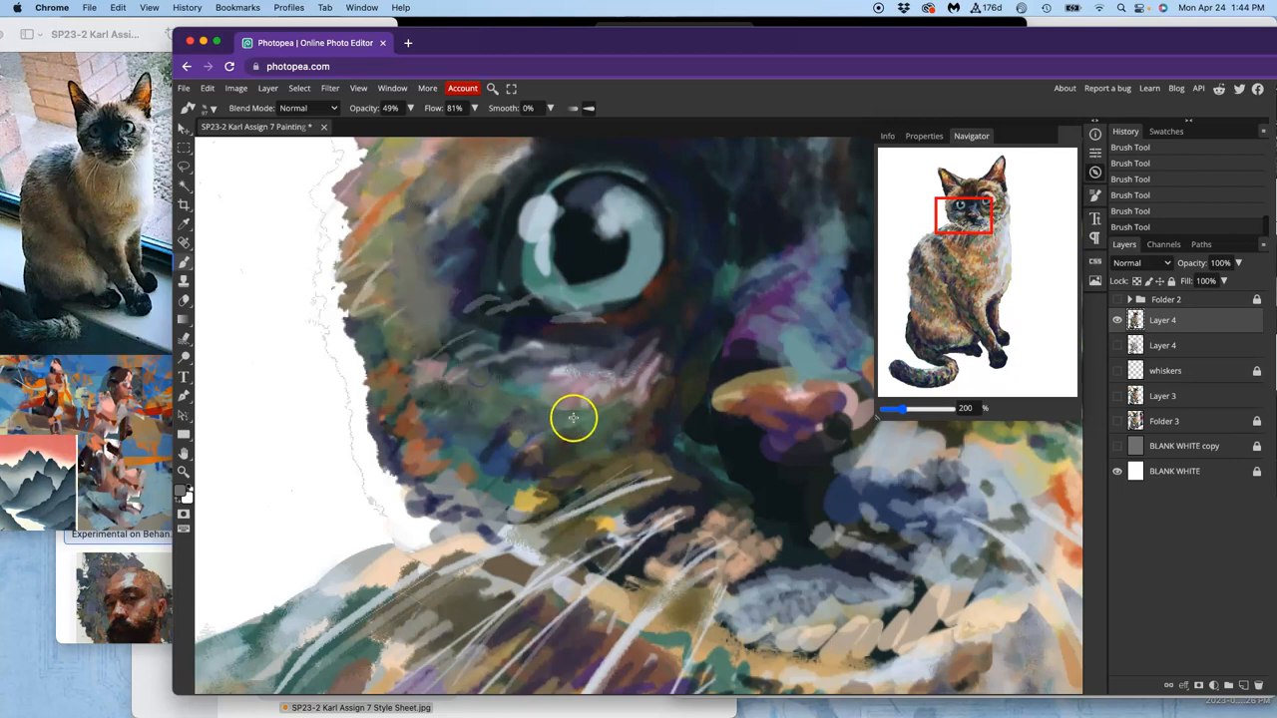
drag(575, 417, 571, 443)
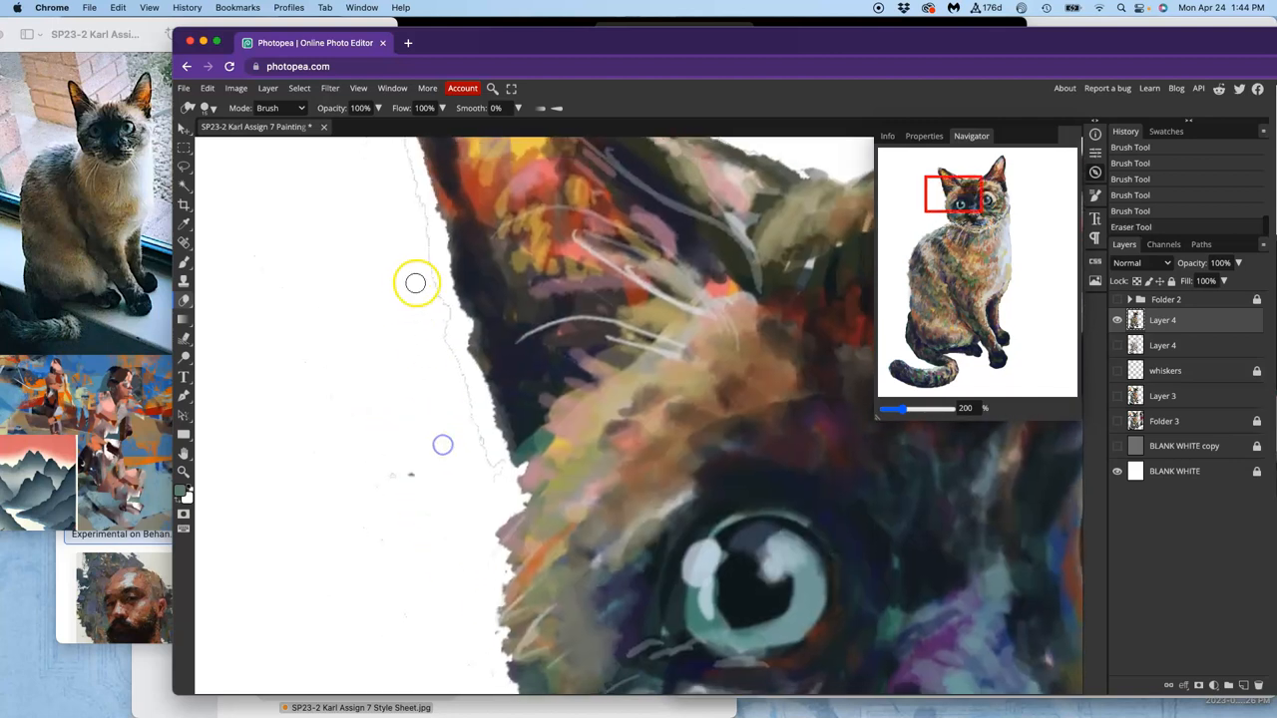
Erase stray marks outside the head outline and above the head
drag(415, 283, 477, 417)
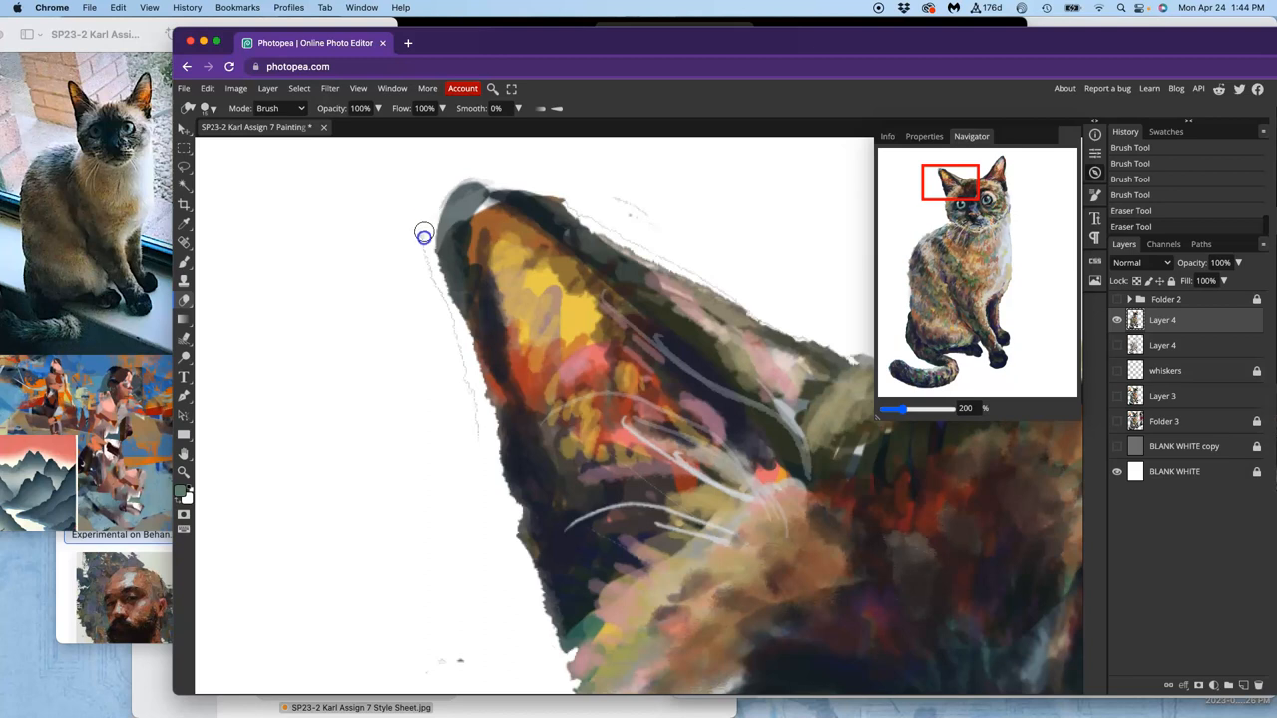
mouse_move(467, 373)
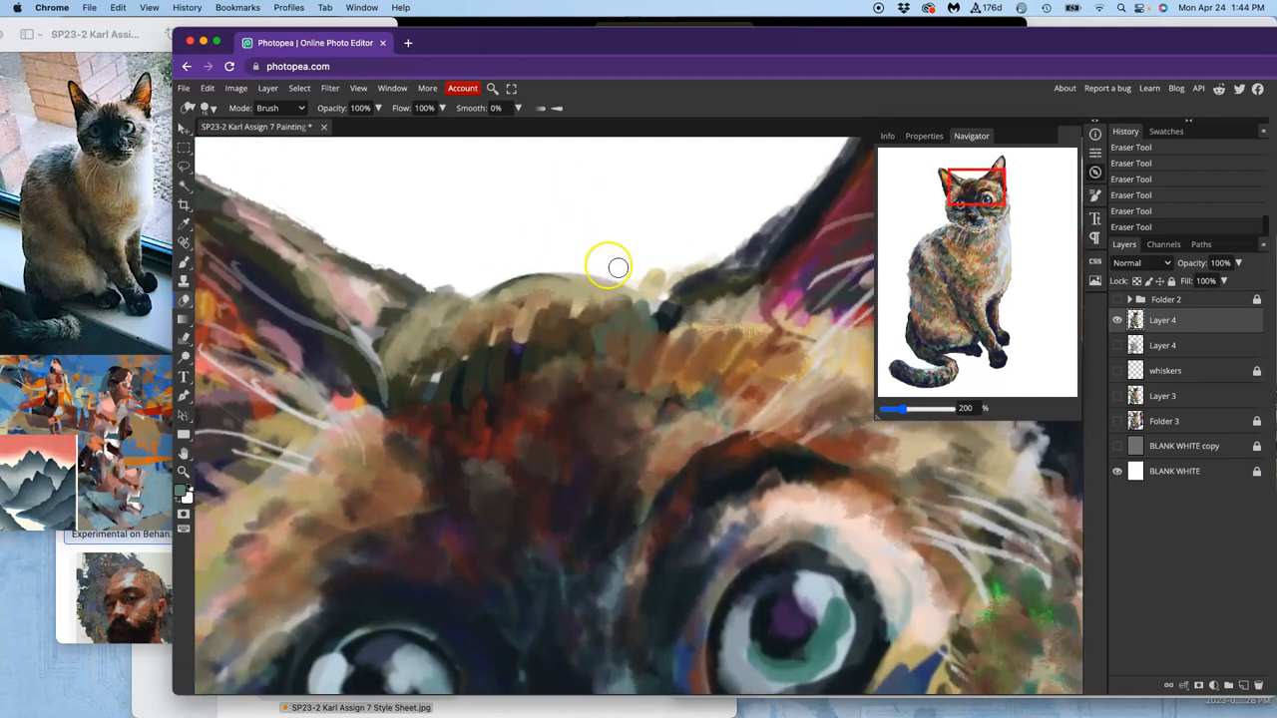
drag(609, 267, 503, 276)
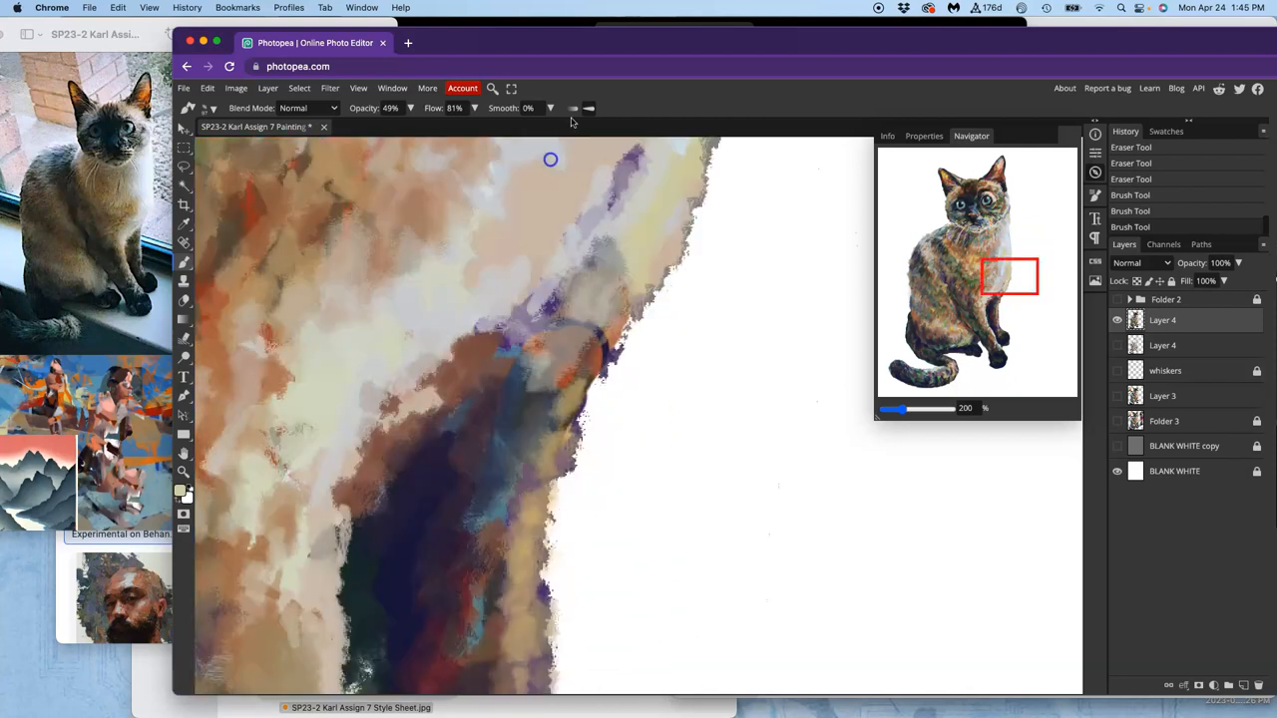
Brush over the chest edge and smooth the dark paw outlines against the white
drag(551, 159, 548, 463)
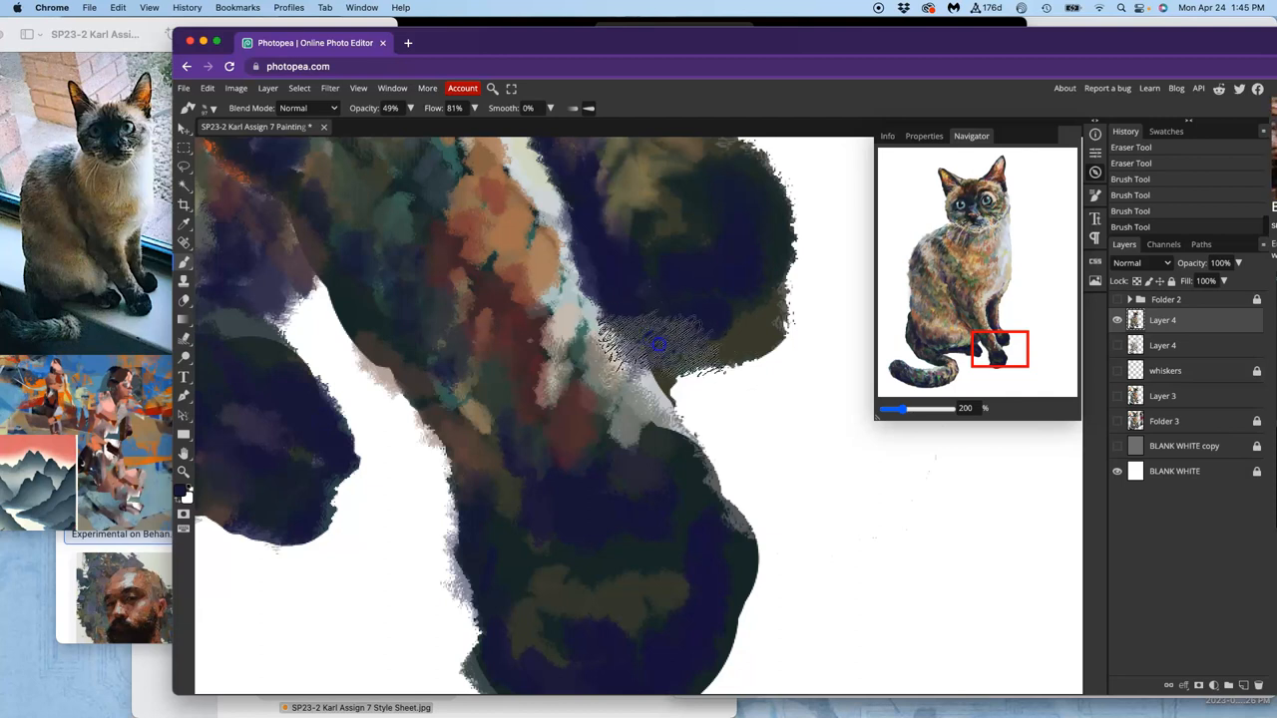
drag(659, 343, 763, 244)
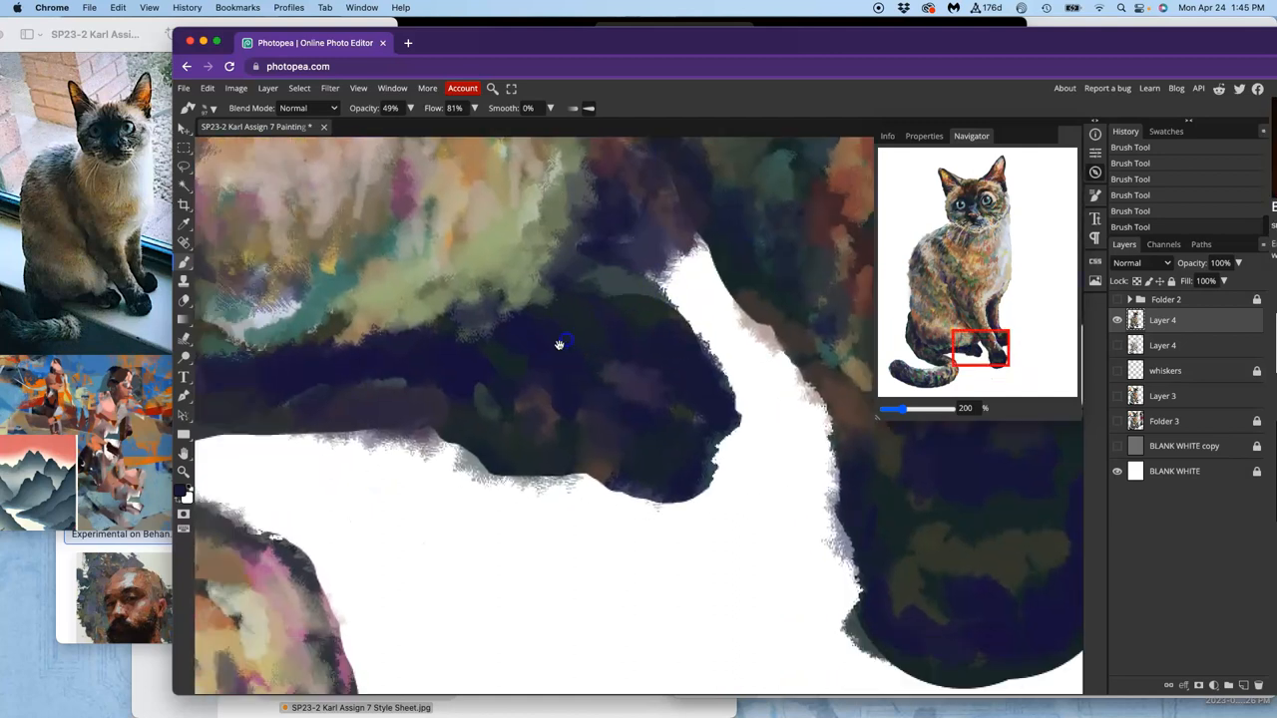
drag(559, 343, 435, 399)
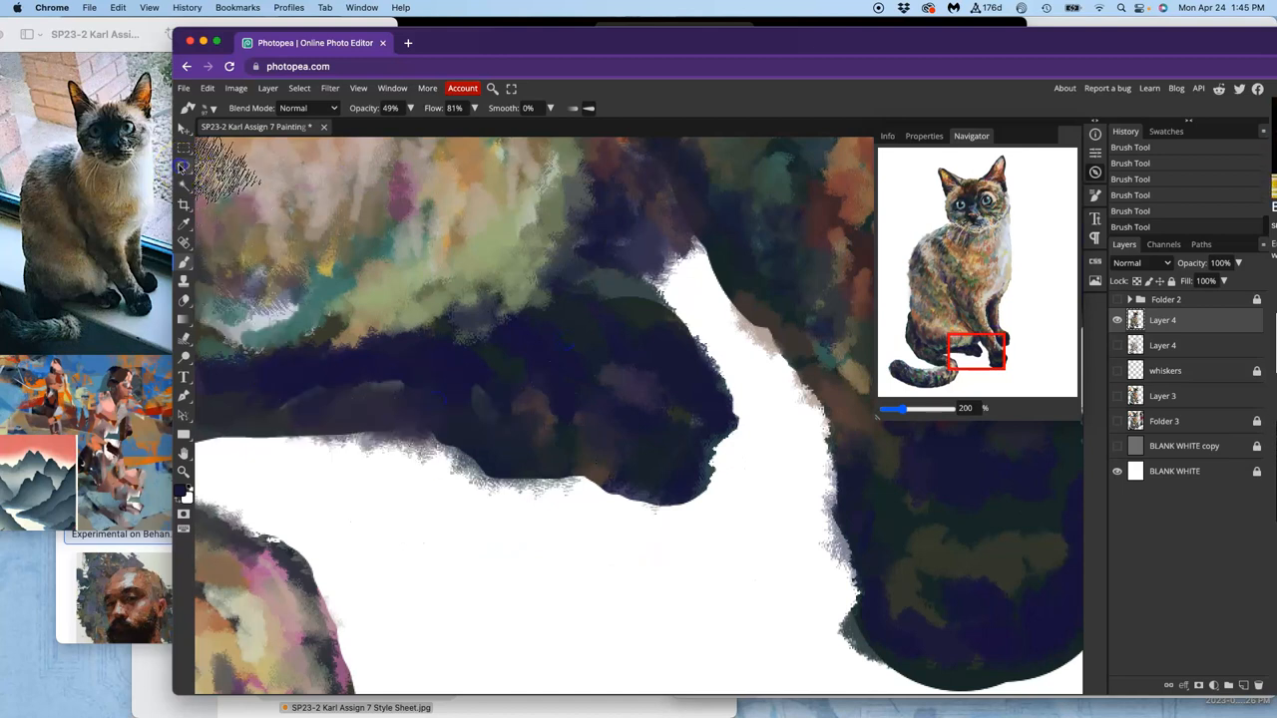
click(184, 167)
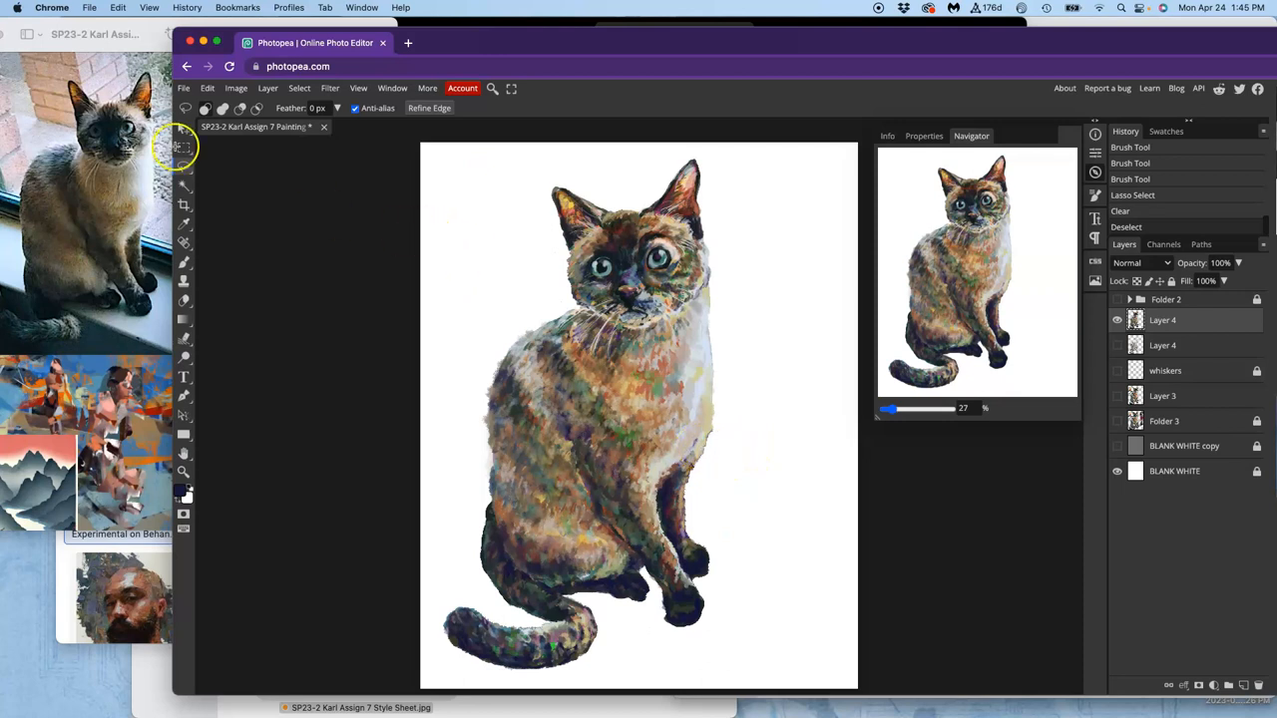
Save the document via File > Save and hide the swatch layer again
click(190, 88)
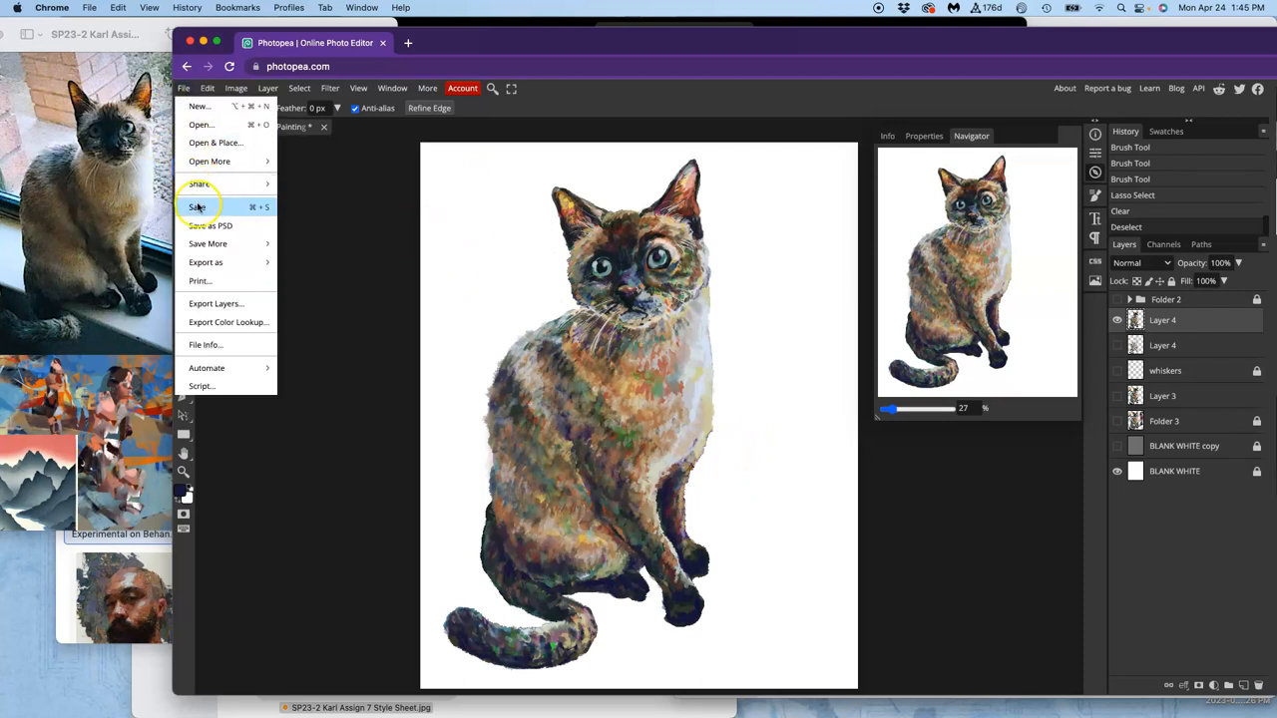
click(200, 205)
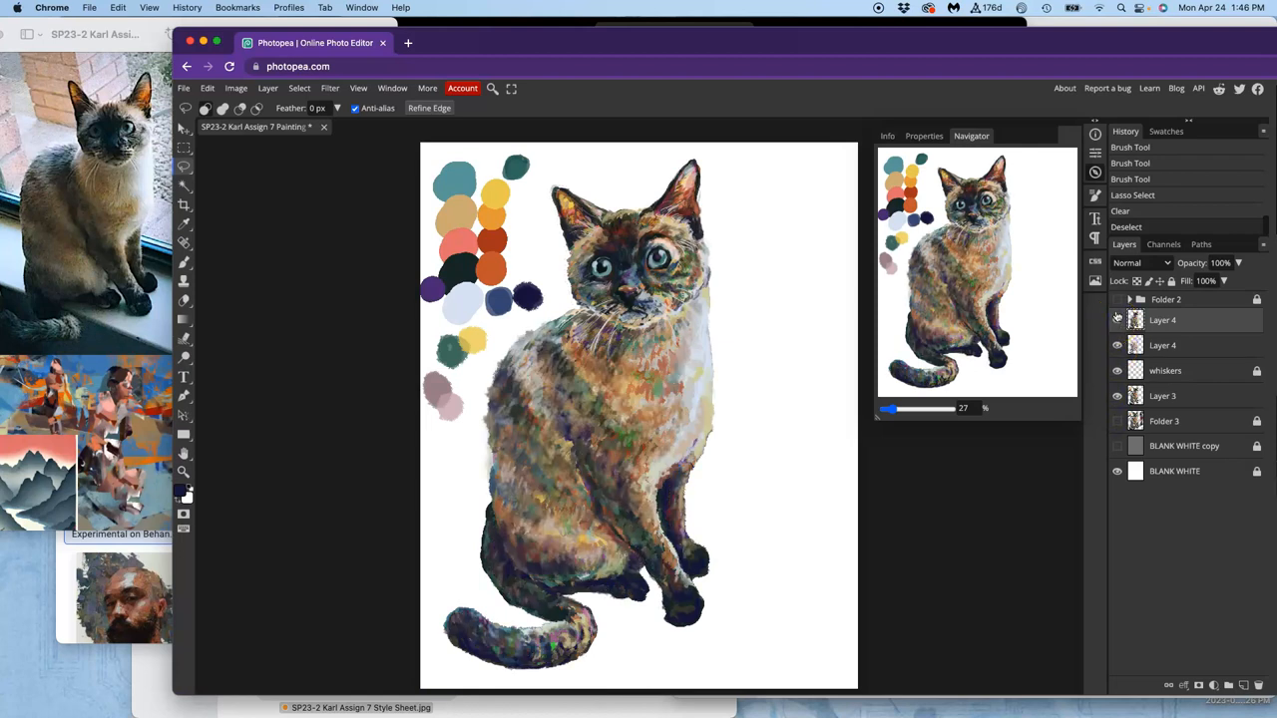
click(1115, 369)
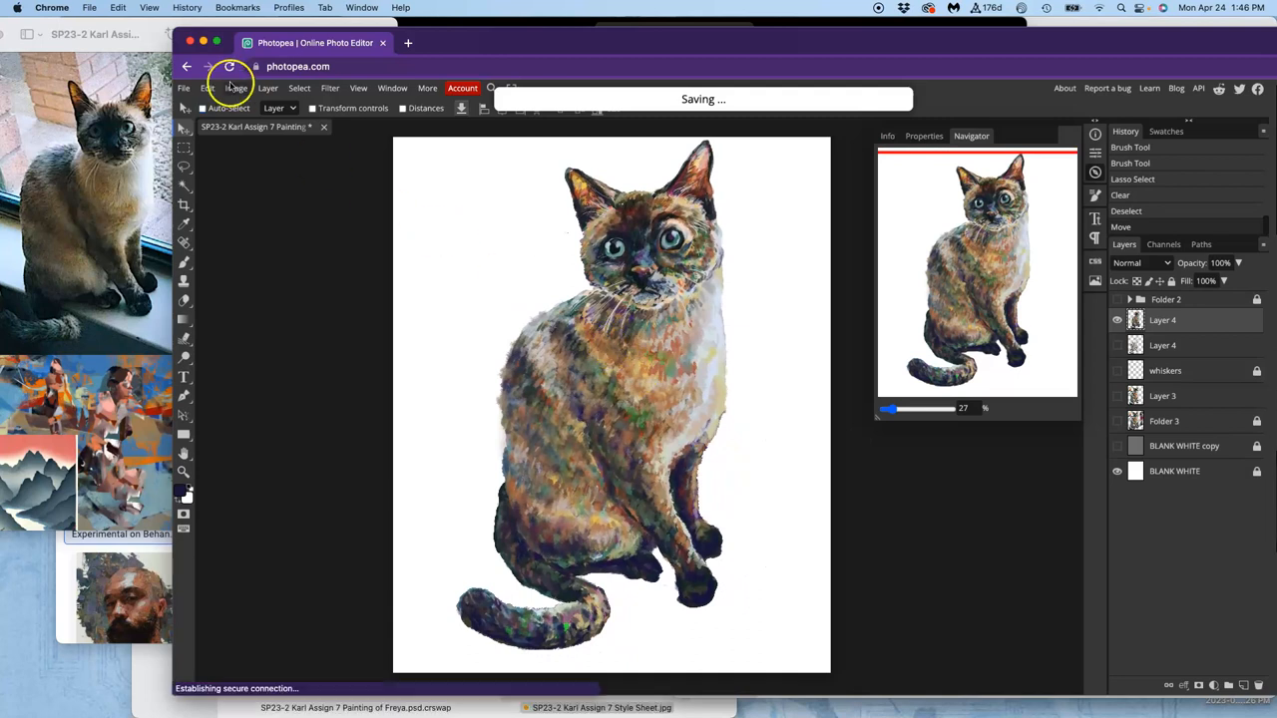
Export the cat painting as a JPG
click(186, 88)
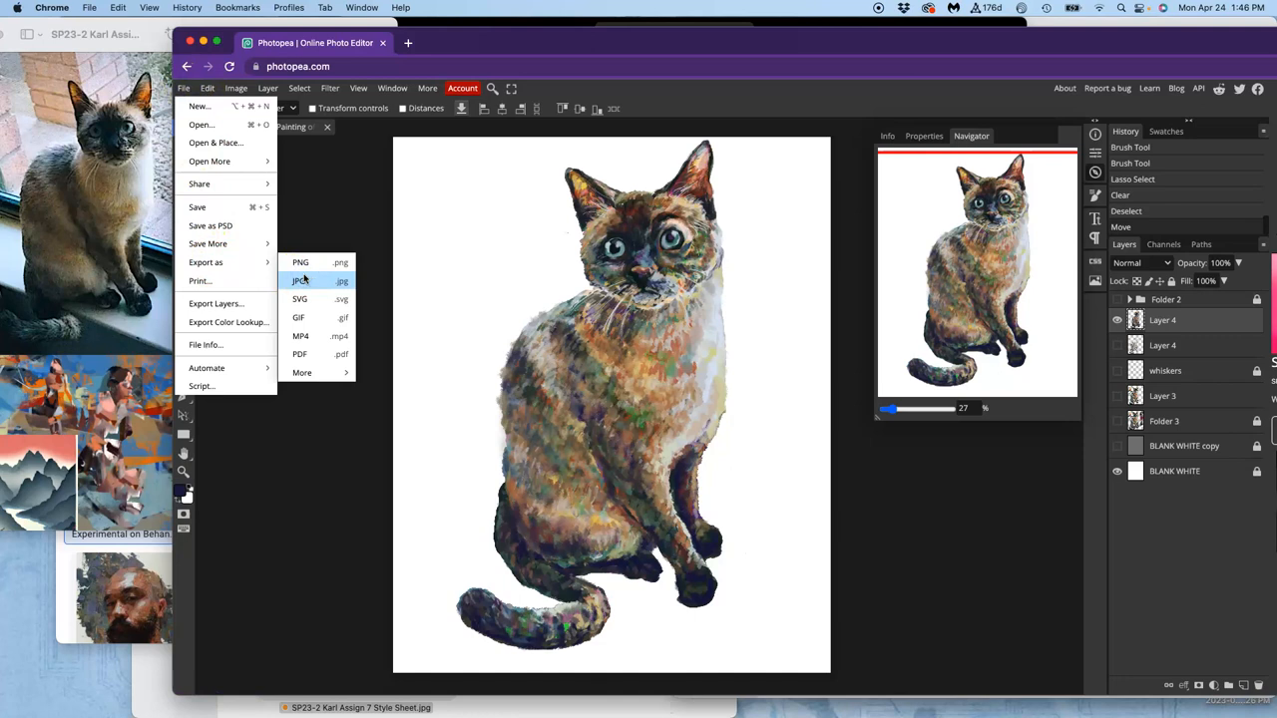
click(299, 279)
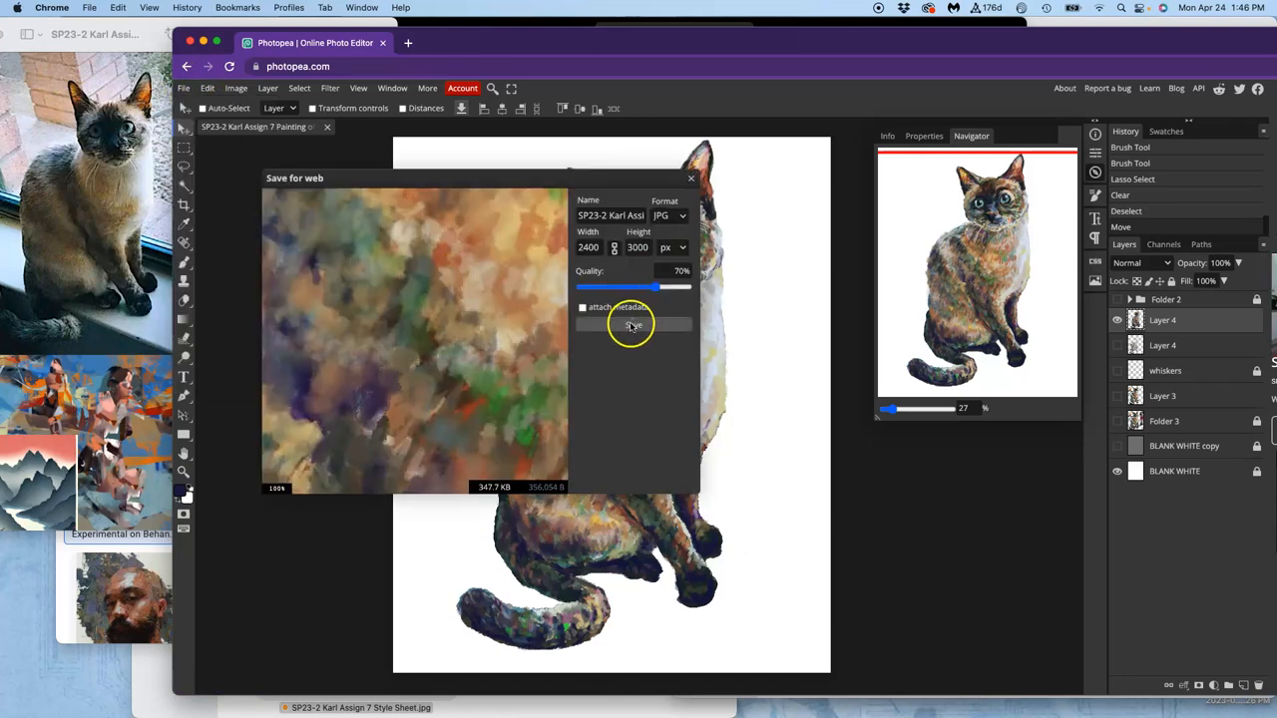
click(633, 323)
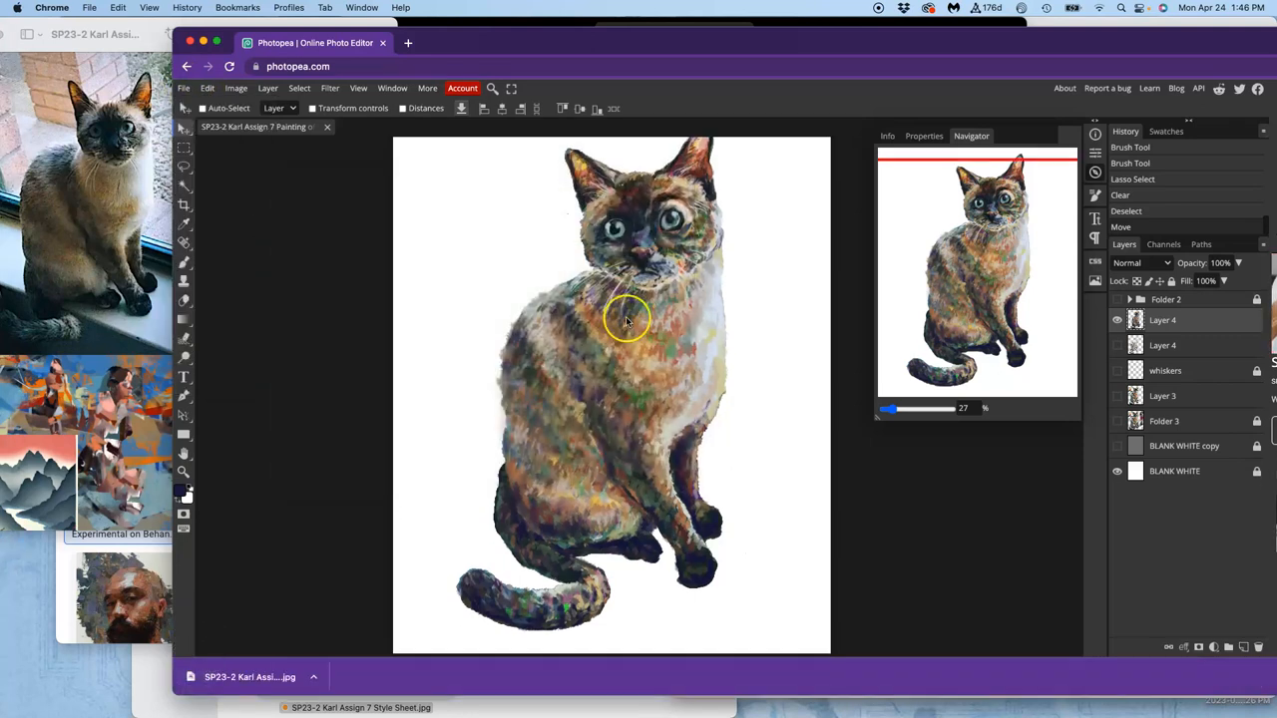
Set the image size to 8 by 10 inches at 300 DPI
click(235, 88)
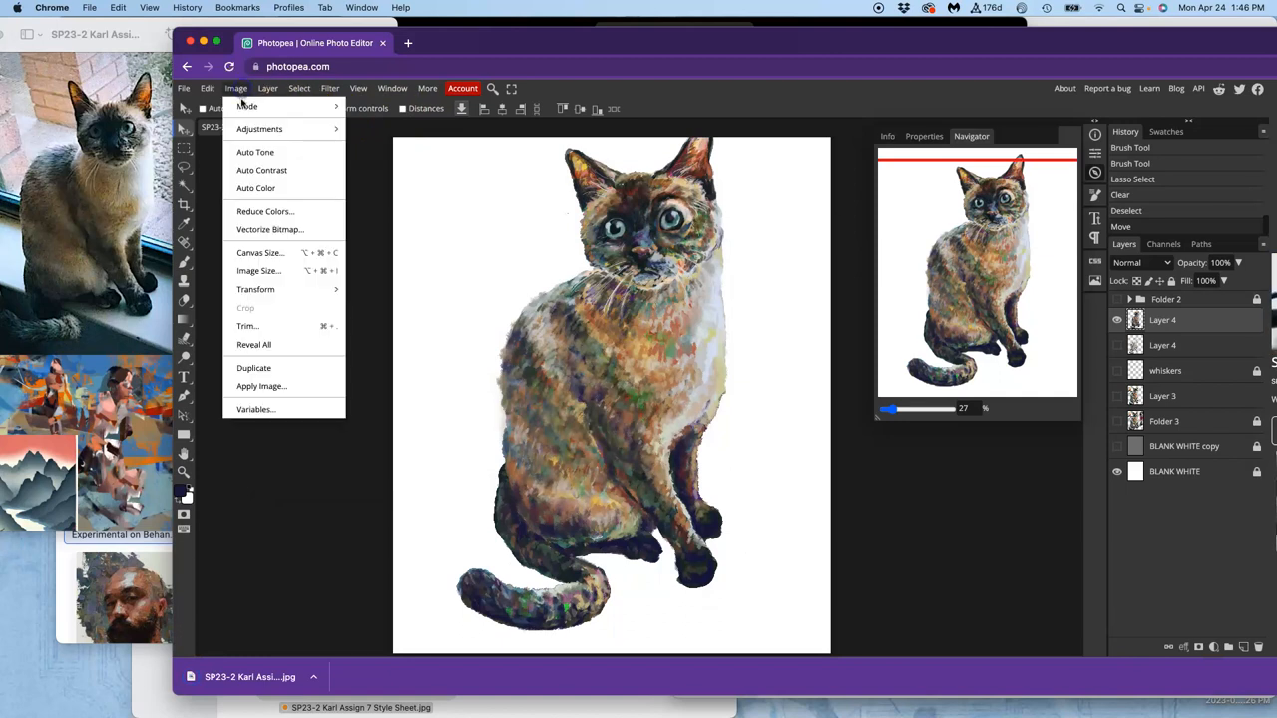
click(260, 271)
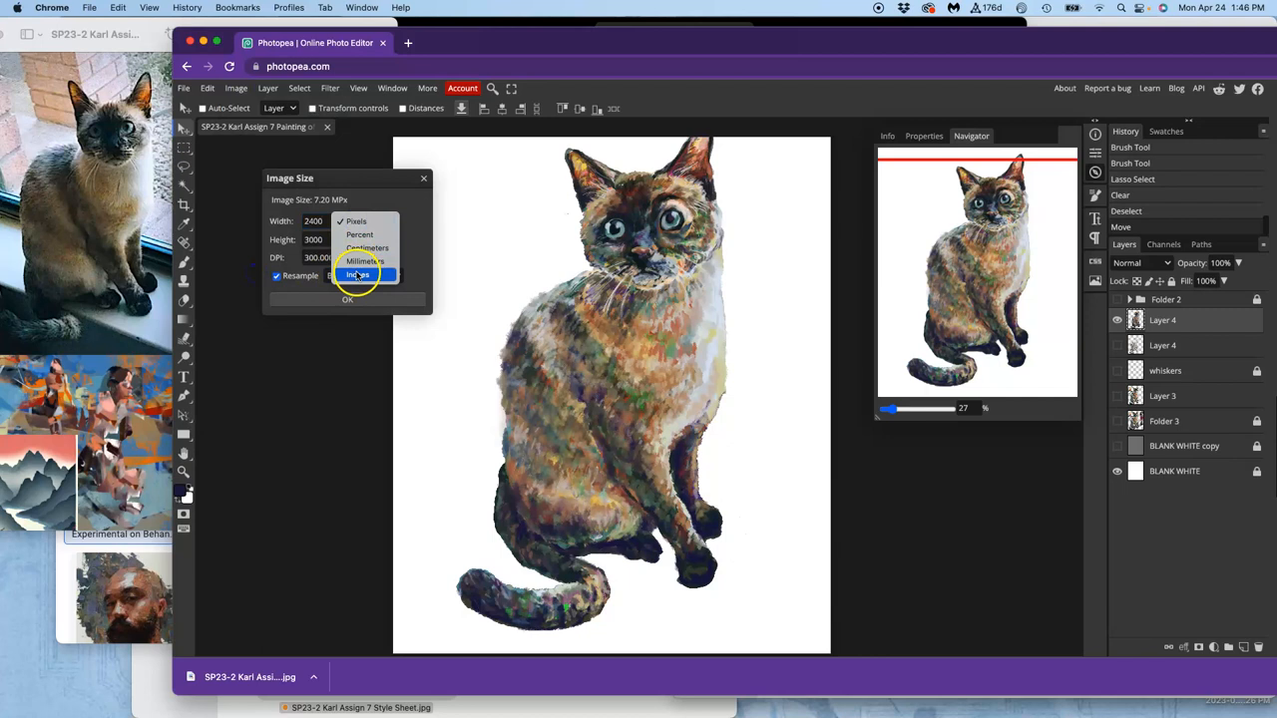
click(357, 276)
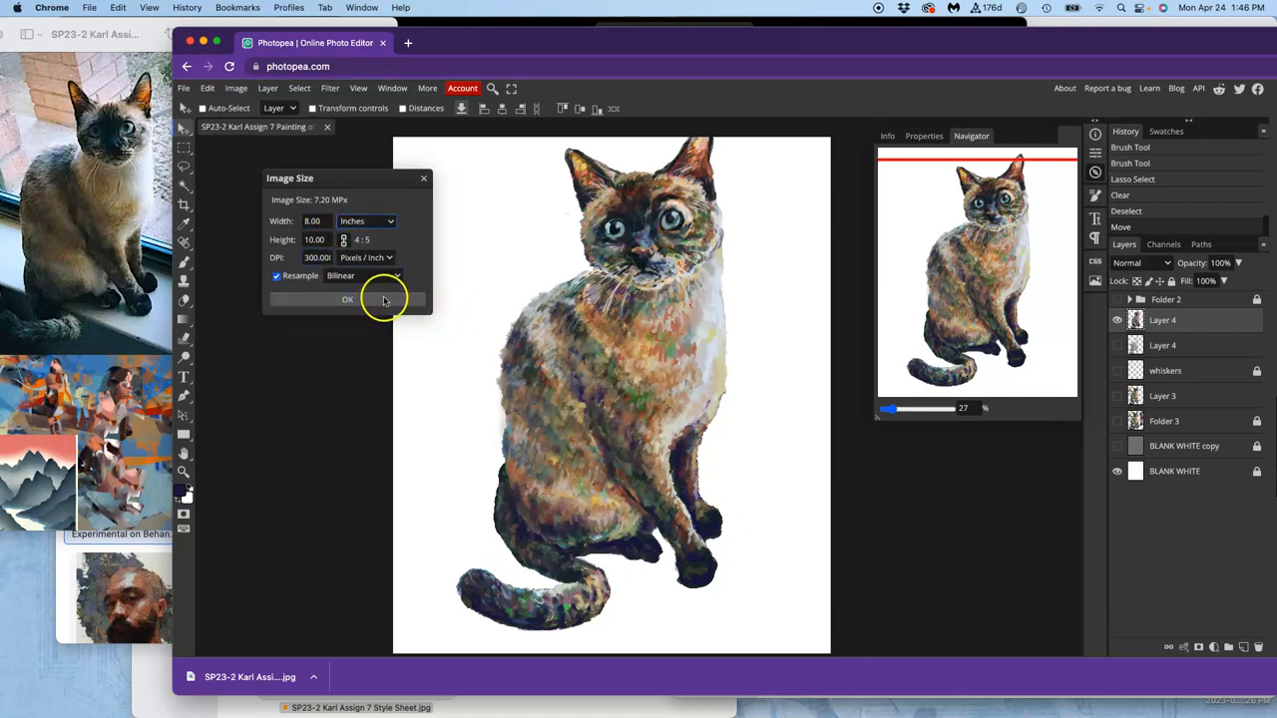
click(347, 299)
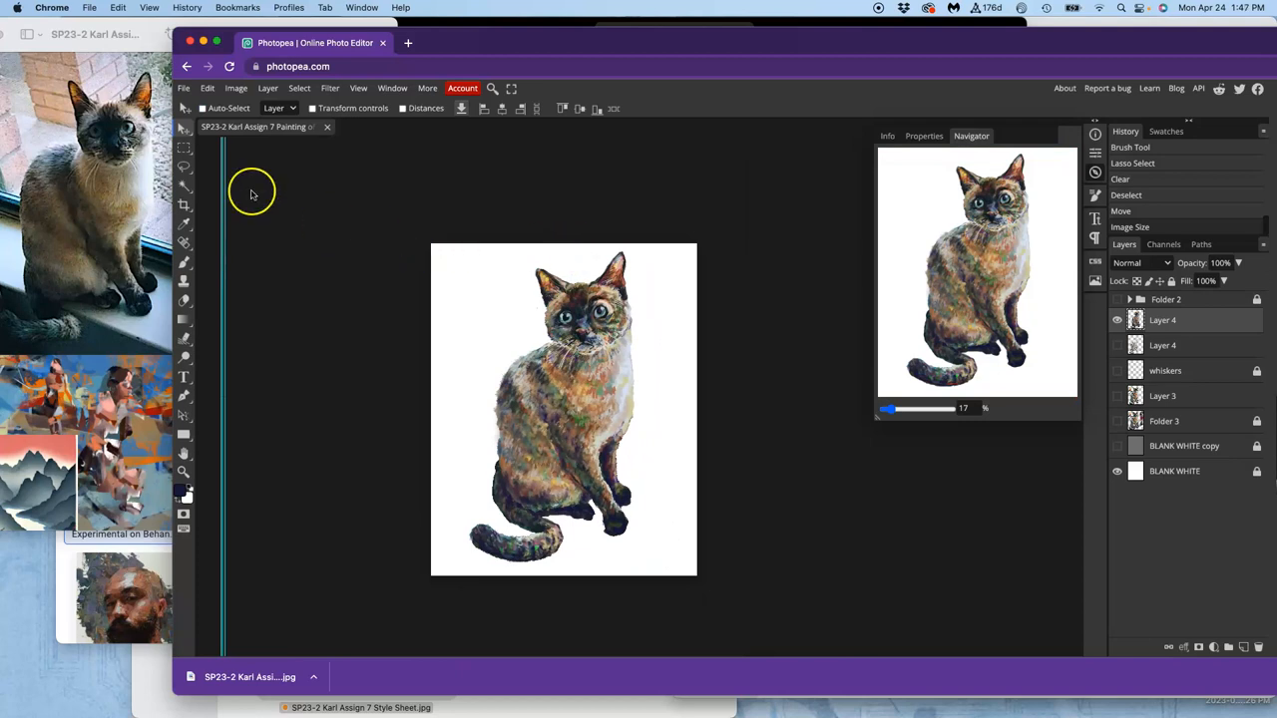
mouse_move(848, 89)
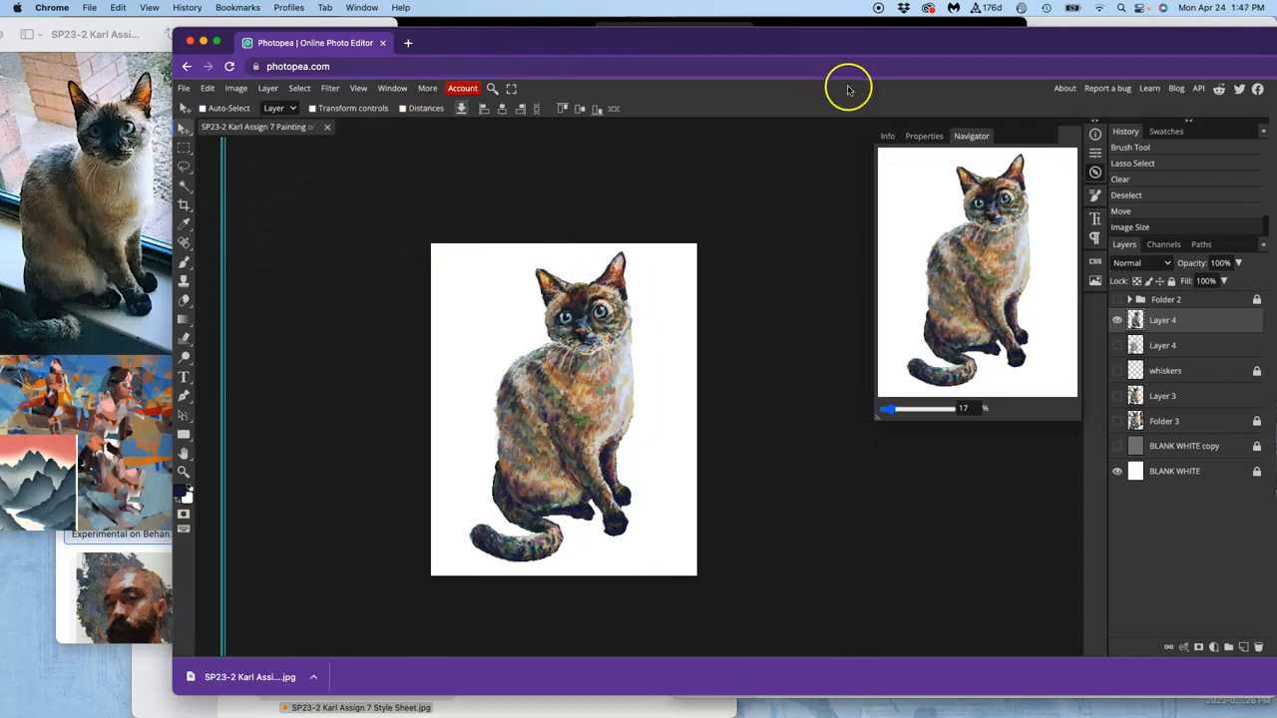
mouse_move(906, 24)
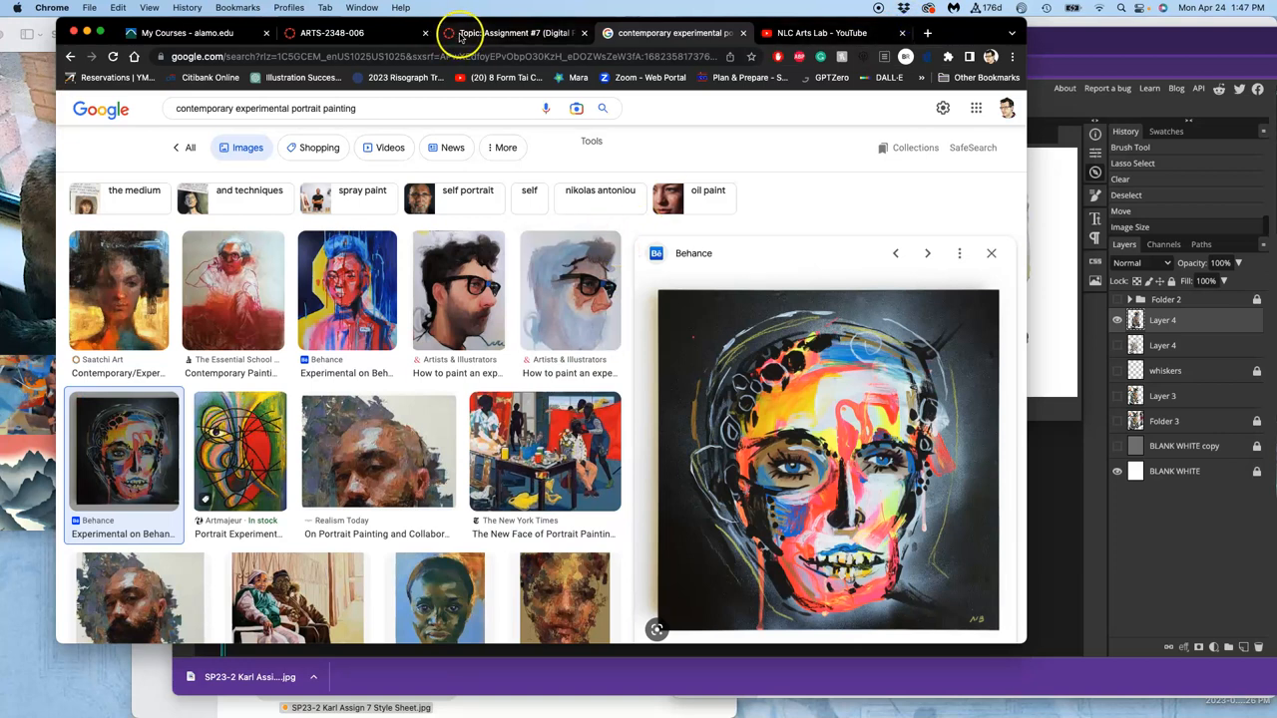
Switch to the Canvas discussion and open the instructor's post for editing
click(499, 32)
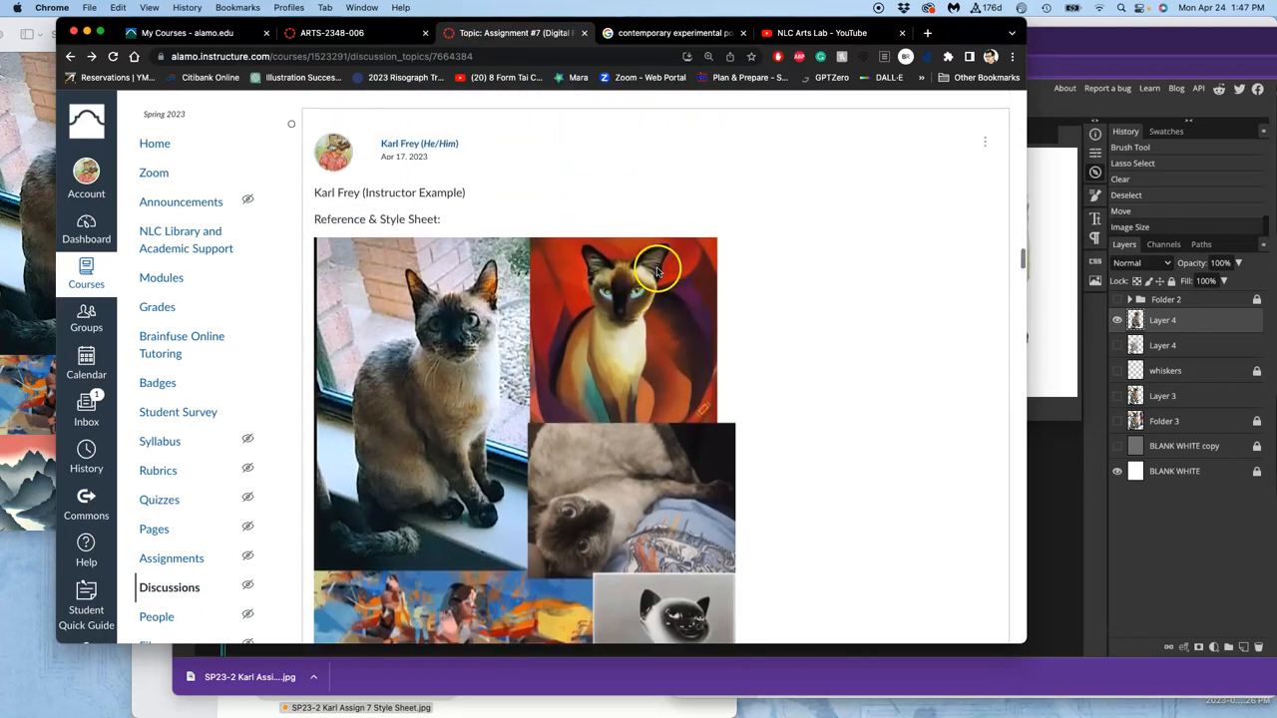
click(986, 141)
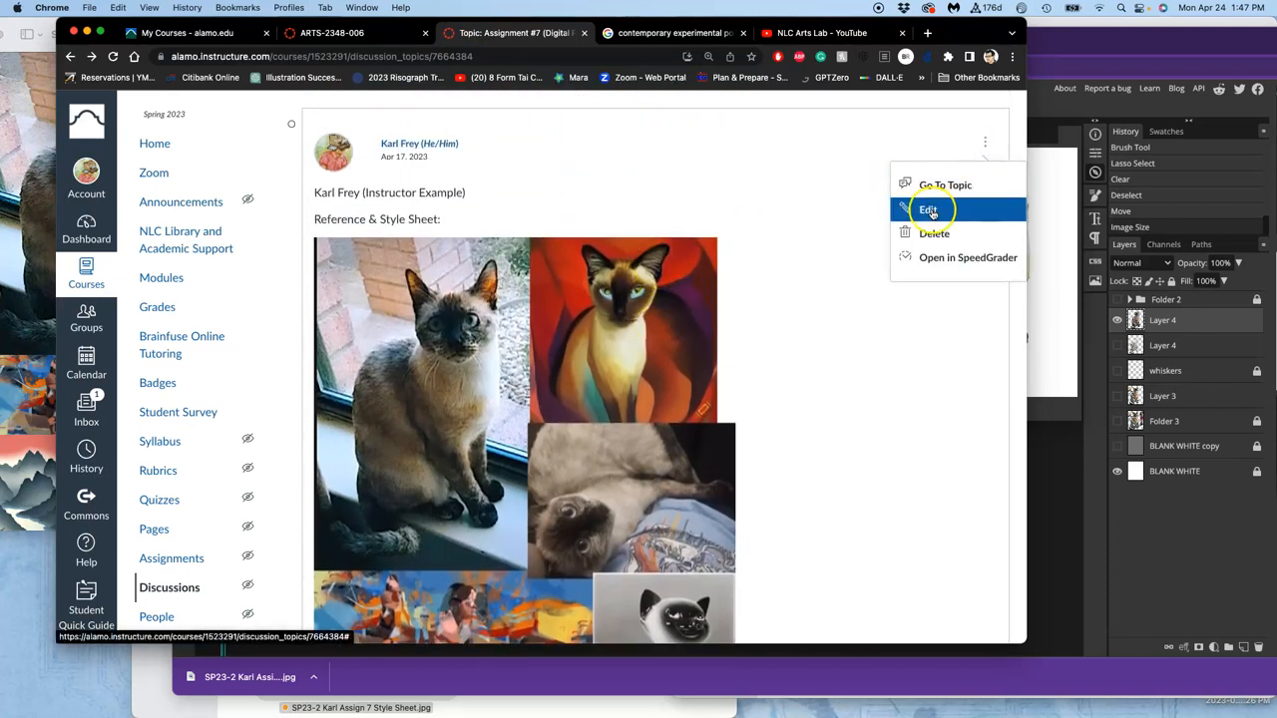
click(928, 210)
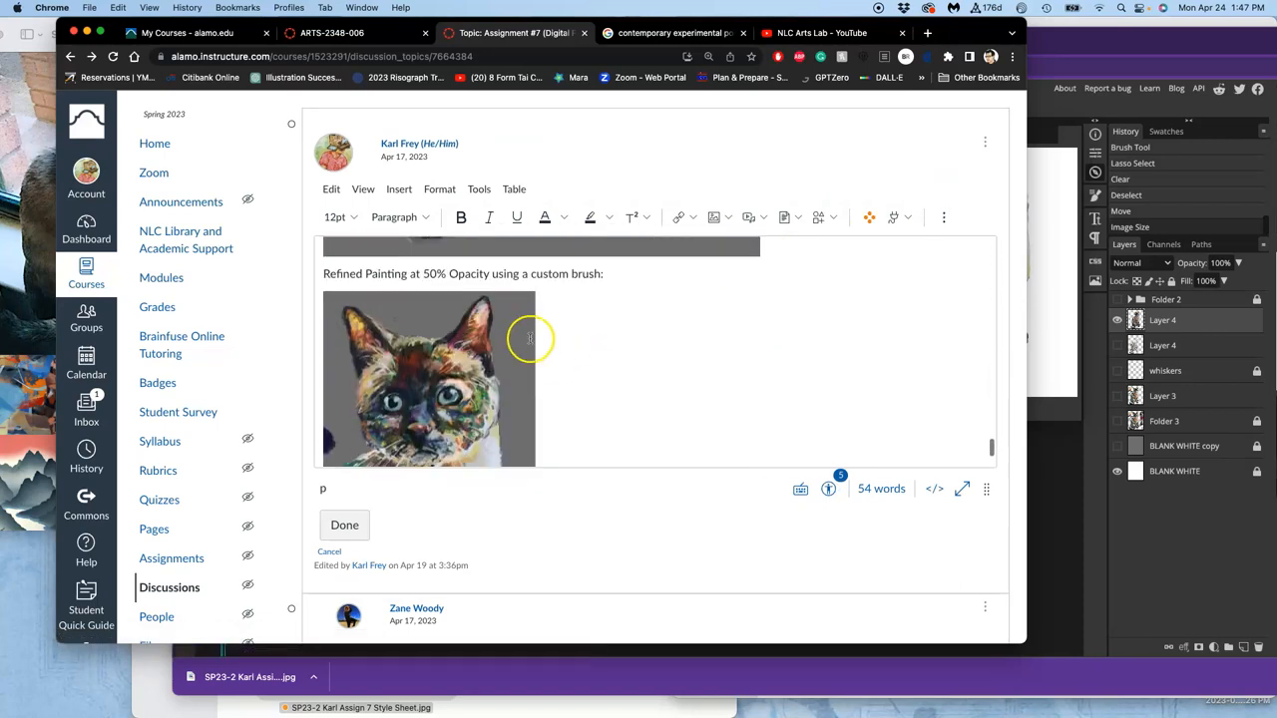
Change the caption to '50% or less Opacity' and start inserting an image
click(429, 375)
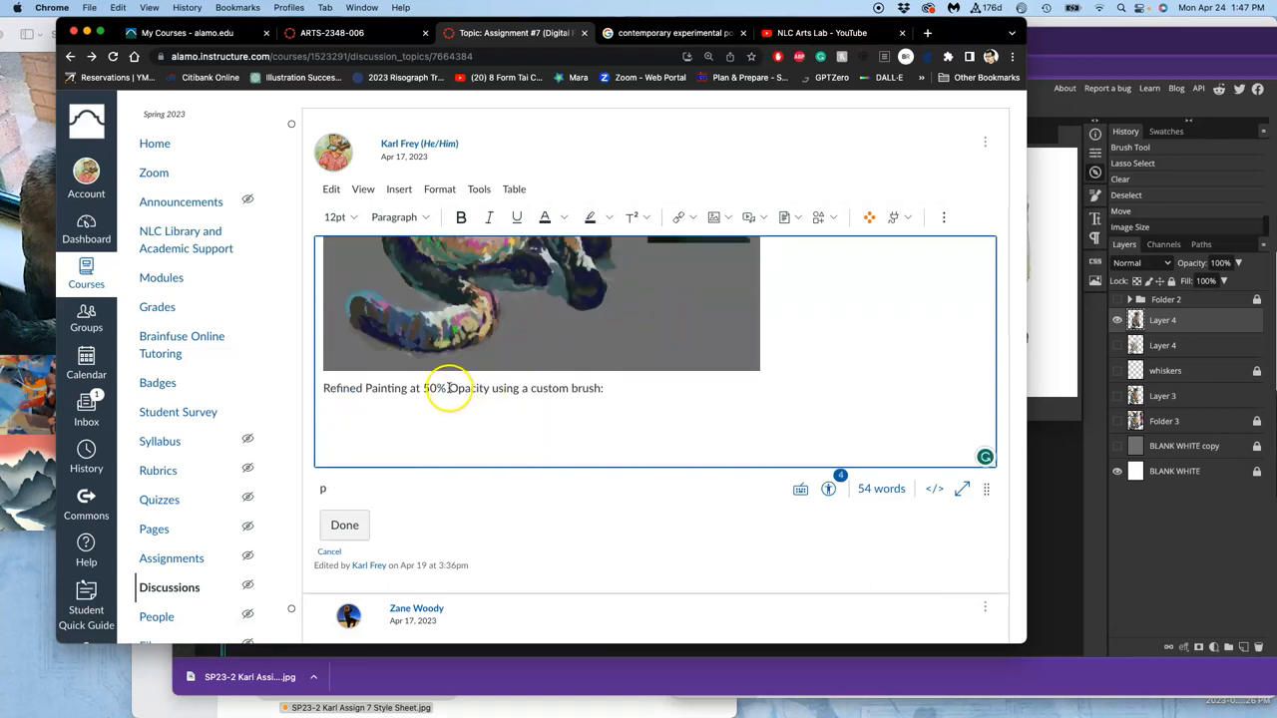
text(or less)
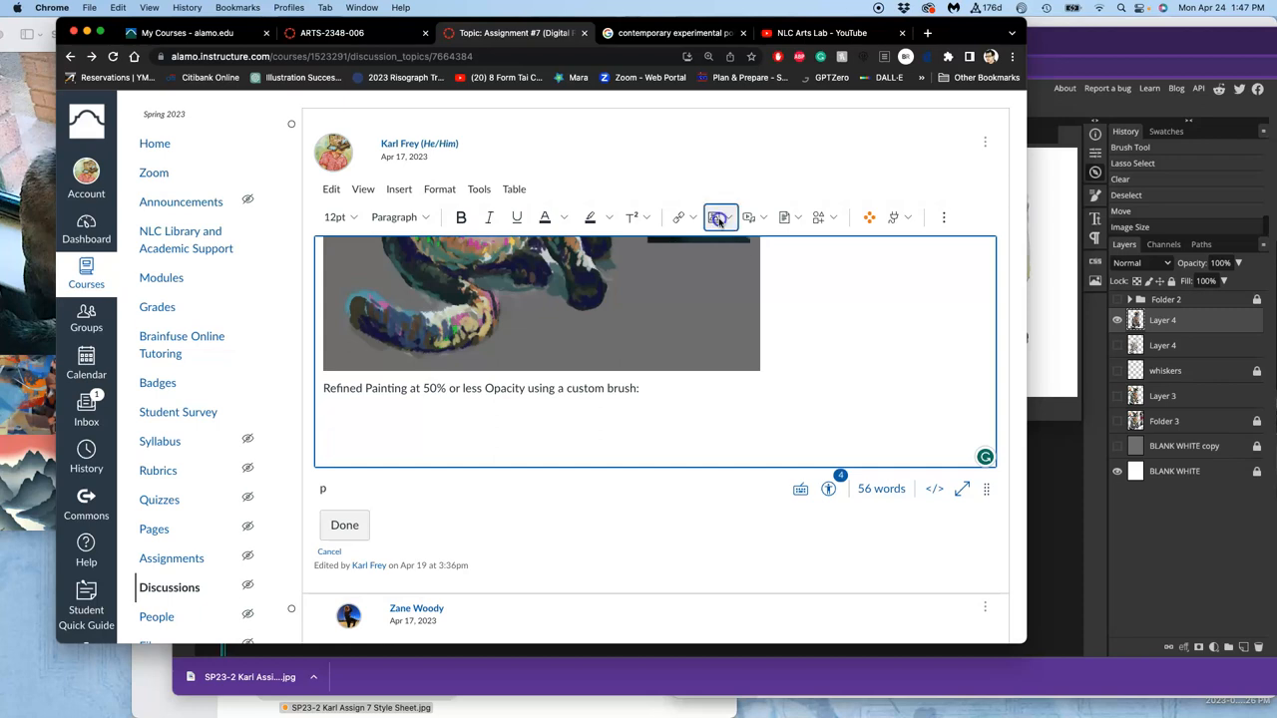
click(718, 215)
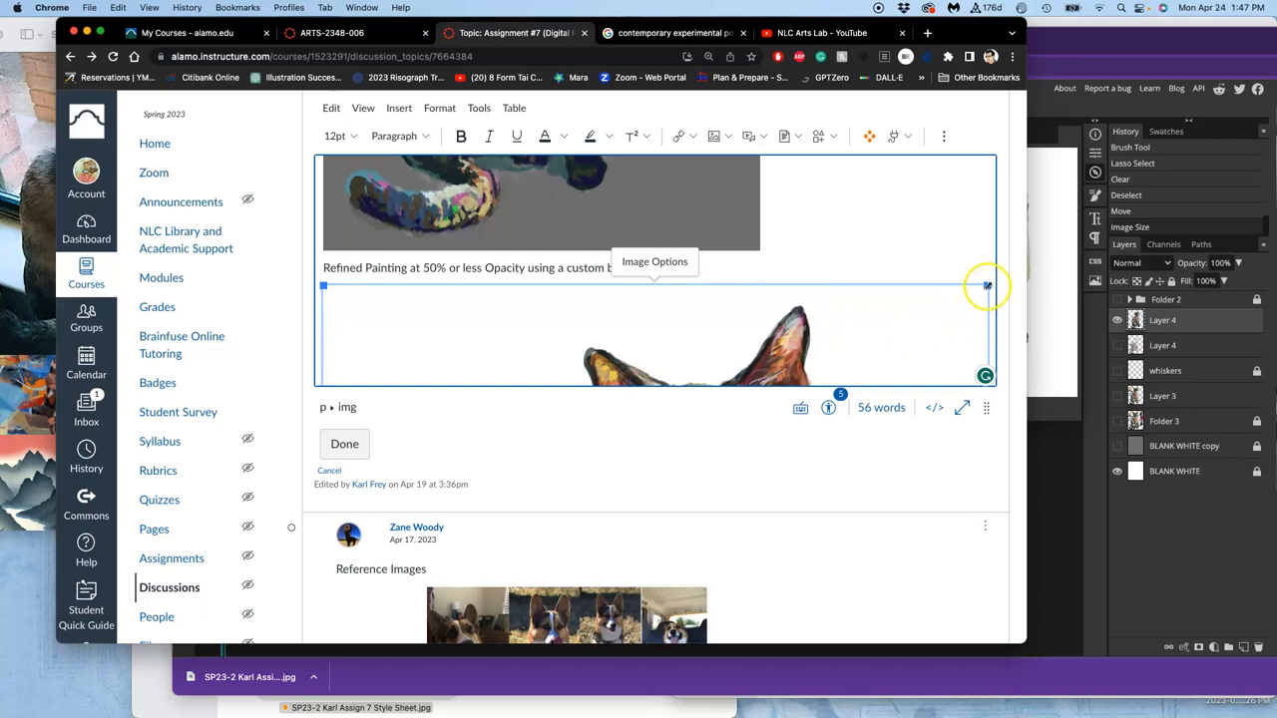
Resize the inserted cat painting and save the edited post with Done
drag(986, 288, 762, 287)
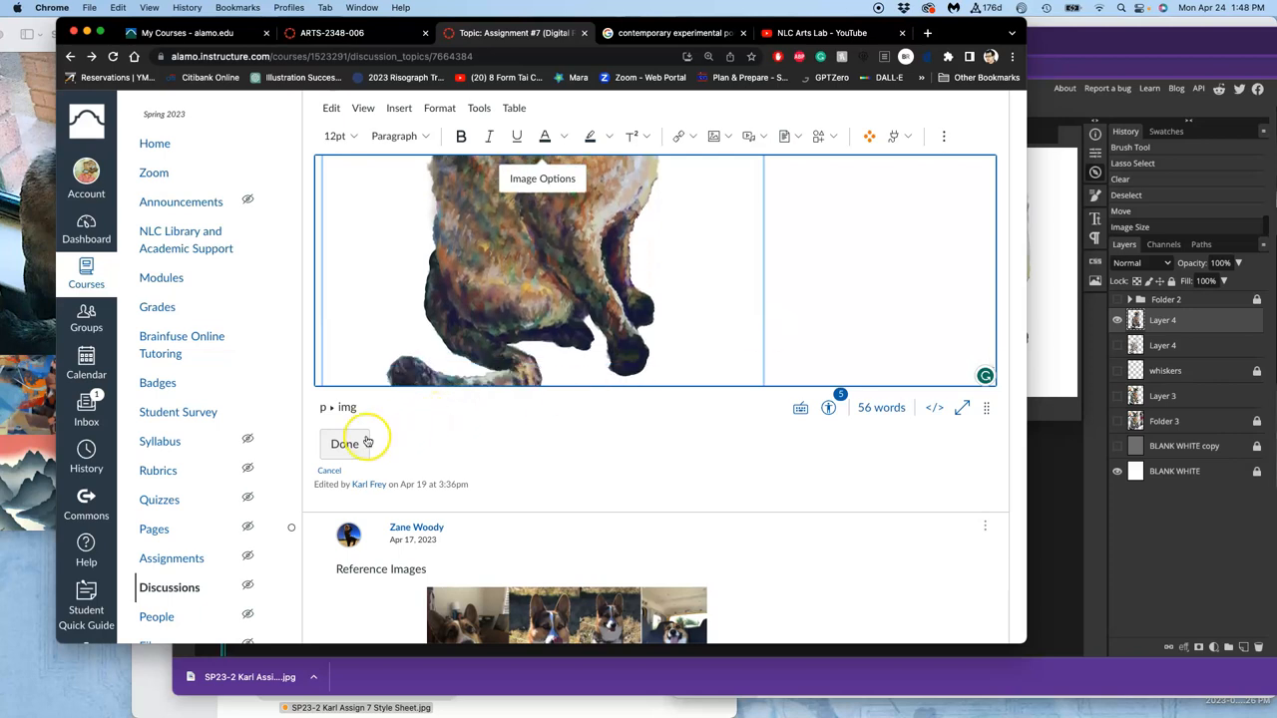
click(343, 443)
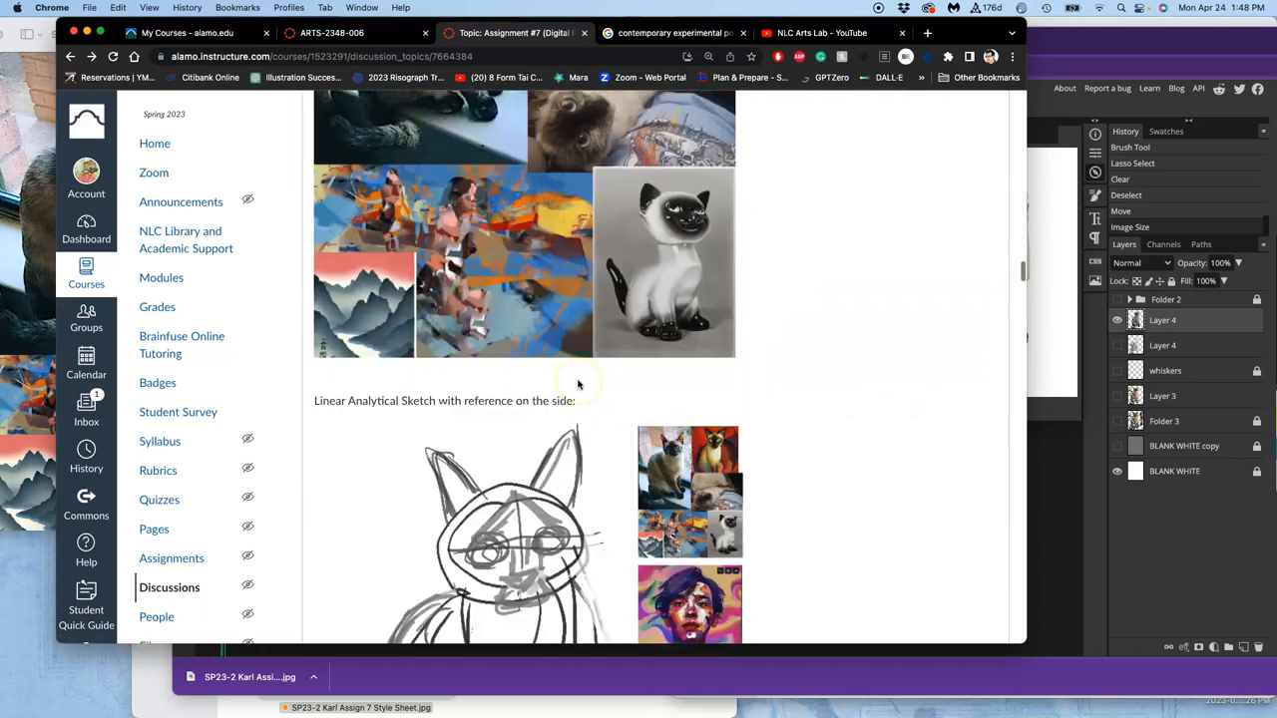
scroll(down, 3)
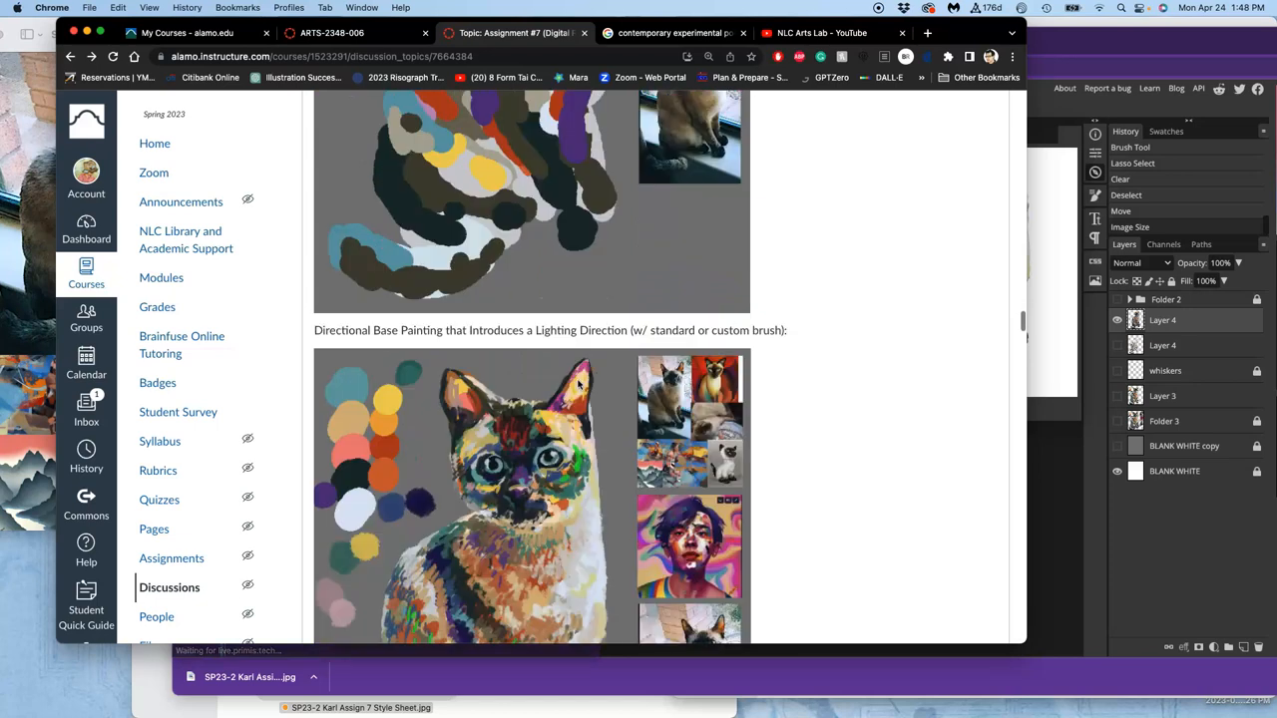